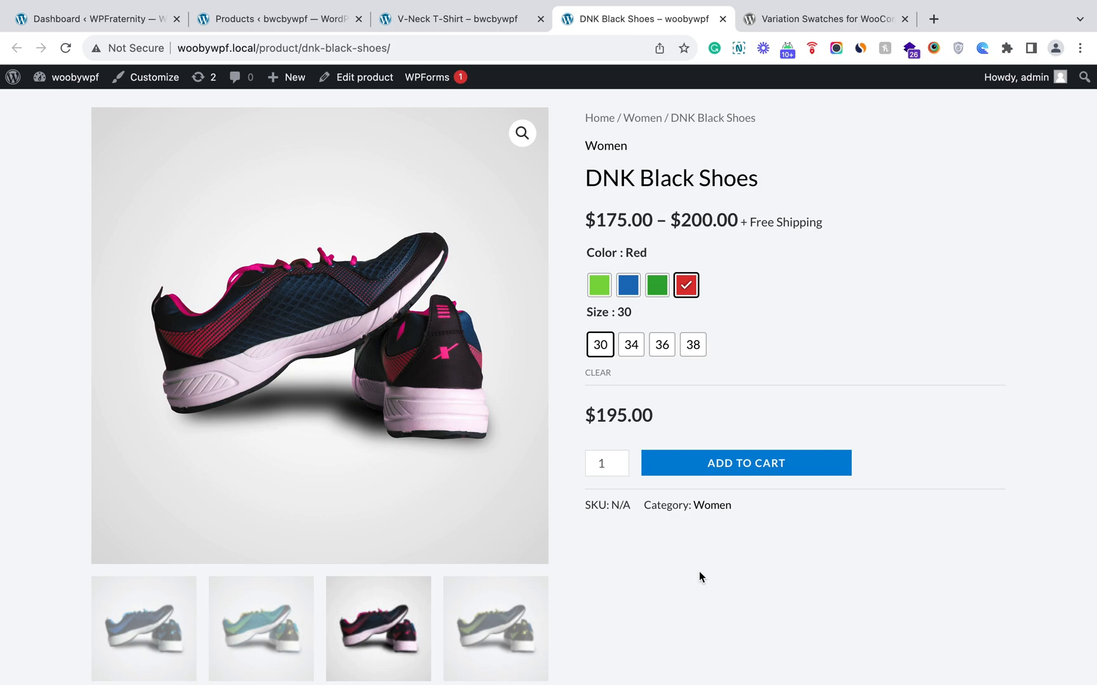
- Preview the DNK Black Shoes in Blue, then choose Red in size 36 ($195.00)
{"action": "left_click", "coordinate": [627, 285]}
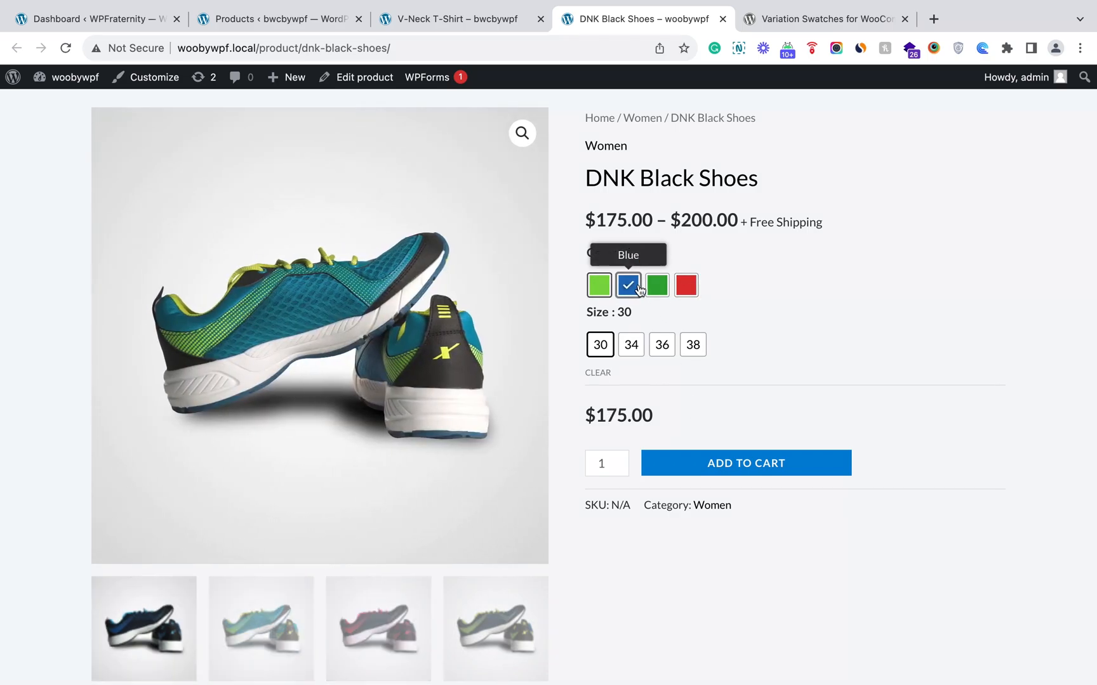
{"action": "left_click", "coordinate": [685, 285]}
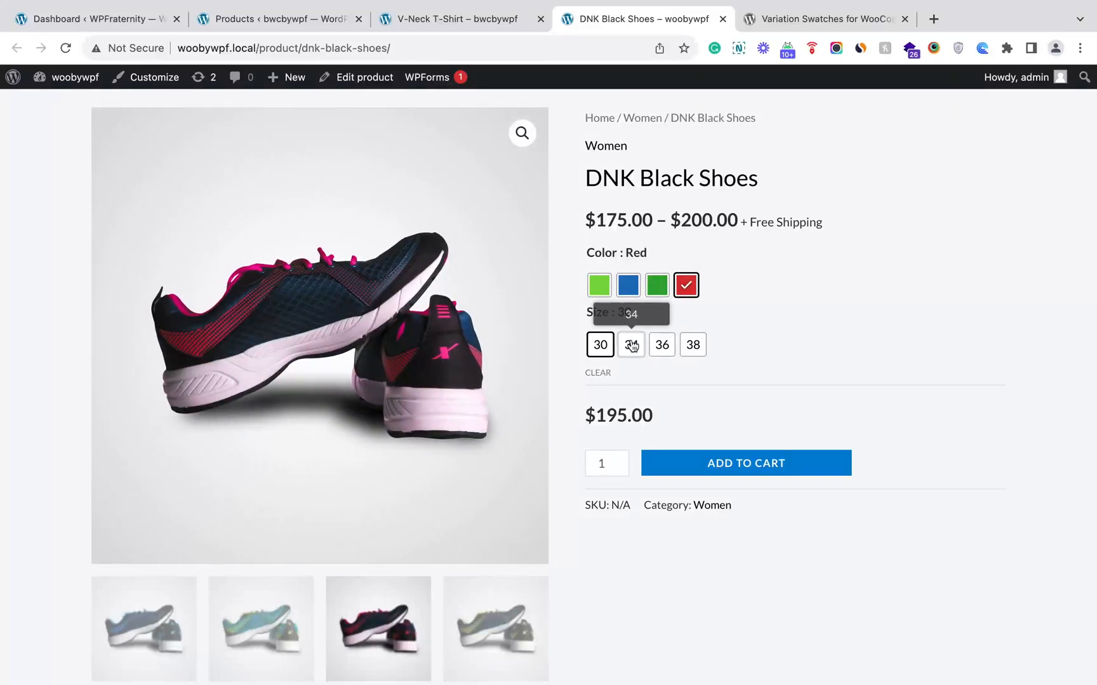
{"action": "left_click", "coordinate": [660, 345]}
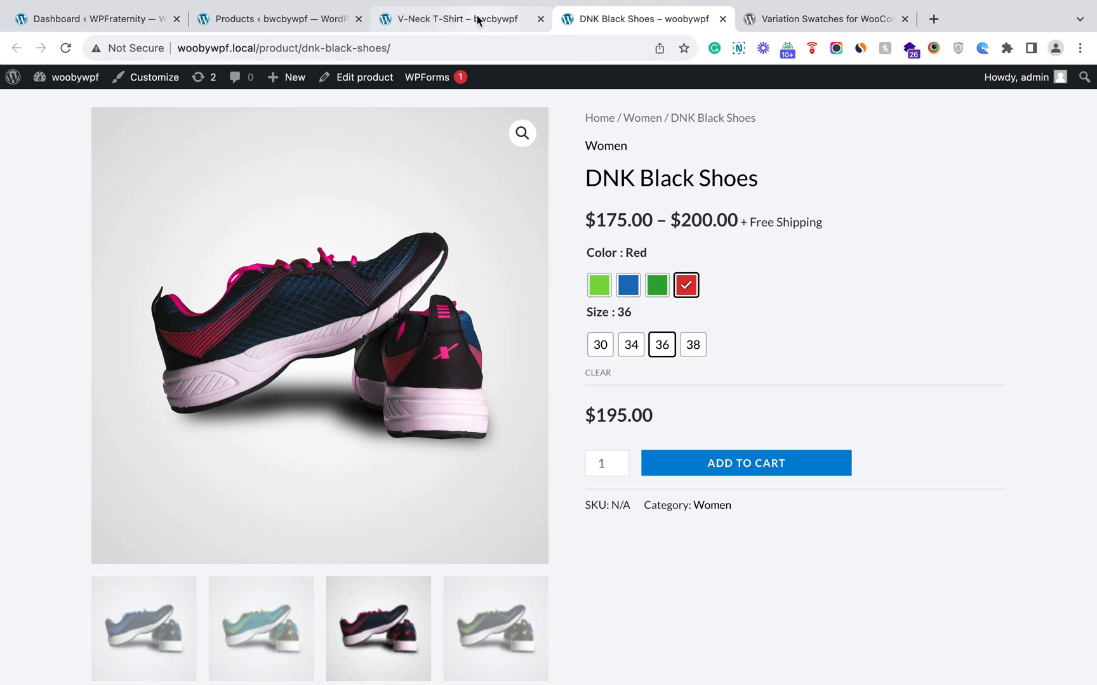
- On the V-Neck T-Shirt page, try Blue, then choose Green in Large ($20.00)
{"action": "left_click", "coordinate": [458, 19]}
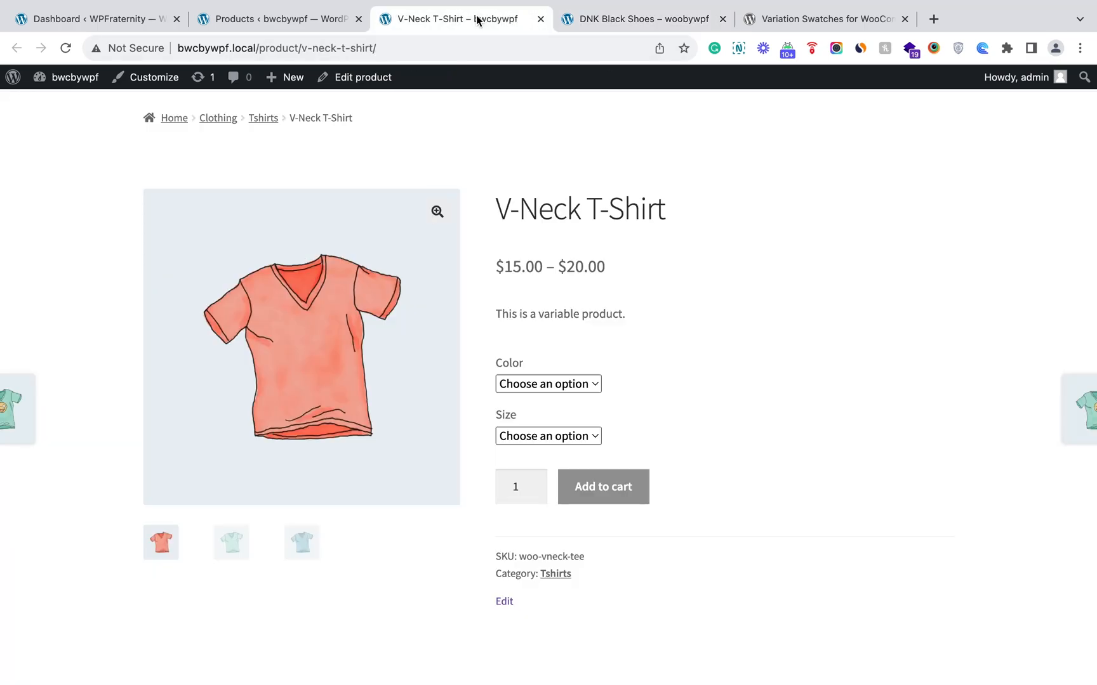
{"action": "left_click", "coordinate": [66, 48]}
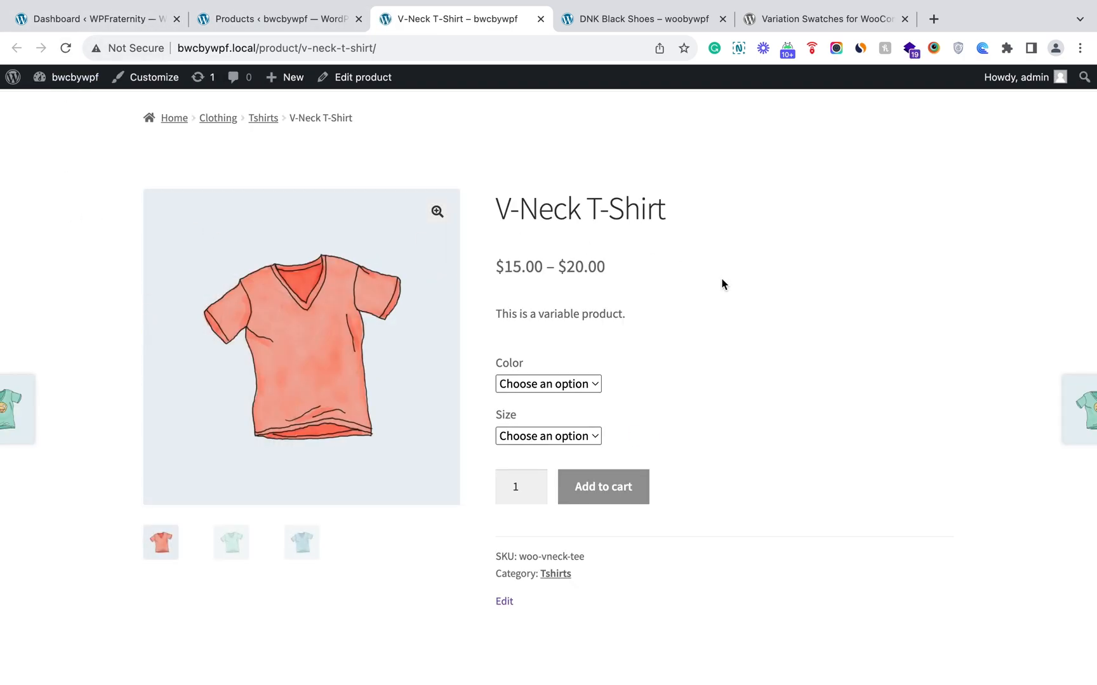
{"action": "left_click", "coordinate": [548, 384]}
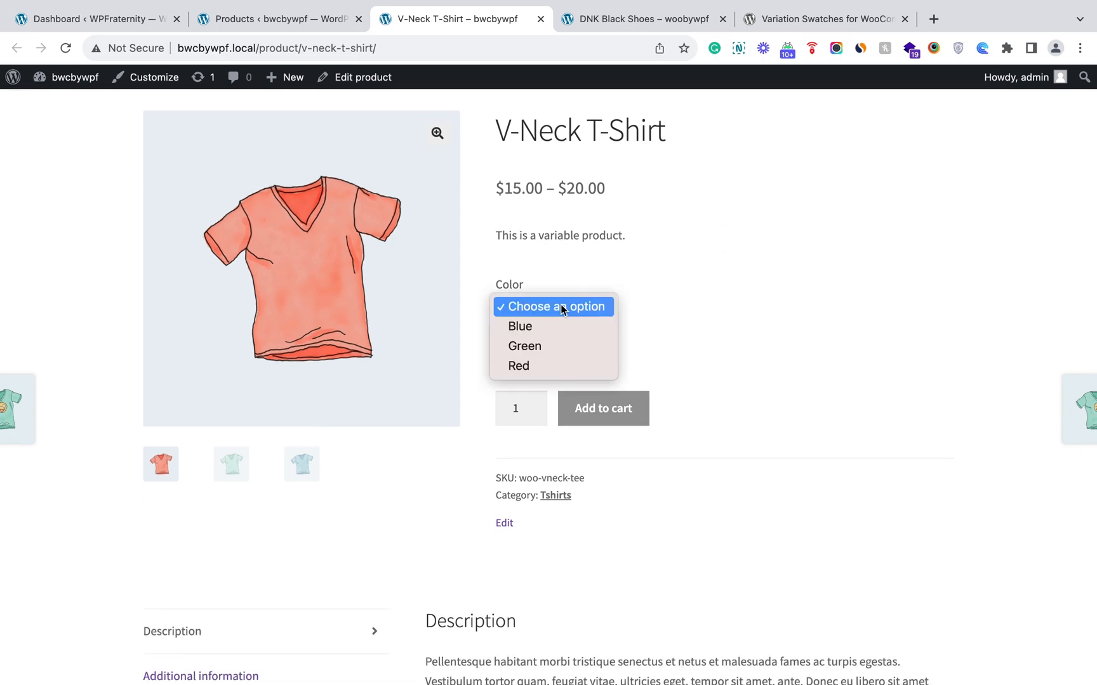
{"action": "left_click", "coordinate": [520, 326]}
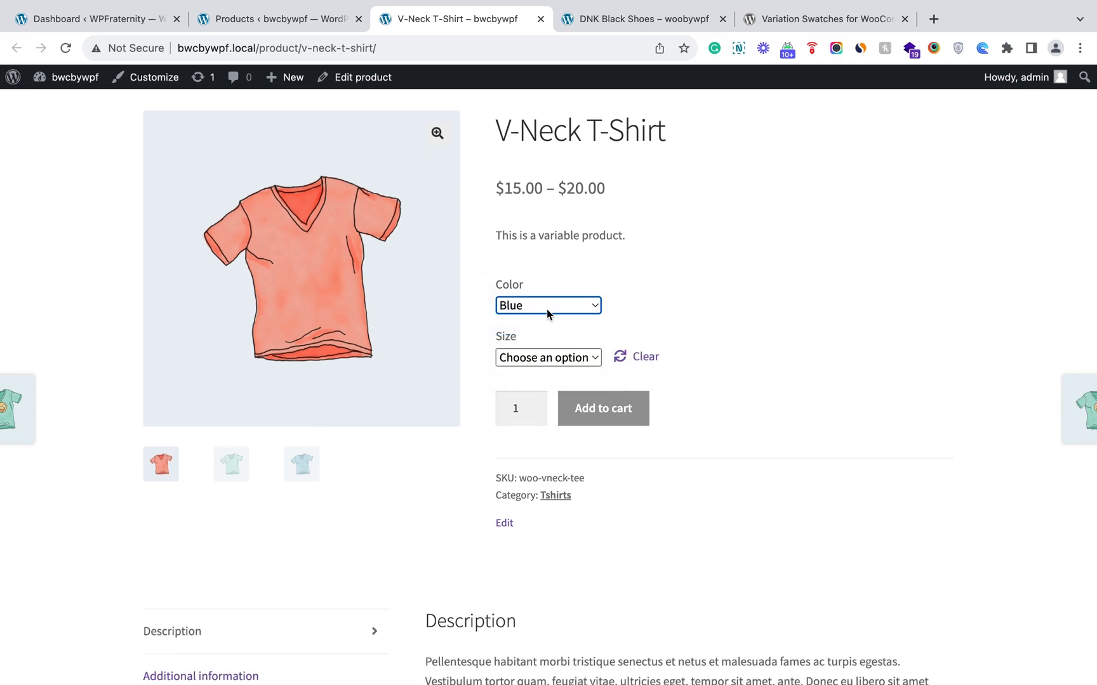
{"action": "left_click", "coordinate": [549, 305]}
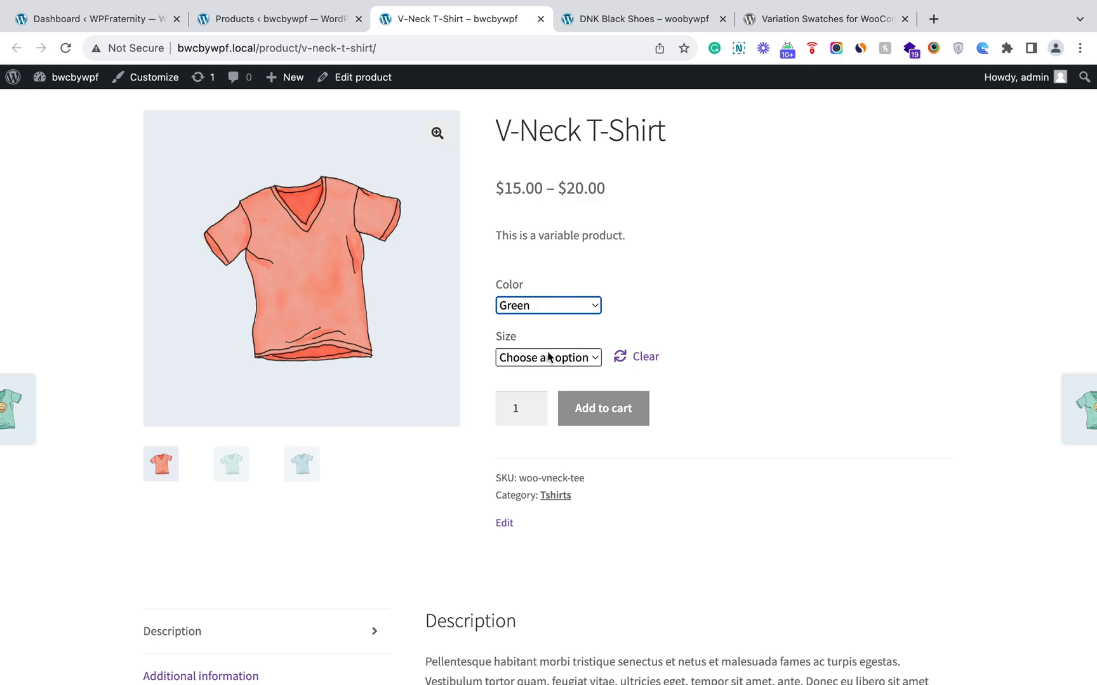
{"action": "left_click", "coordinate": [548, 357]}
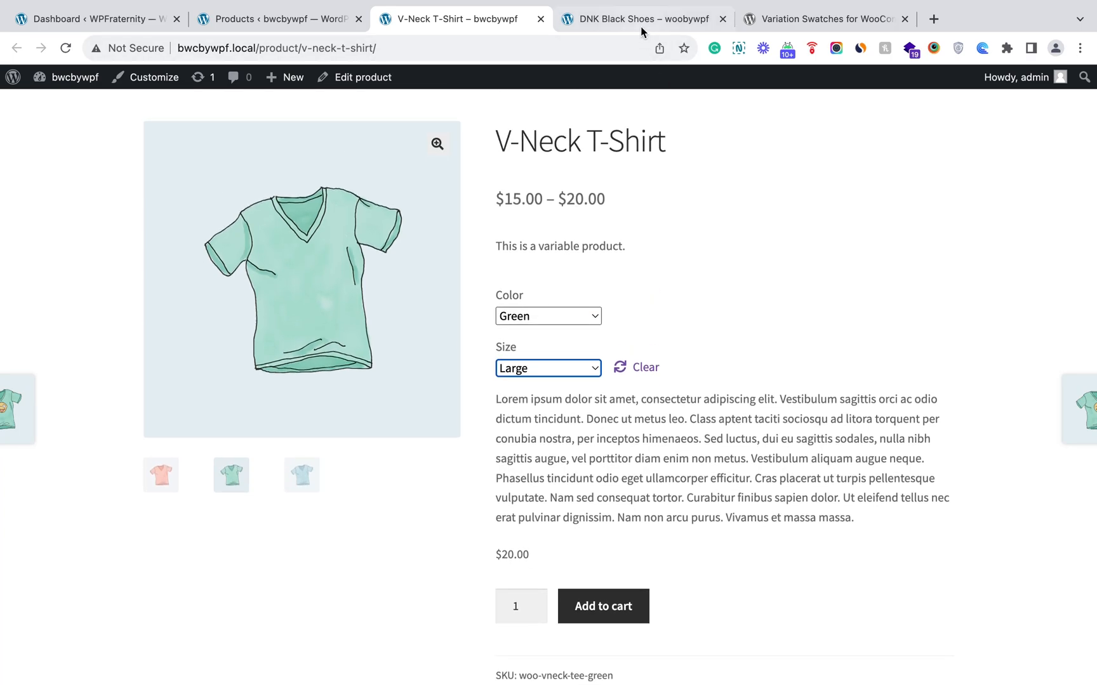
- Back on DNK Black Shoes, choose the Green variation in size 36 ($200.00)
{"action": "left_click", "coordinate": [639, 19]}
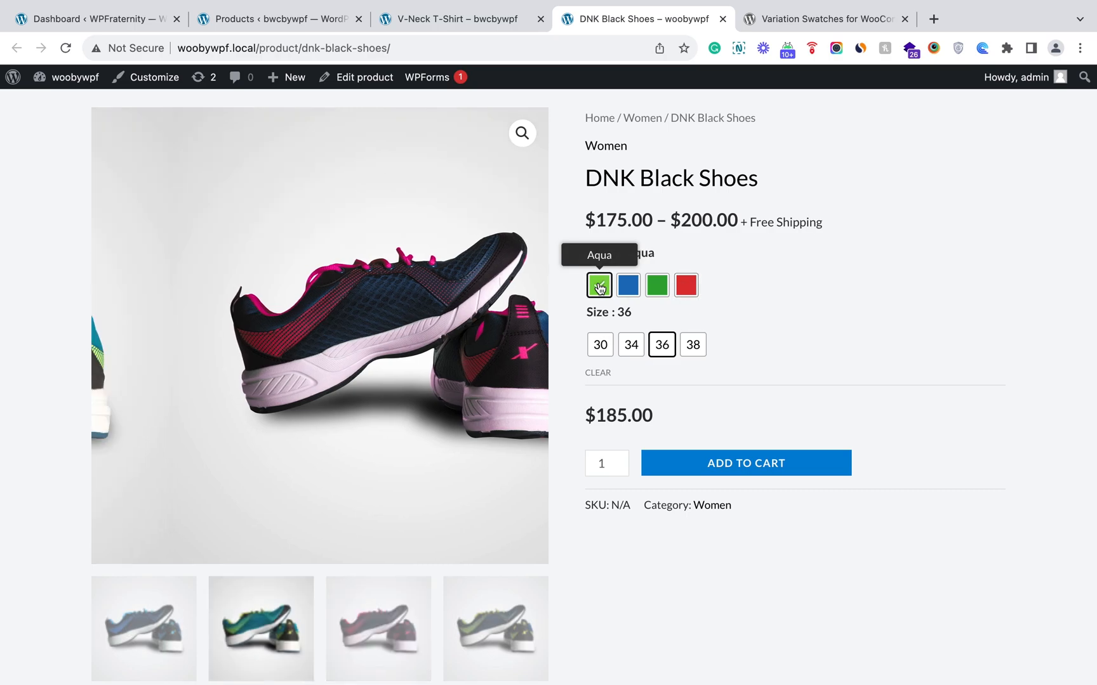
{"action": "left_click", "coordinate": [656, 284]}
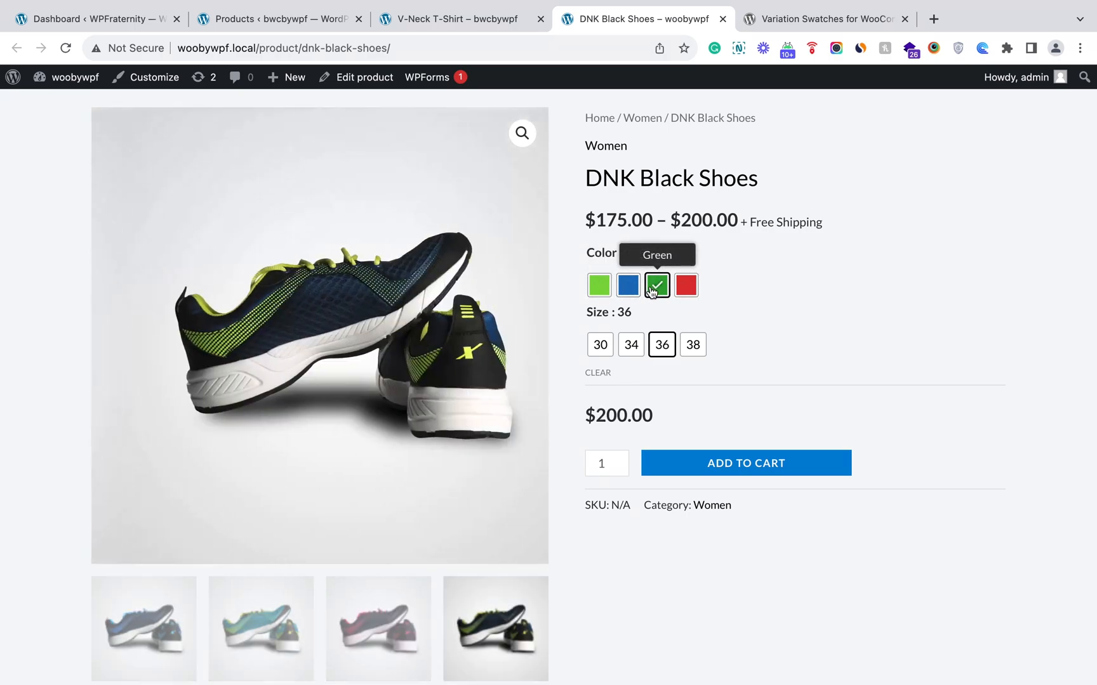
{"action": "left_click", "coordinate": [598, 344]}
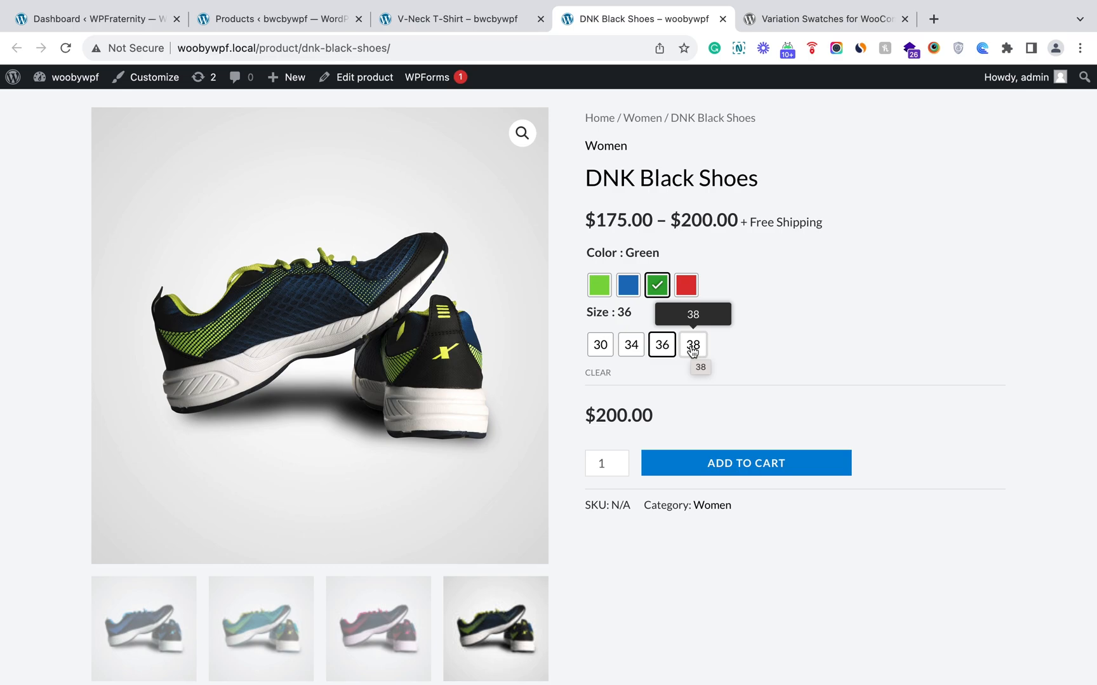
{"action": "mouse_move", "coordinate": [677, 208]}
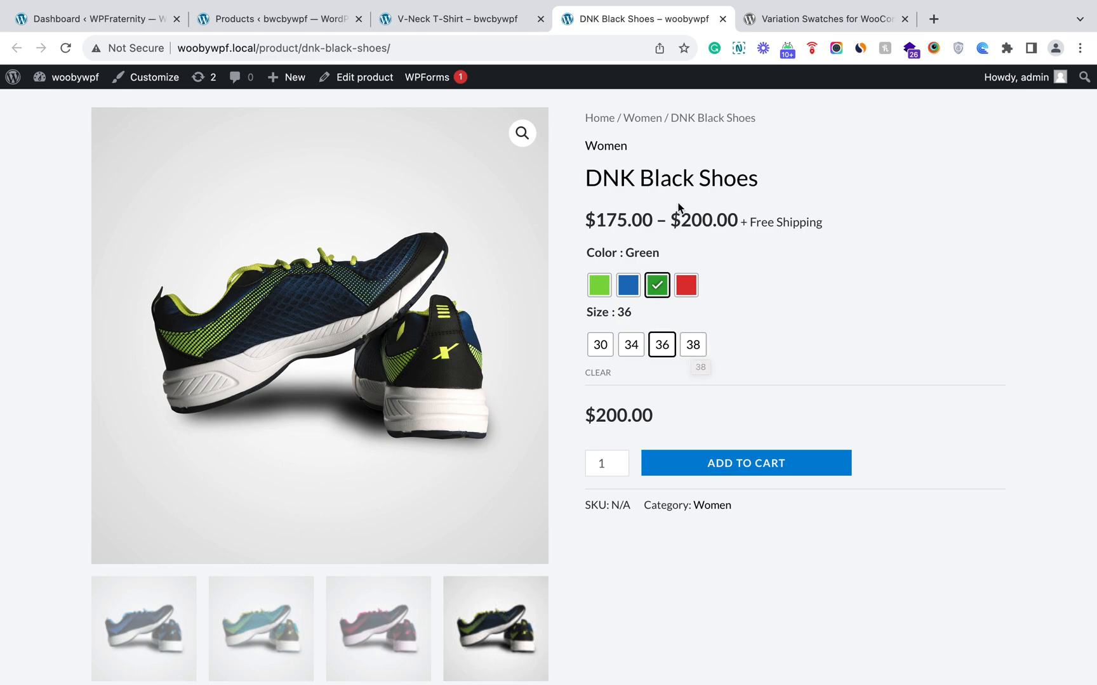
- Return to the V-Neck T-Shirt page showing Green in Large
{"action": "left_click", "coordinate": [455, 19]}
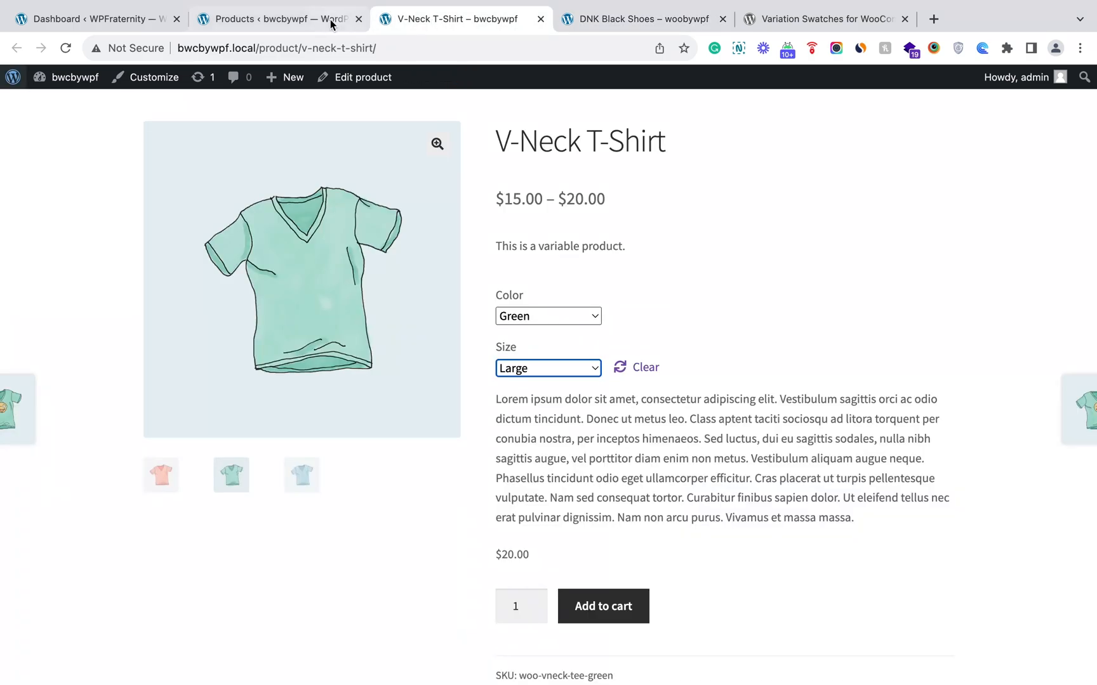
{"action": "mouse_move", "coordinate": [448, 19]}
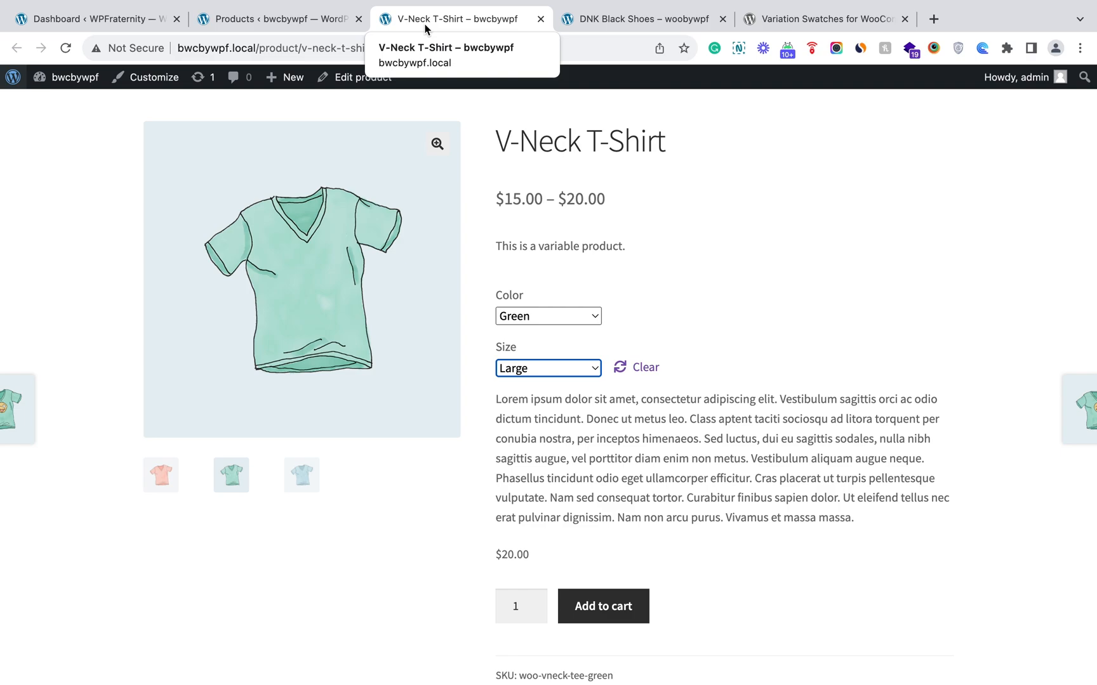
{"action": "mouse_move", "coordinate": [614, 206]}
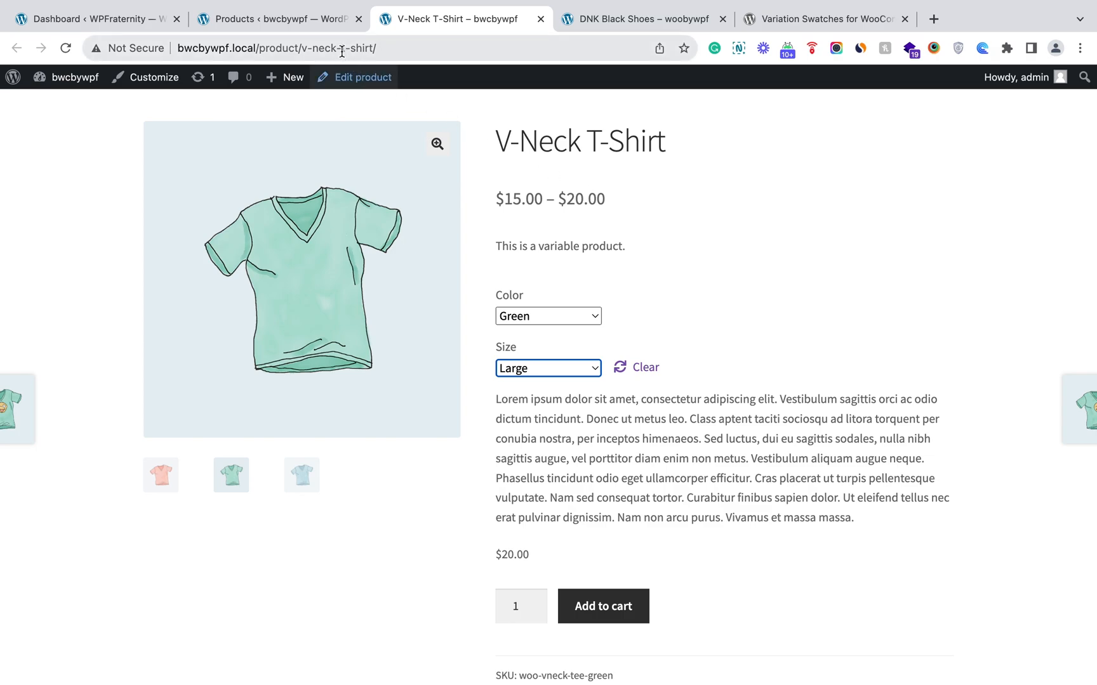
- Go from the admin dashboard to the Plugins > Add New page
{"action": "left_click", "coordinate": [98, 19]}
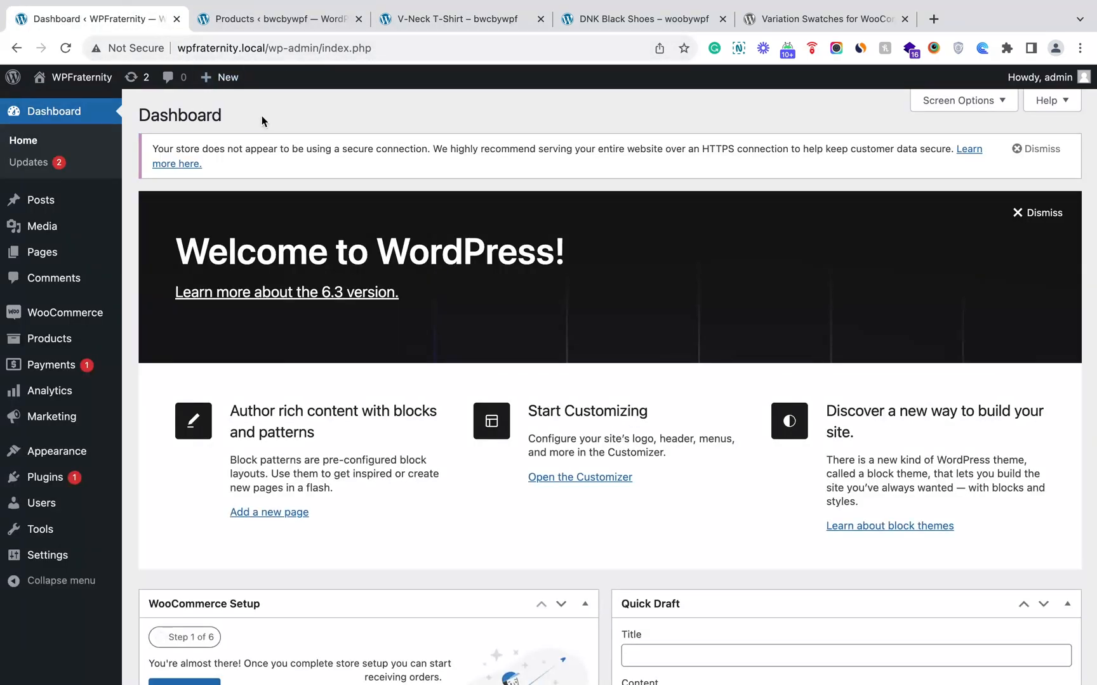
{"action": "scroll", "scroll_direction": "down", "scroll_amount": 3}
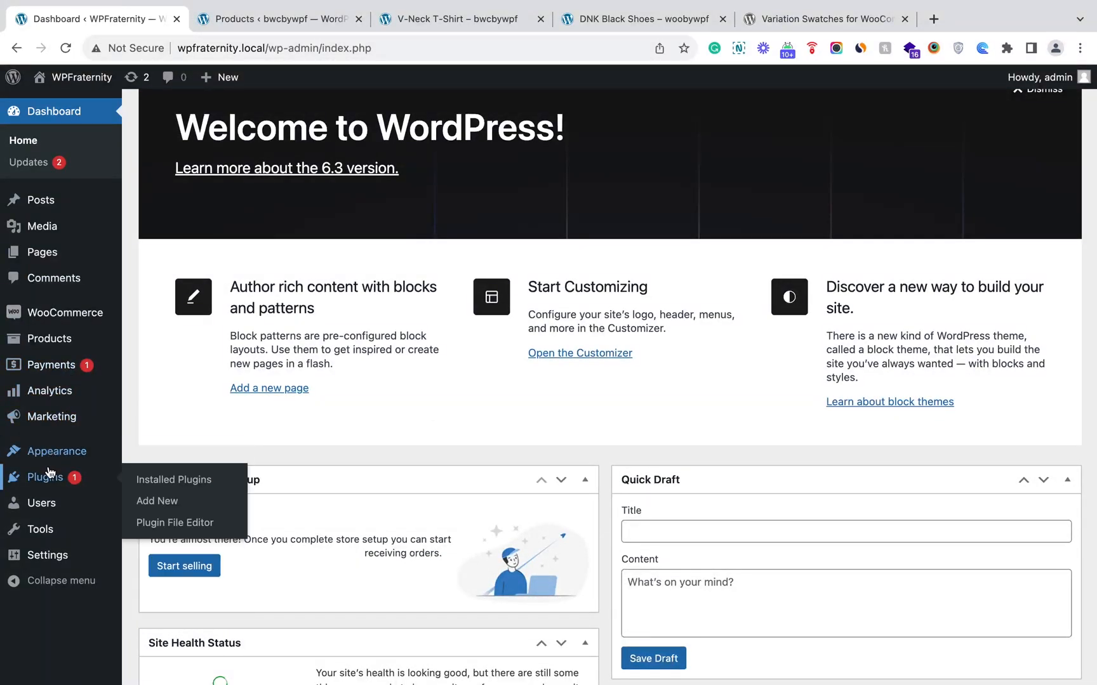
{"action": "left_click", "coordinate": [156, 500]}
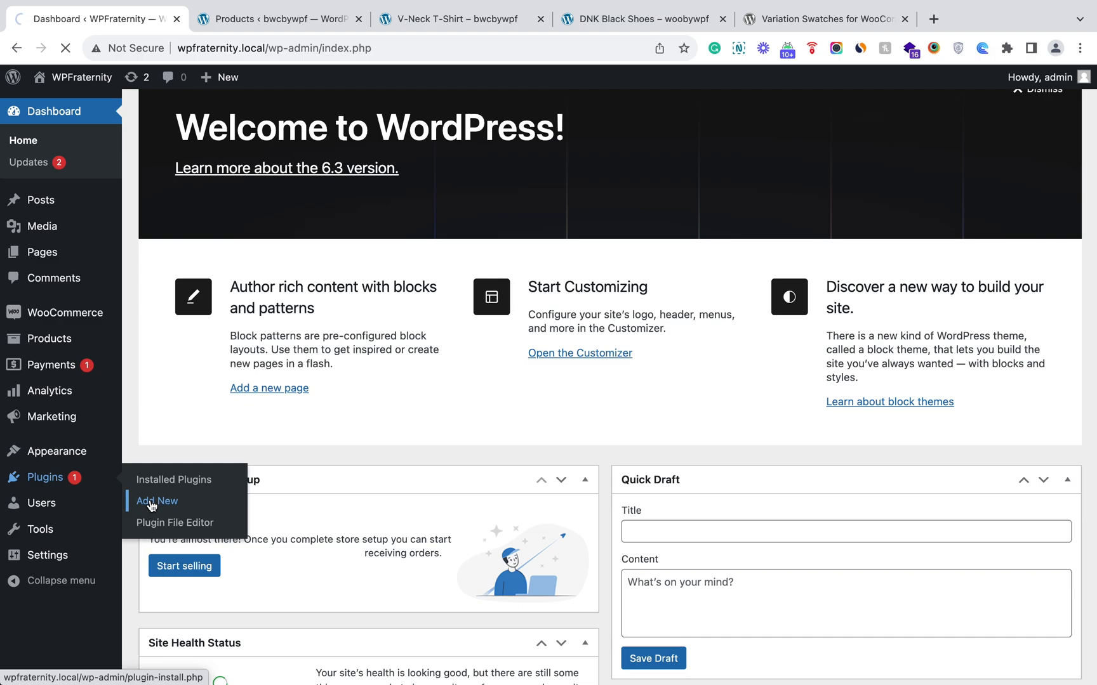
{"action": "left_click", "coordinate": [157, 501]}
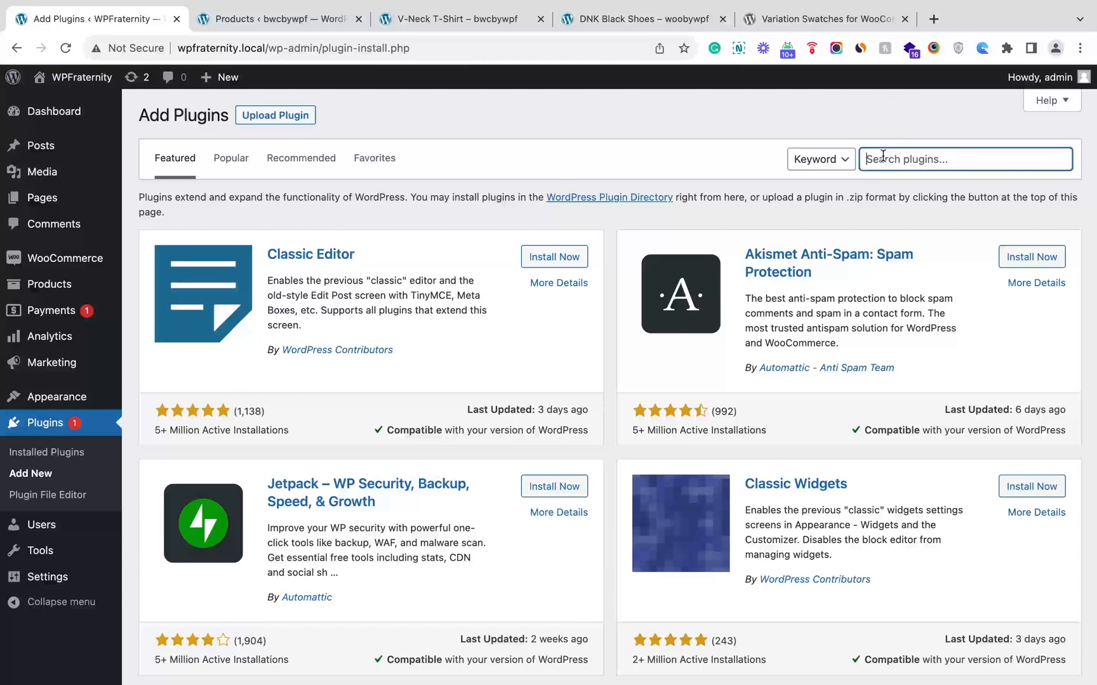
- Search the plugin directory for 'woocommerce variation swatches'
{"action": "type", "text": "woocommerce va"}
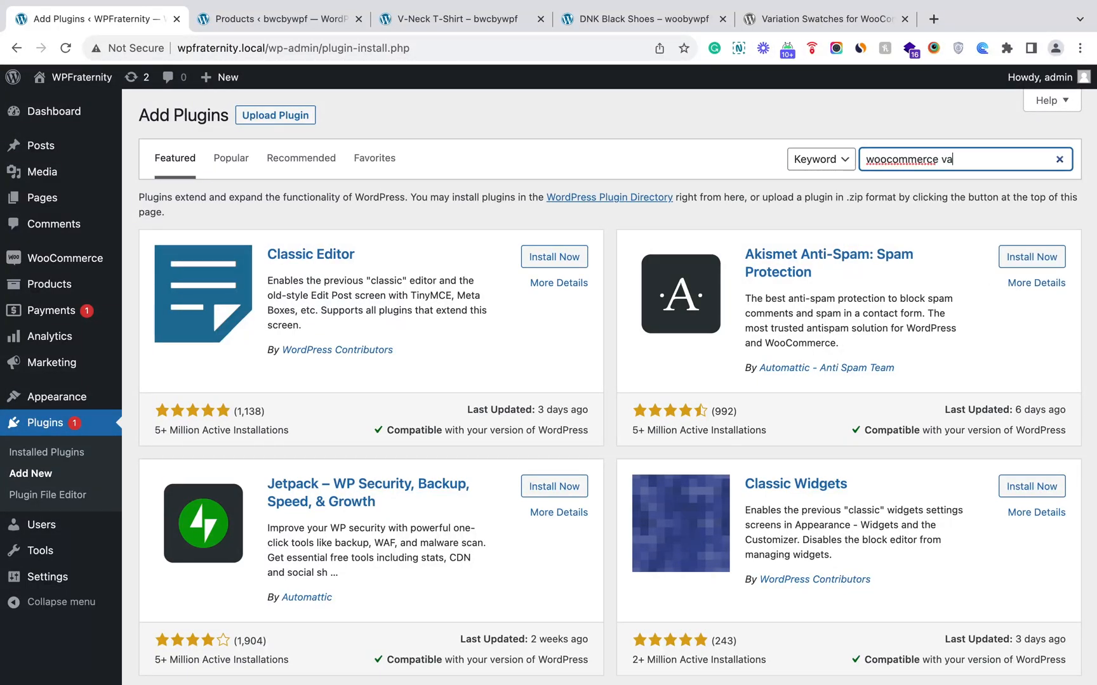
{"action": "type", "text": "riation sw"}
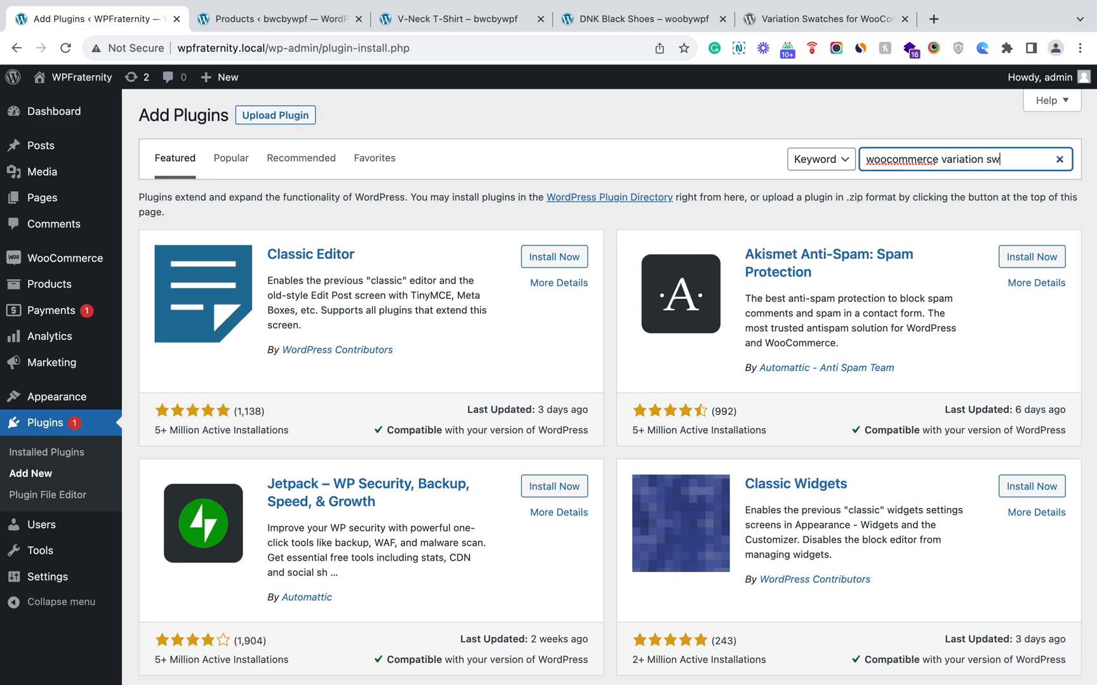
{"action": "type", "text": "atches"}
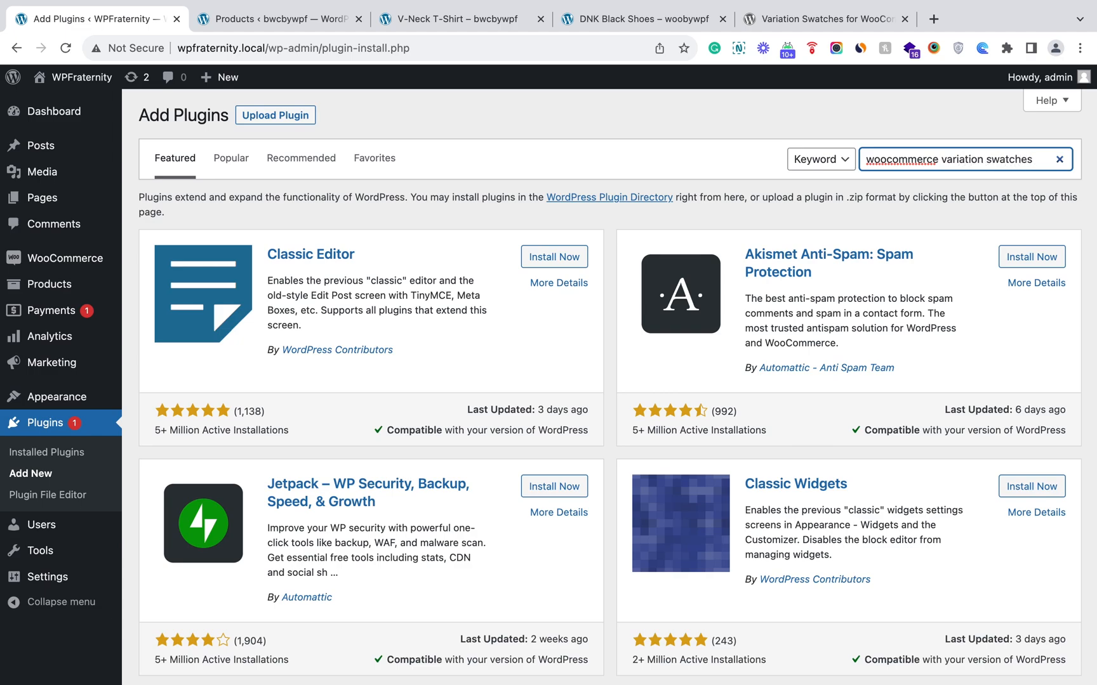
{"action": "key", "text": "Return"}
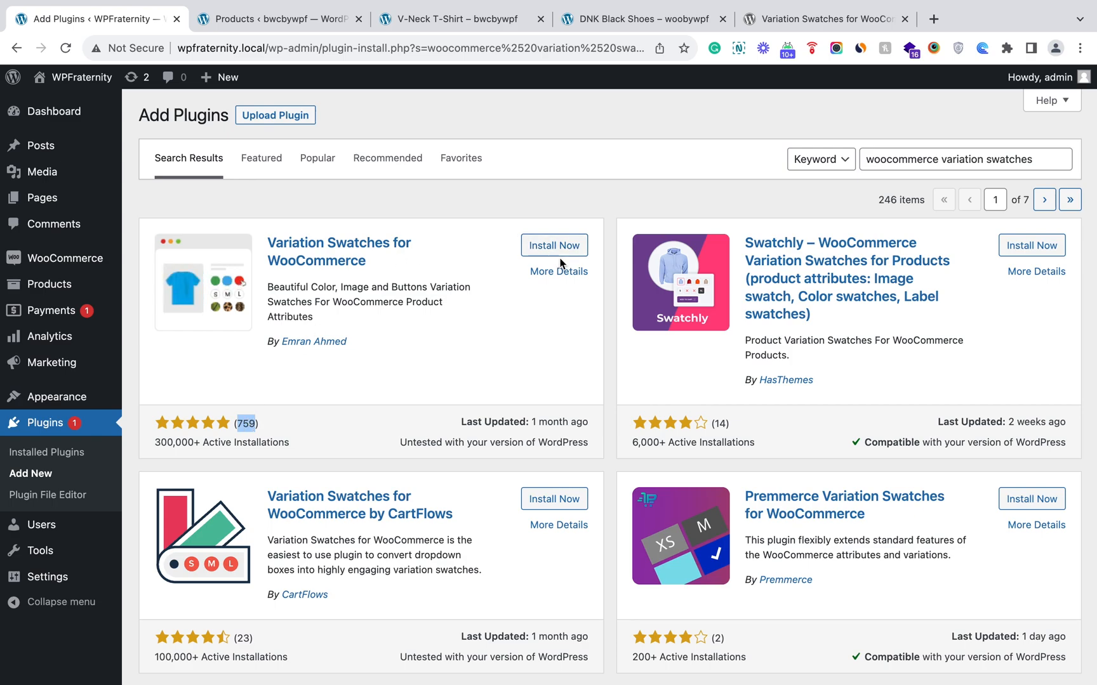
- Install Variation Swatches for WooCommerce and activate it
{"action": "left_click", "coordinate": [553, 246]}
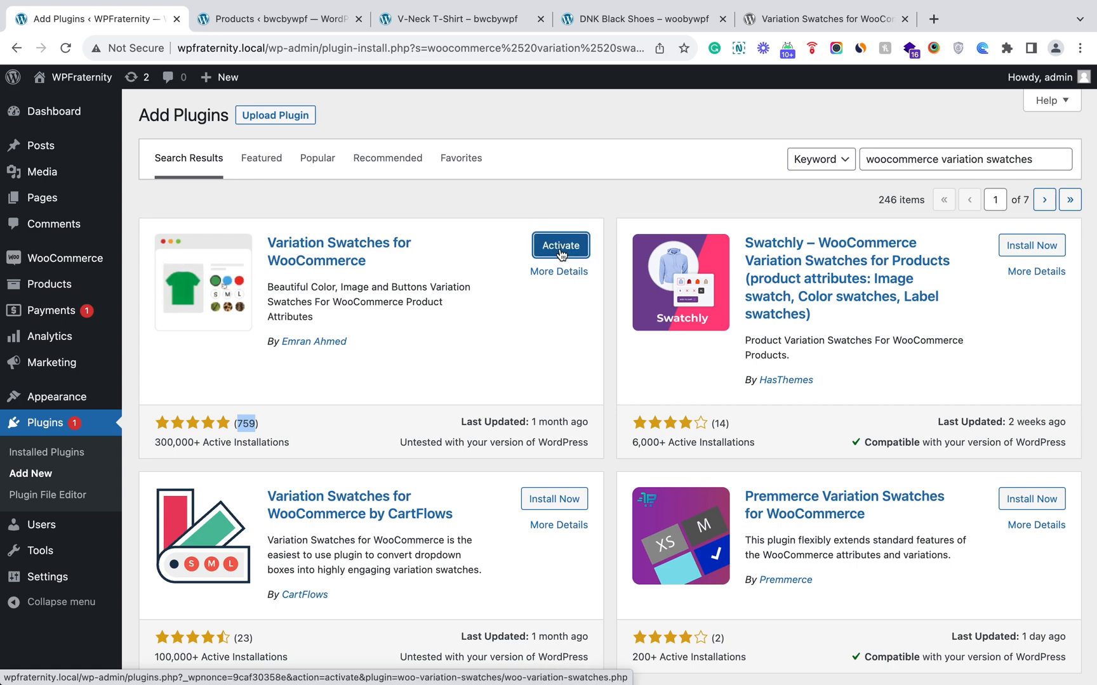
{"action": "left_click", "coordinate": [560, 246]}
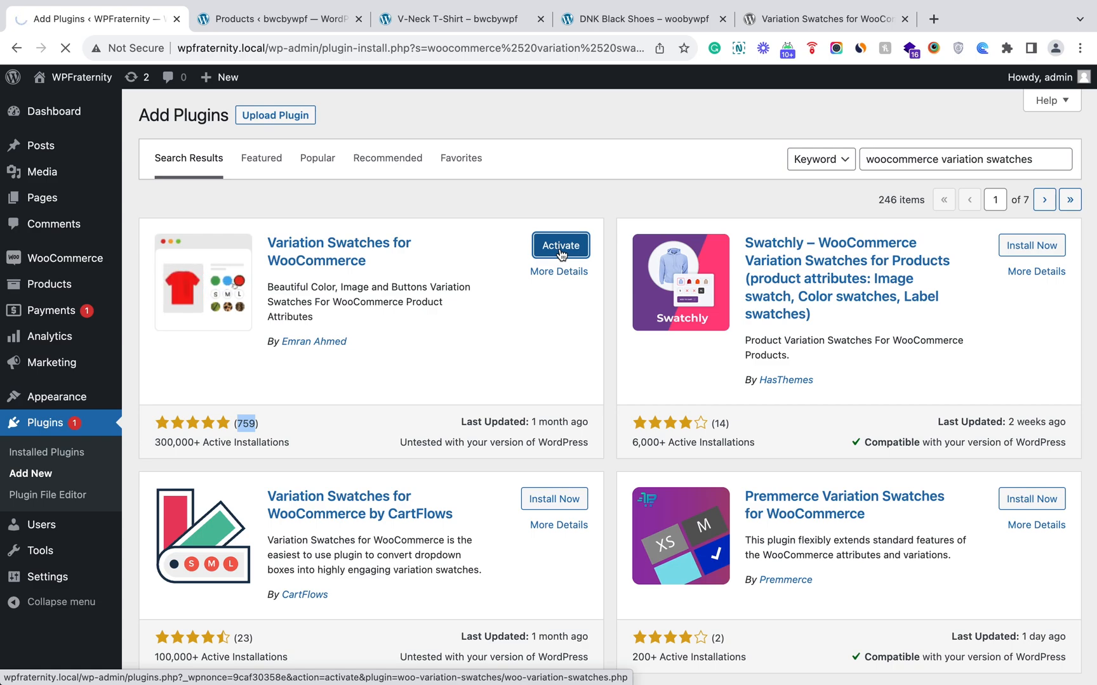
{"action": "left_click", "coordinate": [560, 245]}
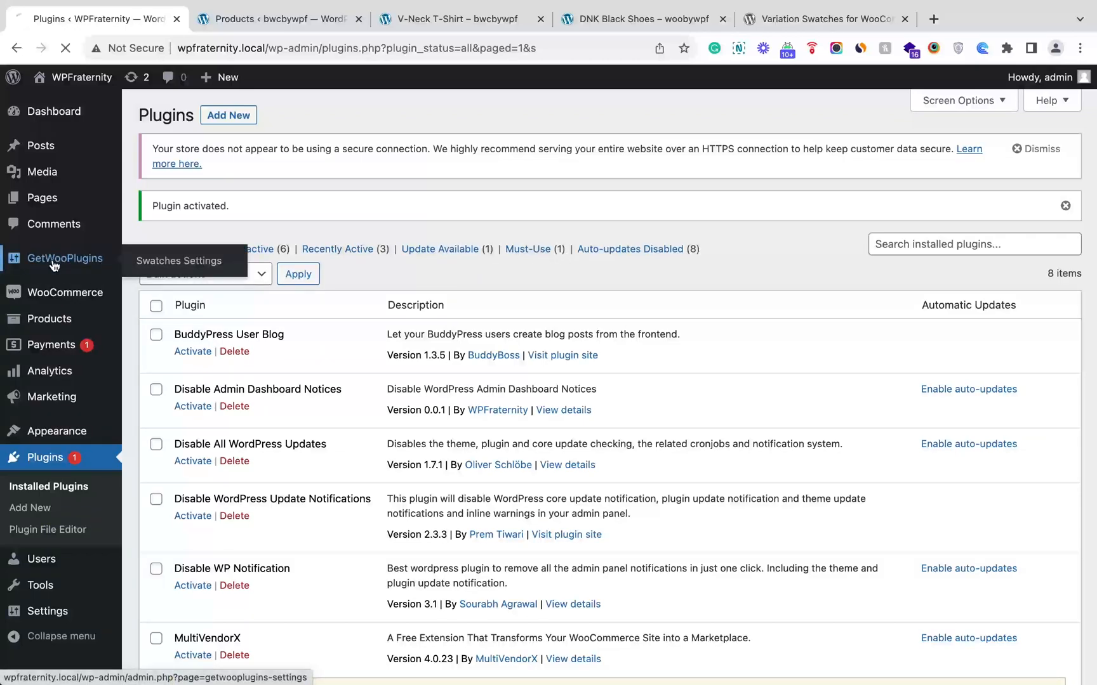
- Open the Variation Swatches settings, review Advanced, then switch to General options
{"action": "left_click", "coordinate": [179, 261]}
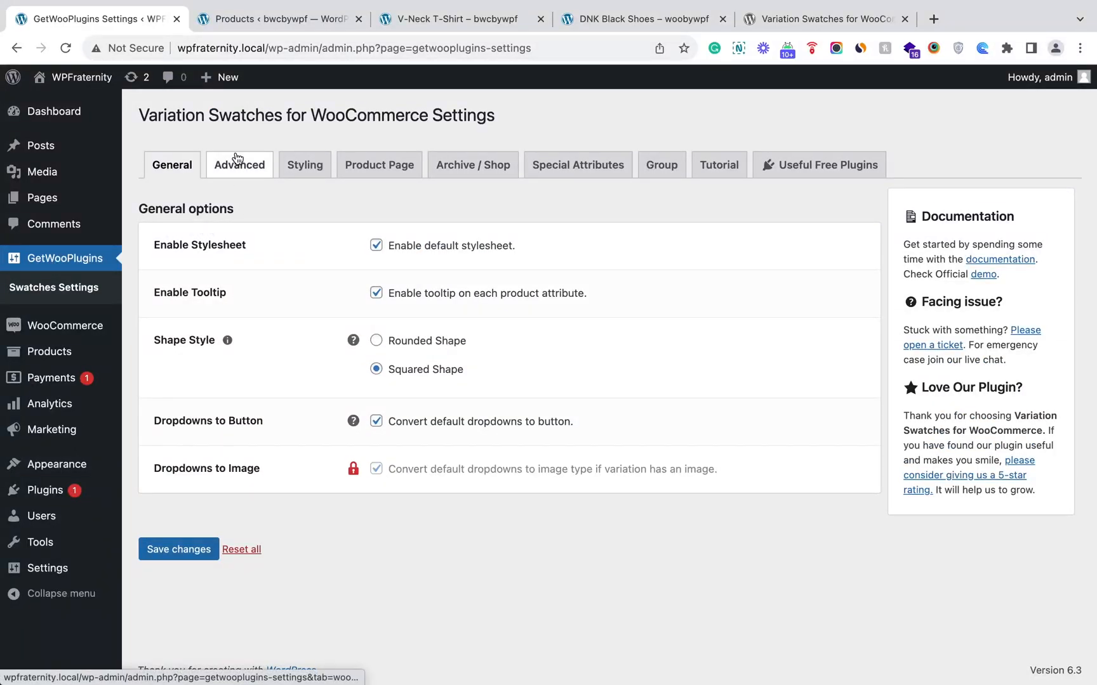
{"action": "left_click", "coordinate": [238, 164]}
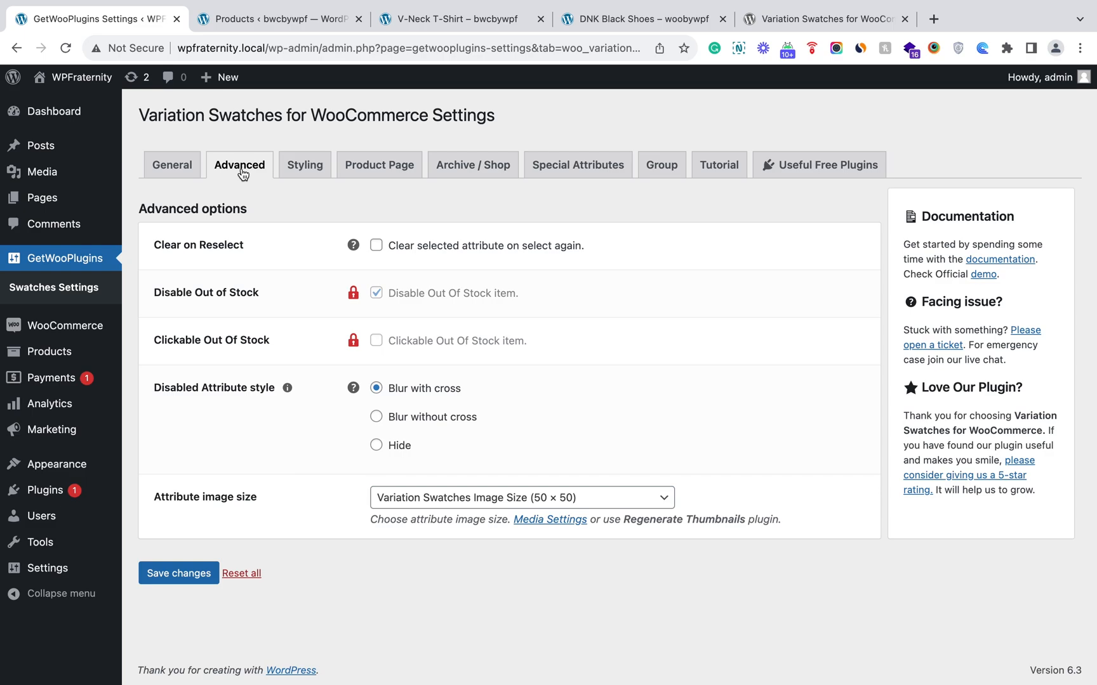
{"action": "mouse_move", "coordinate": [243, 173]}
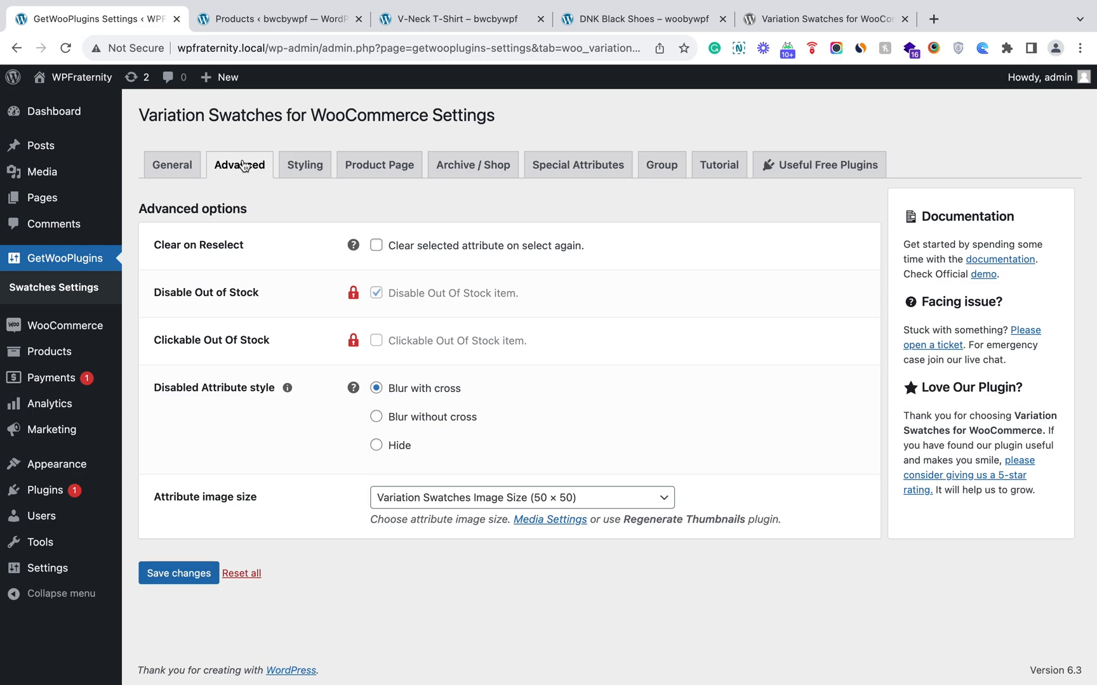
{"action": "mouse_move", "coordinate": [592, 6]}
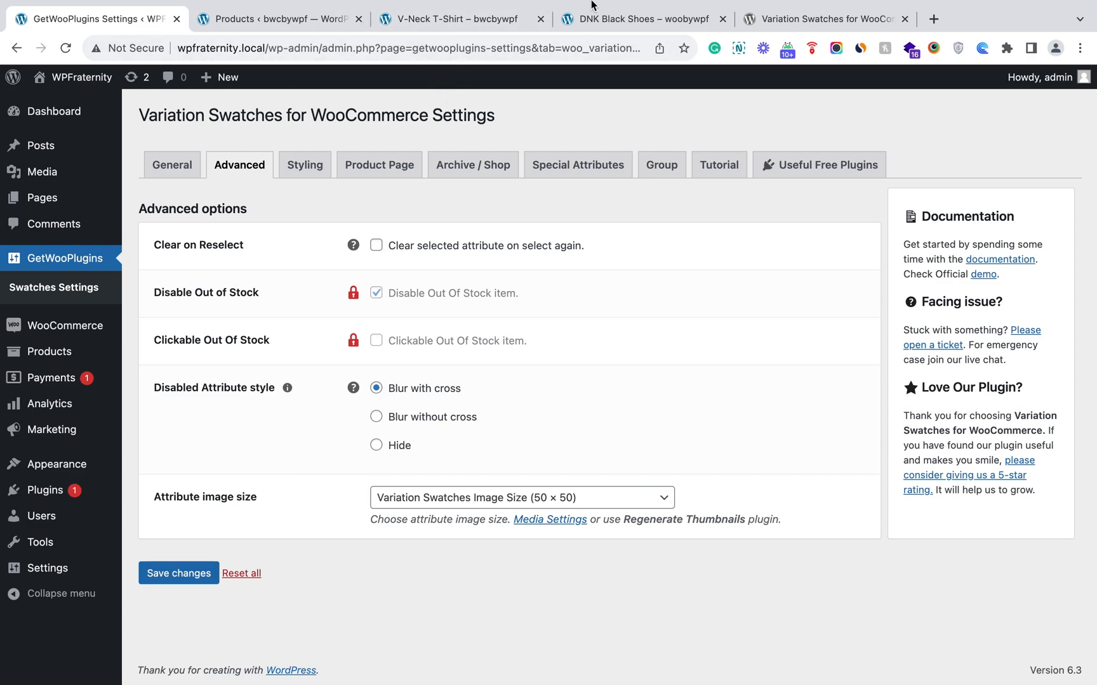
{"action": "left_click", "coordinate": [640, 19]}
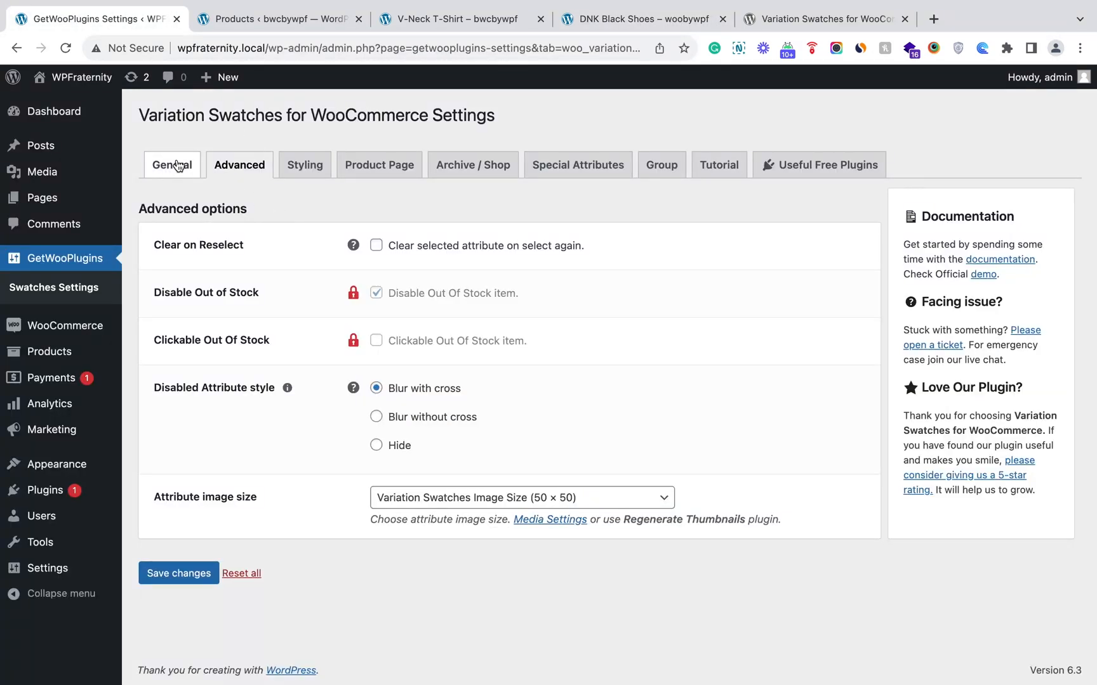
{"action": "left_click", "coordinate": [172, 165]}
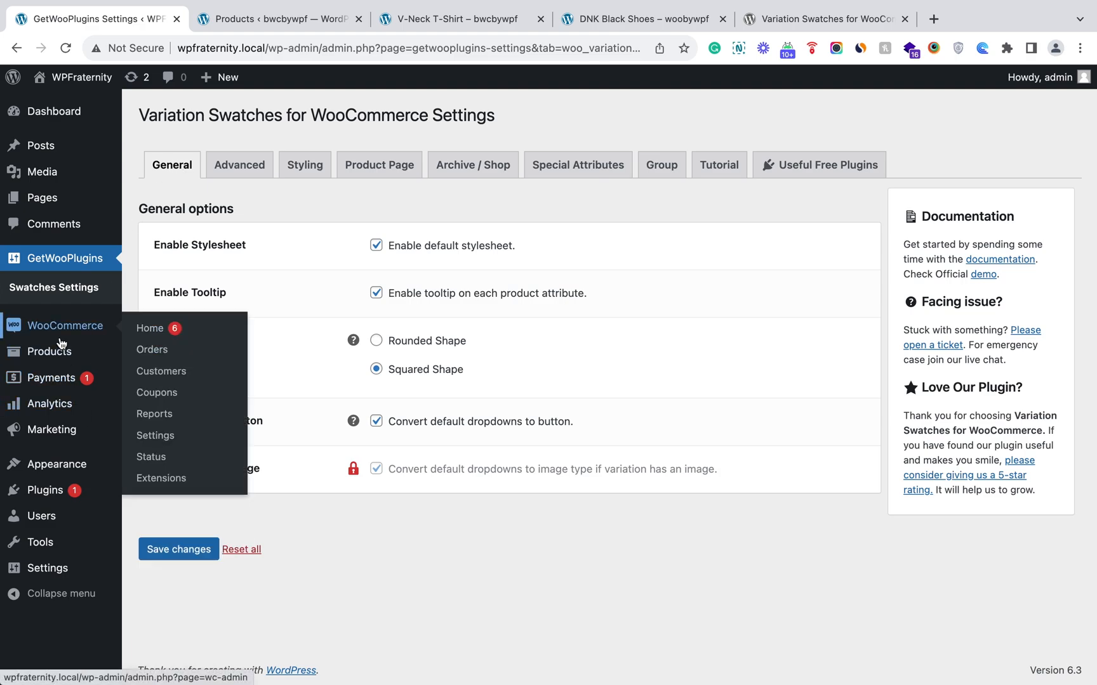
{"action": "mouse_move", "coordinate": [48, 351]}
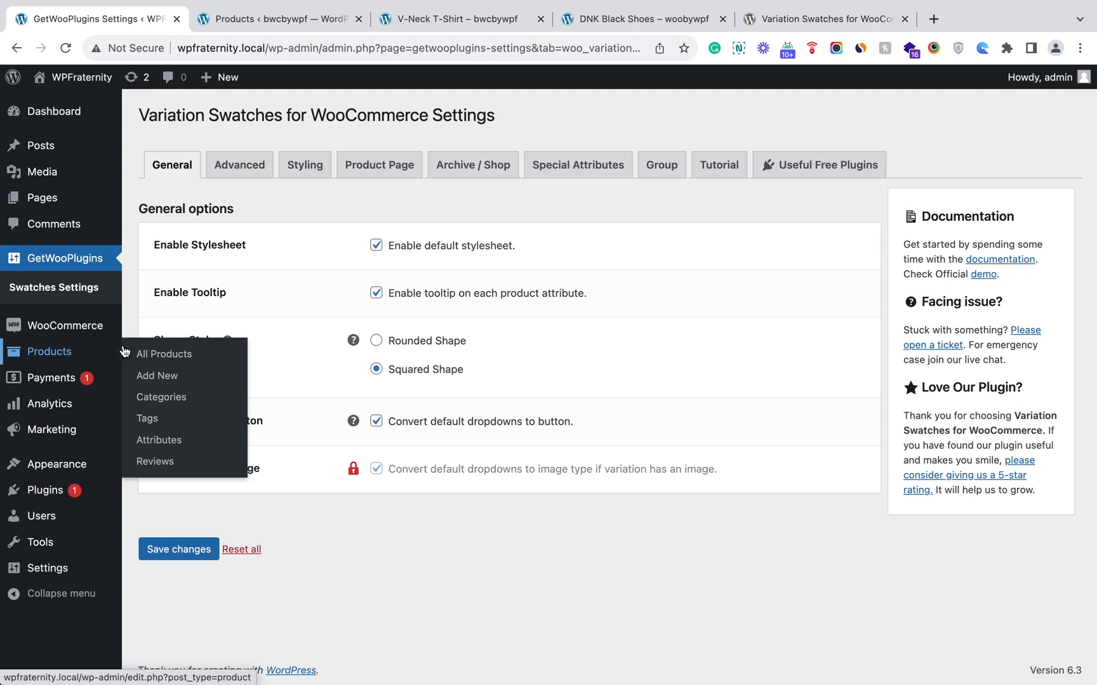
- Add a 'Color' attribute of type Color with archives enabled
{"action": "left_click", "coordinate": [159, 440]}
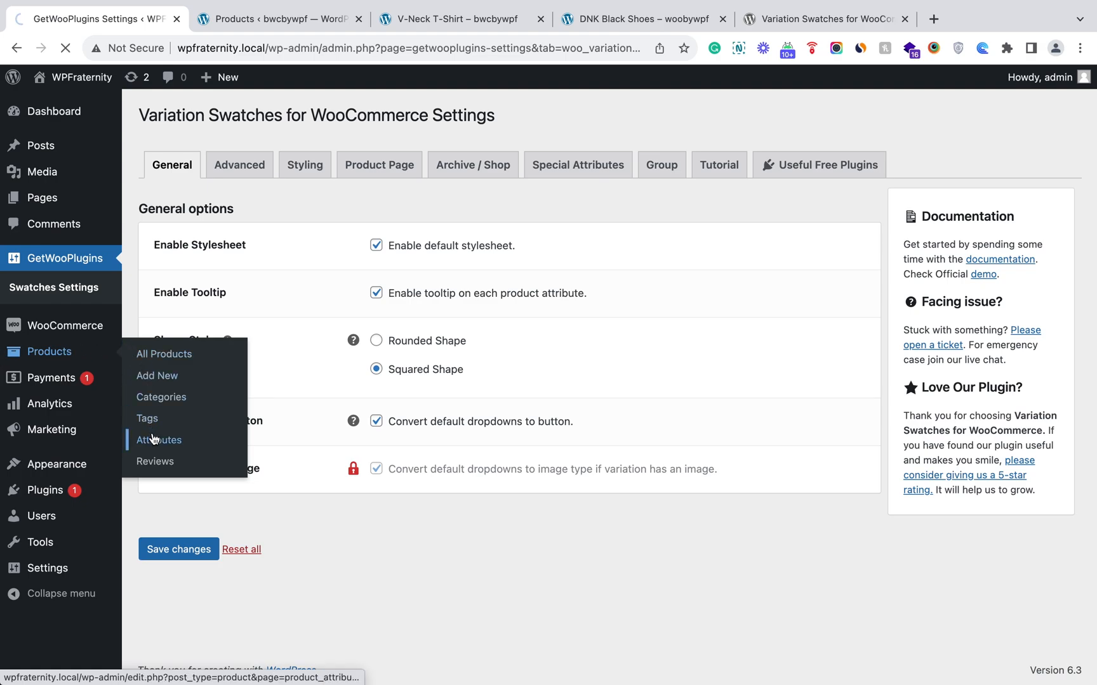
{"action": "left_click", "coordinate": [158, 439]}
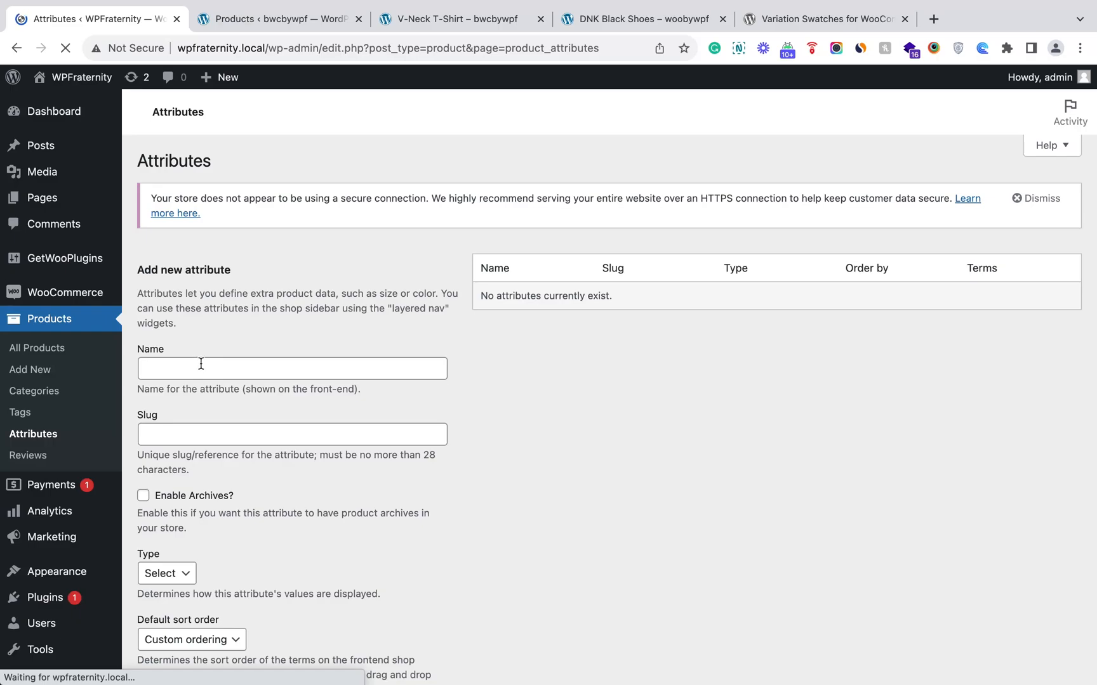
{"action": "type", "text": "Color"}
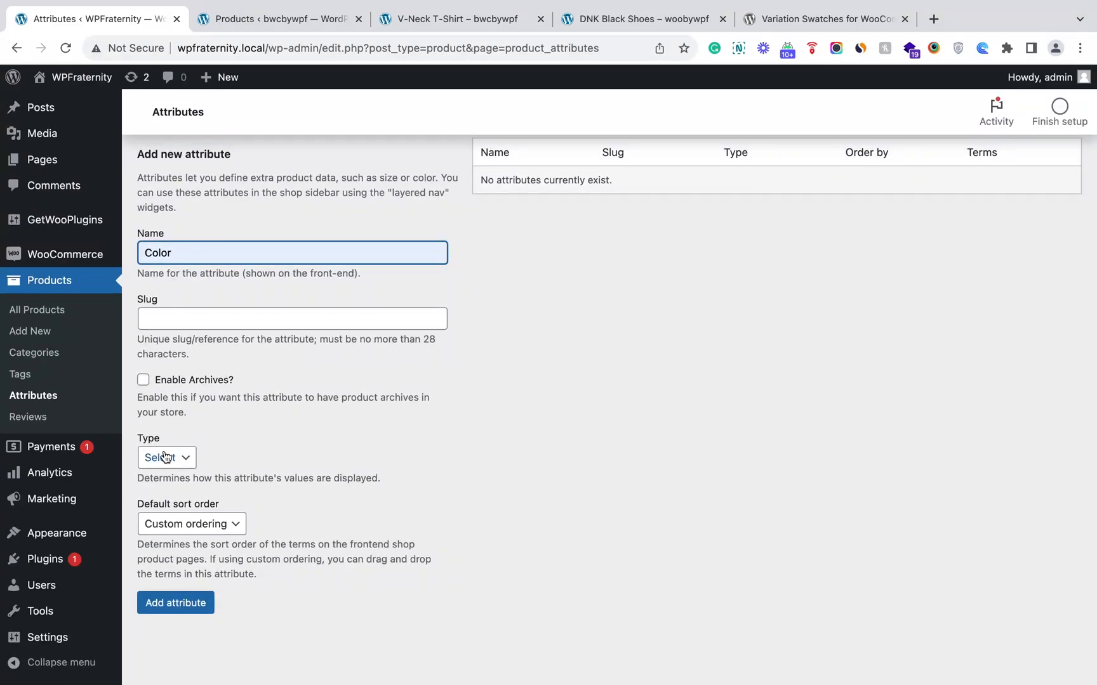
{"action": "left_click", "coordinate": [166, 457]}
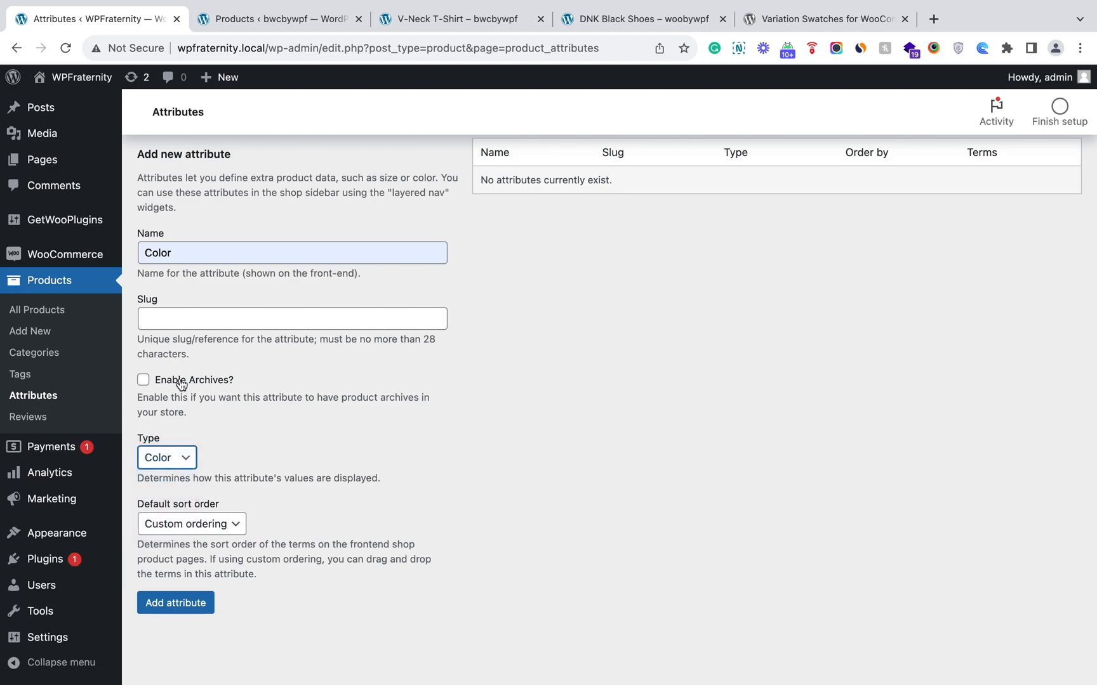
{"action": "mouse_move", "coordinate": [195, 387]}
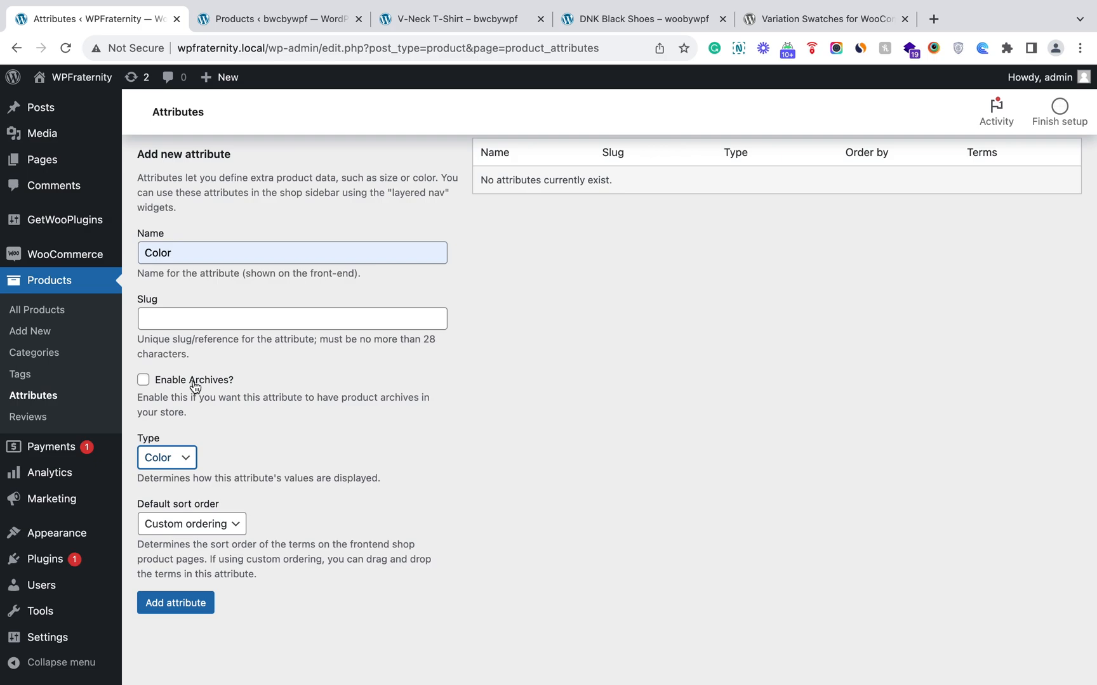
{"action": "left_click", "coordinate": [143, 380]}
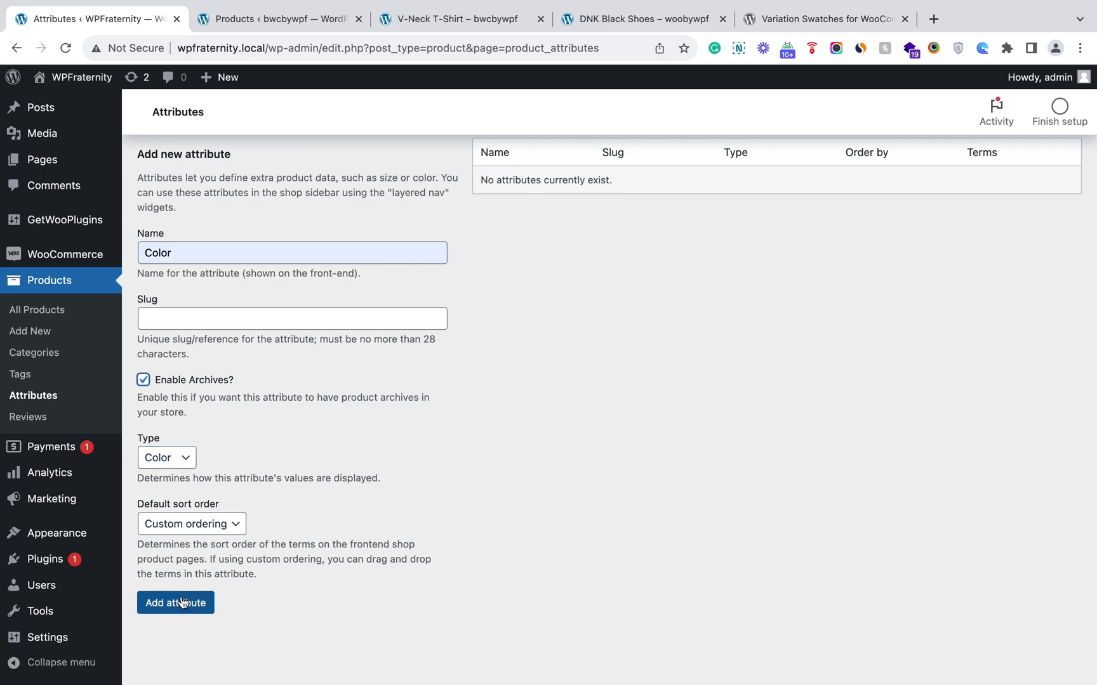
{"action": "left_click", "coordinate": [176, 603]}
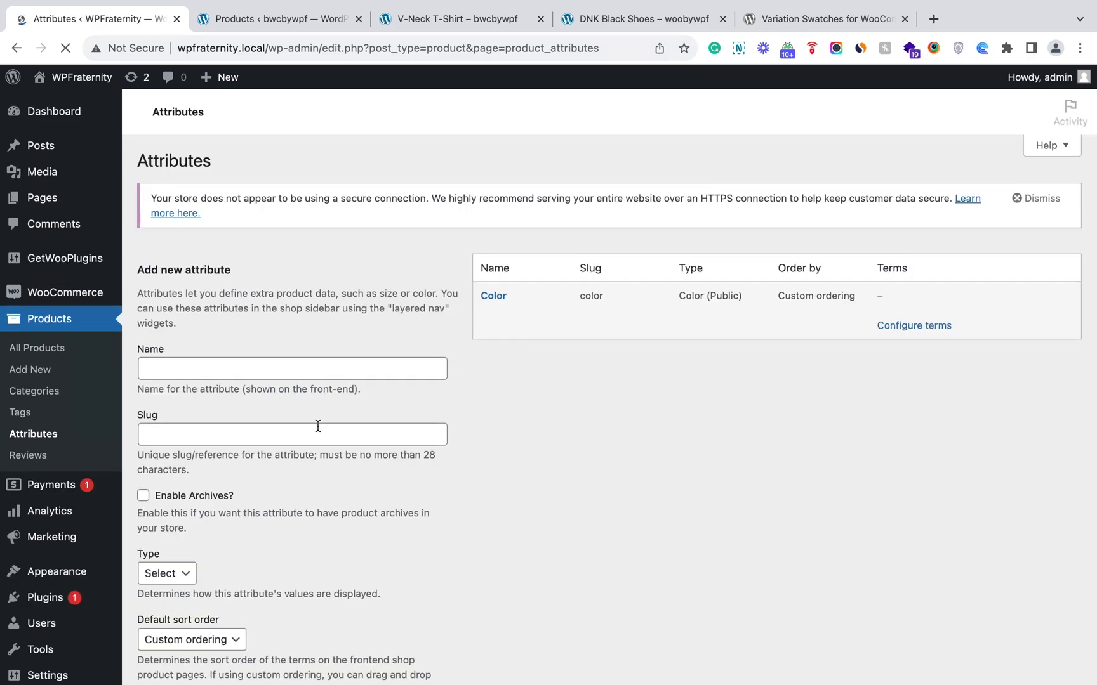
{"action": "mouse_move", "coordinate": [493, 295]}
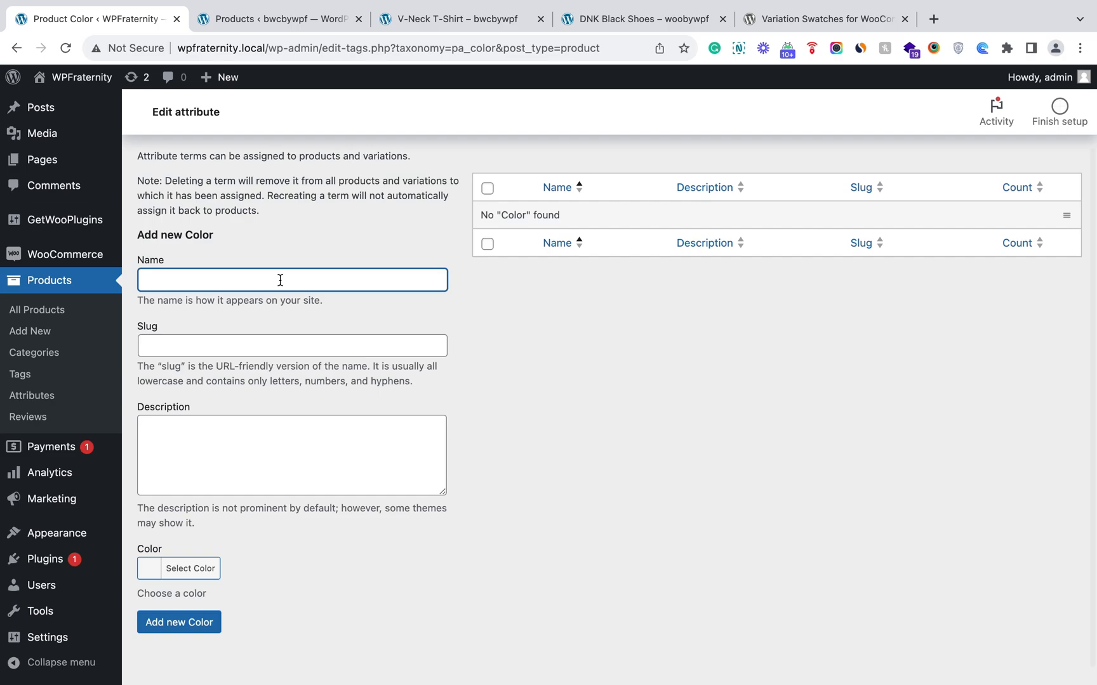
- Add Red, Yellow and Black color terms, each with its matching swatch colour
{"action": "left_click", "coordinate": [290, 279]}
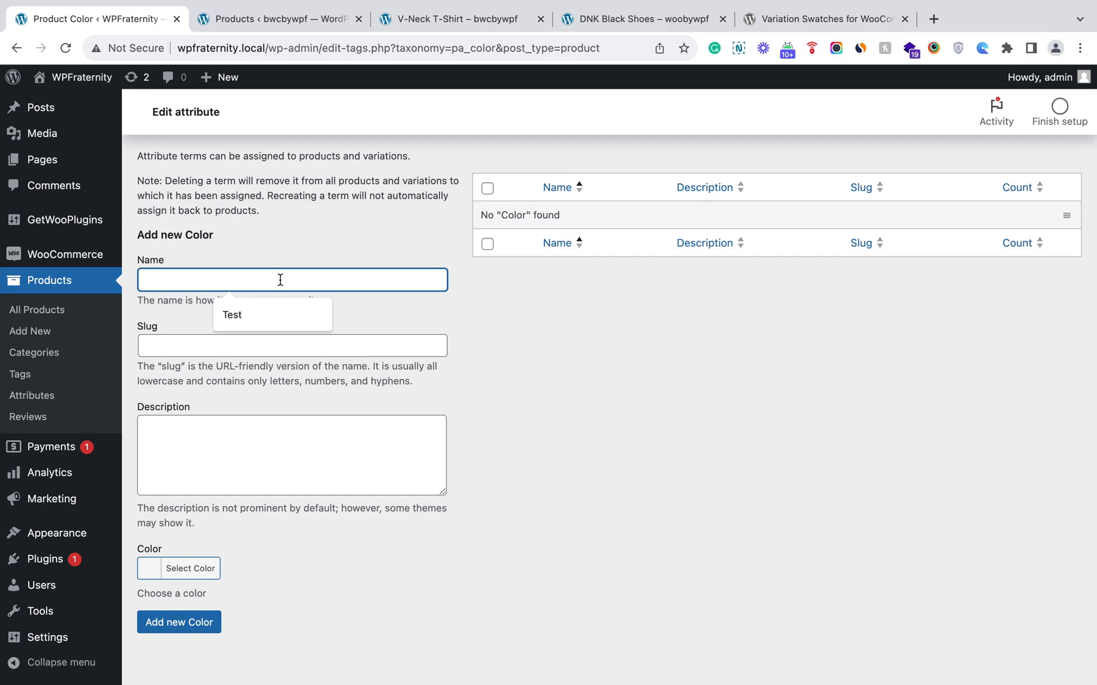
{"action": "type", "text": "Red"}
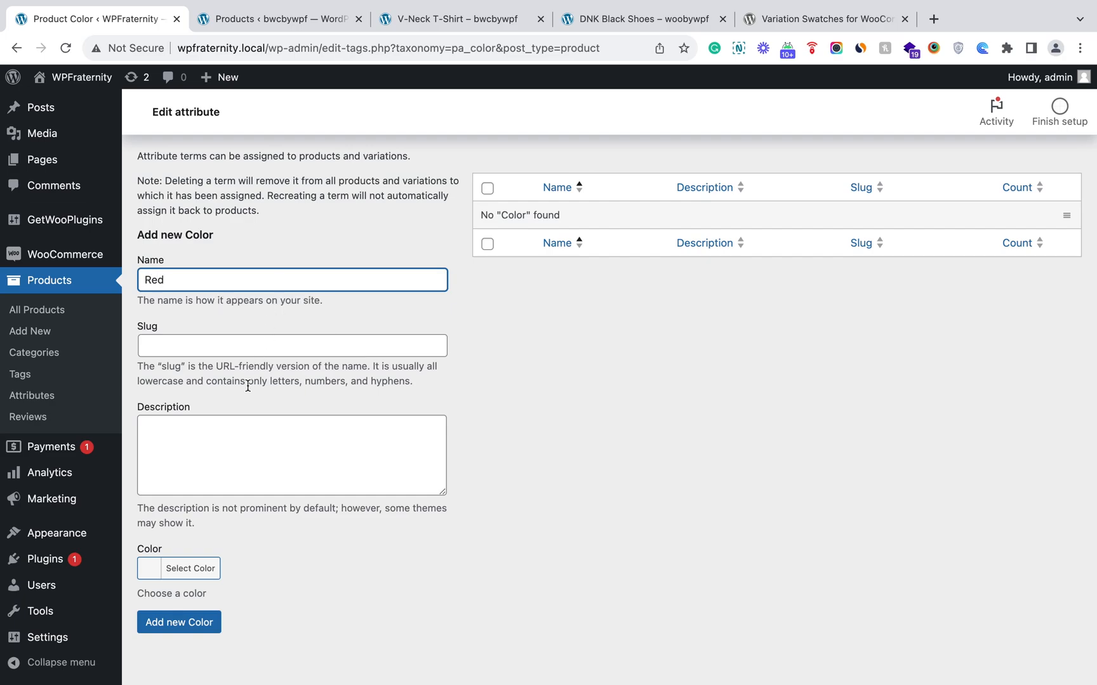
{"action": "left_click", "coordinate": [190, 568]}
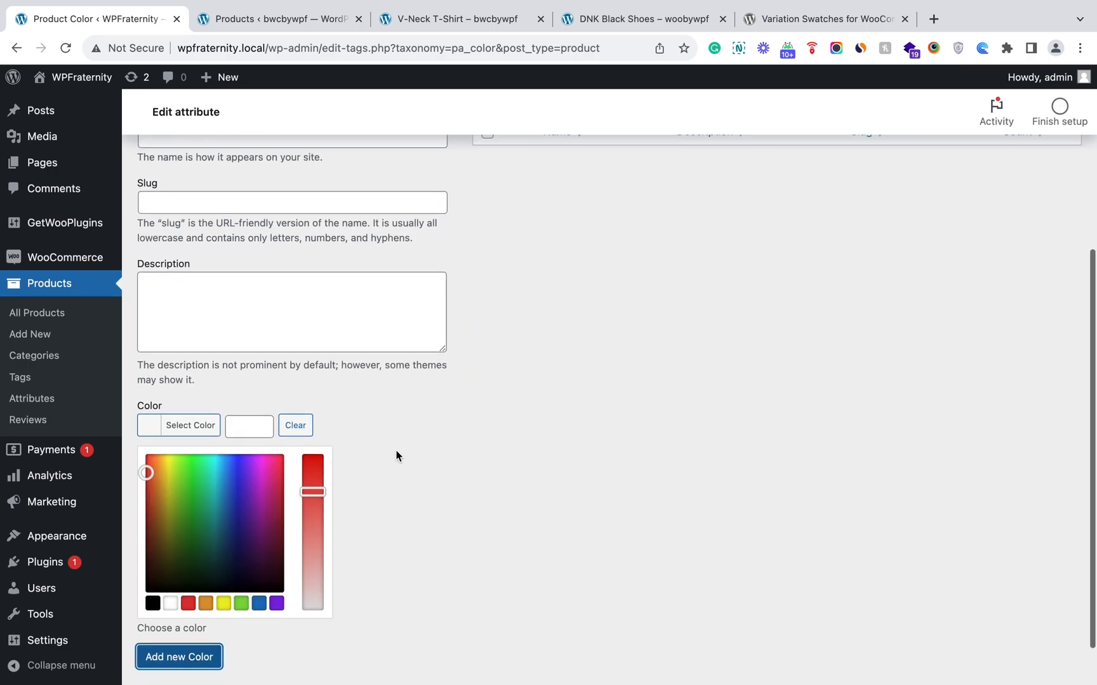
{"action": "left_click", "coordinate": [178, 657]}
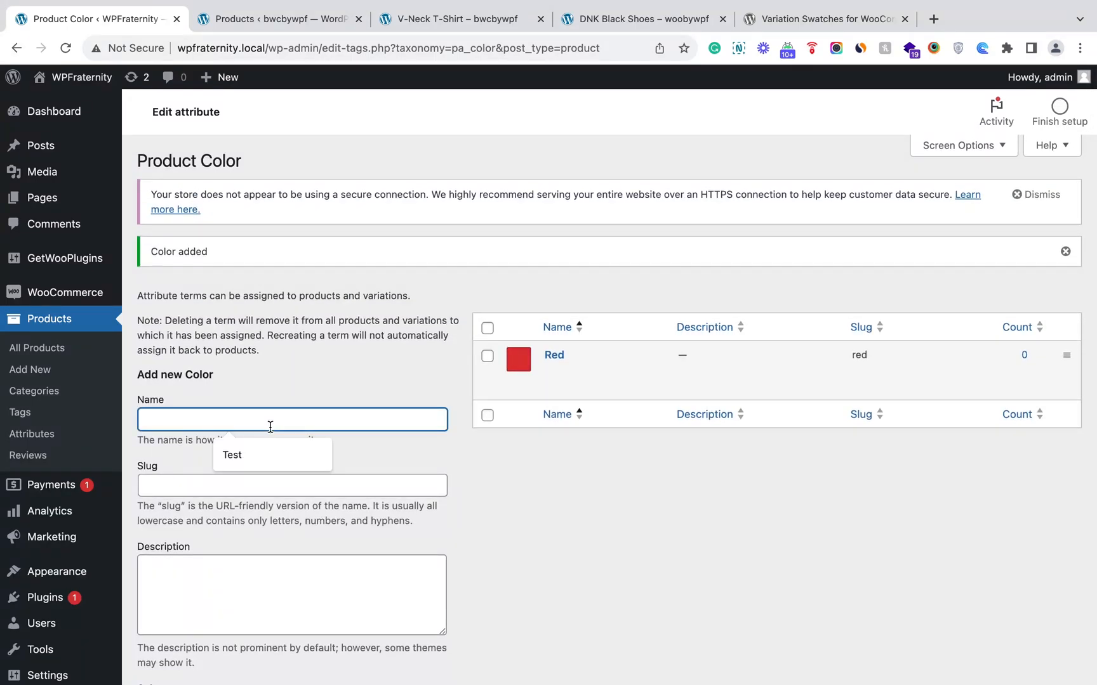
{"action": "type", "text": "Yellow"}
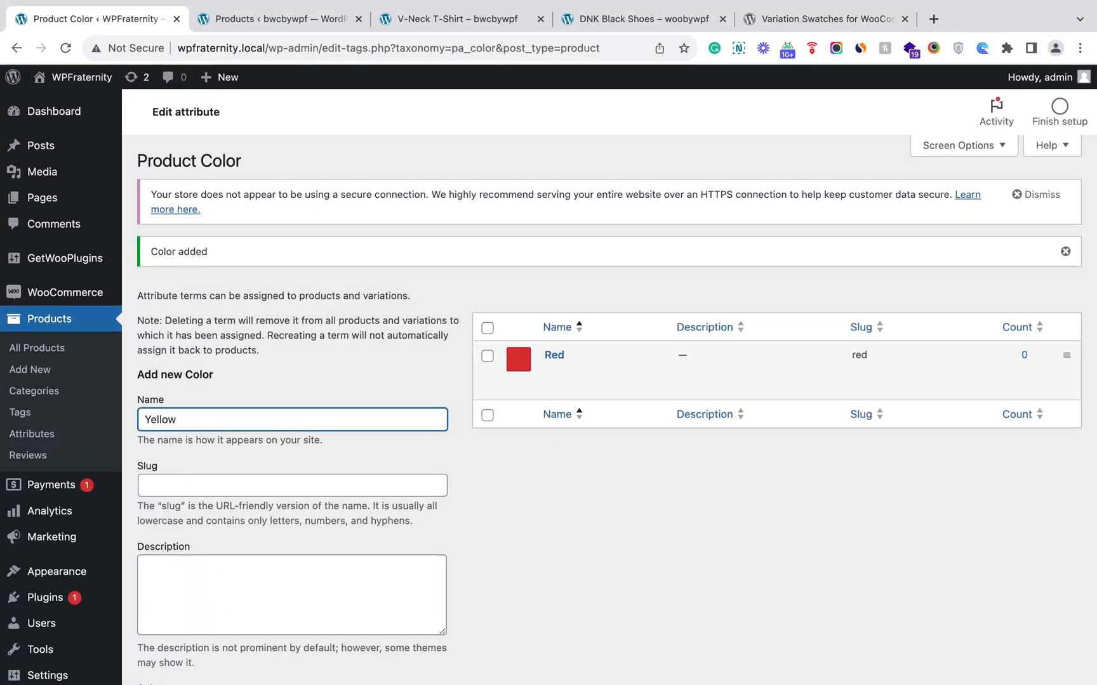
{"action": "left_click", "coordinate": [189, 545]}
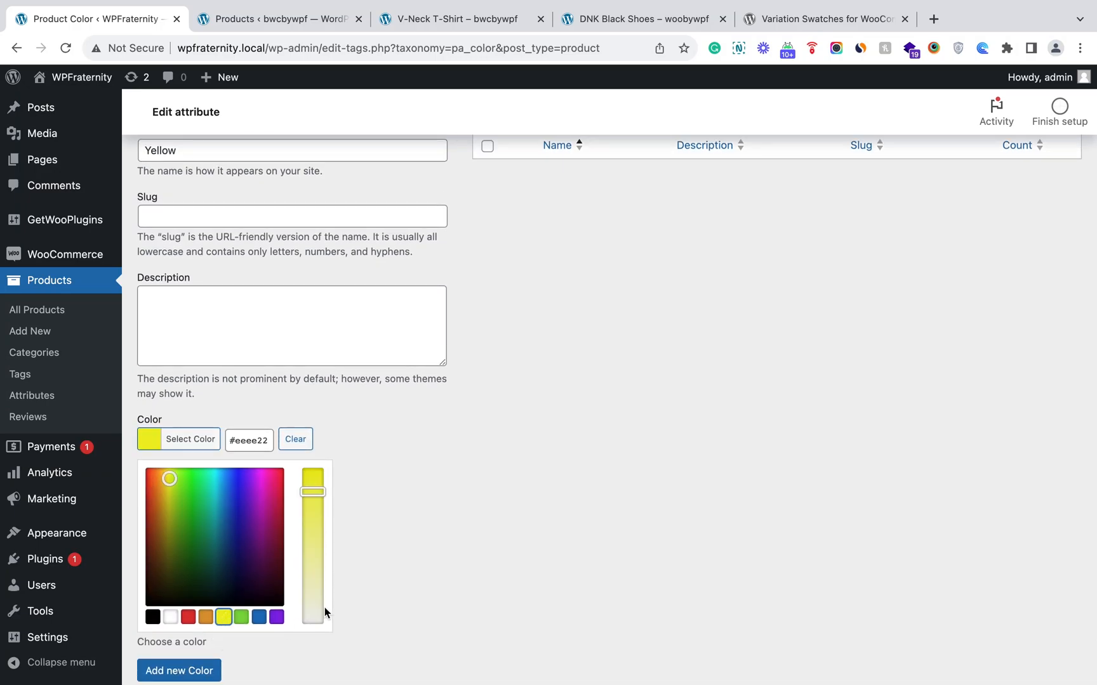
{"action": "left_click", "coordinate": [178, 670]}
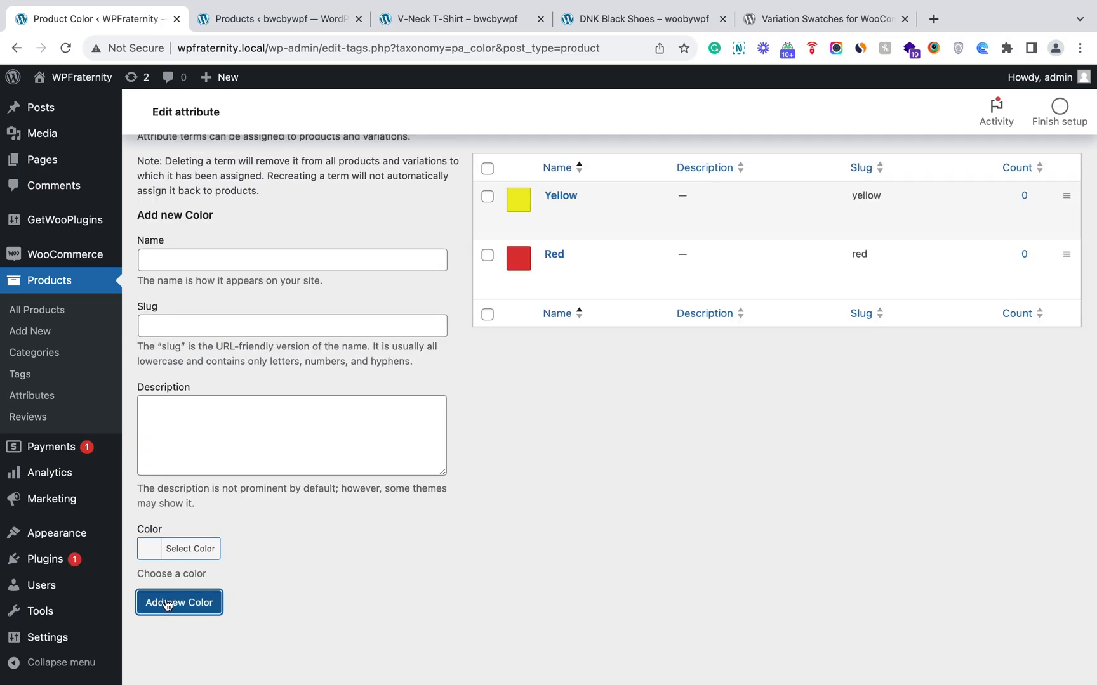
{"action": "left_click", "coordinate": [290, 260]}
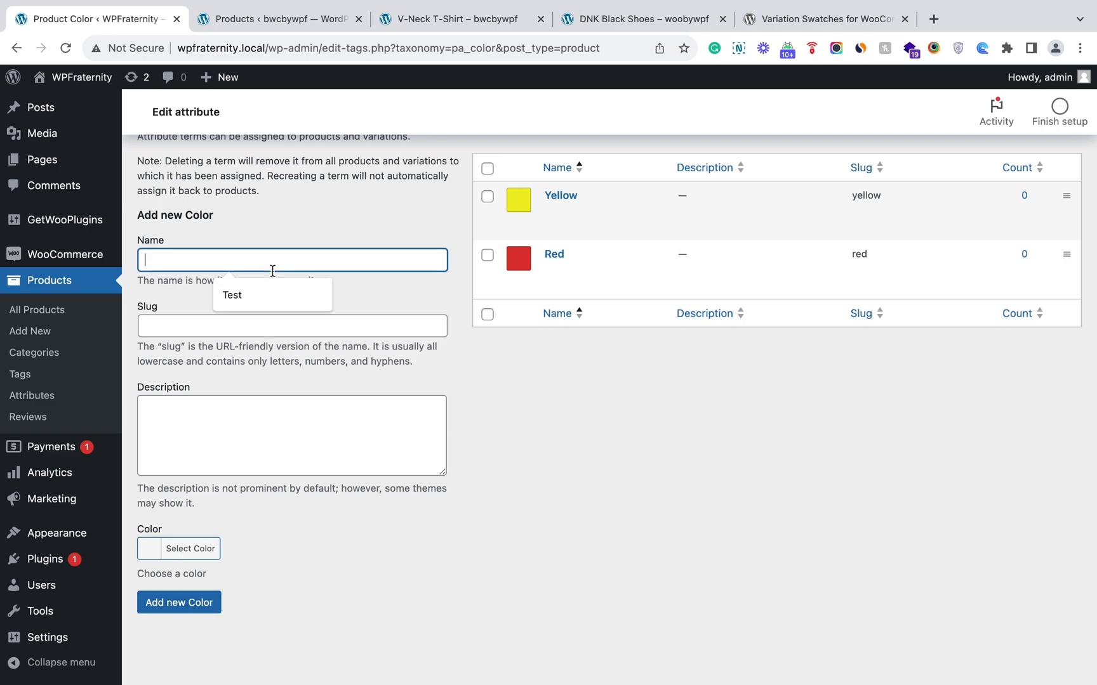
{"action": "type", "text": "Black"}
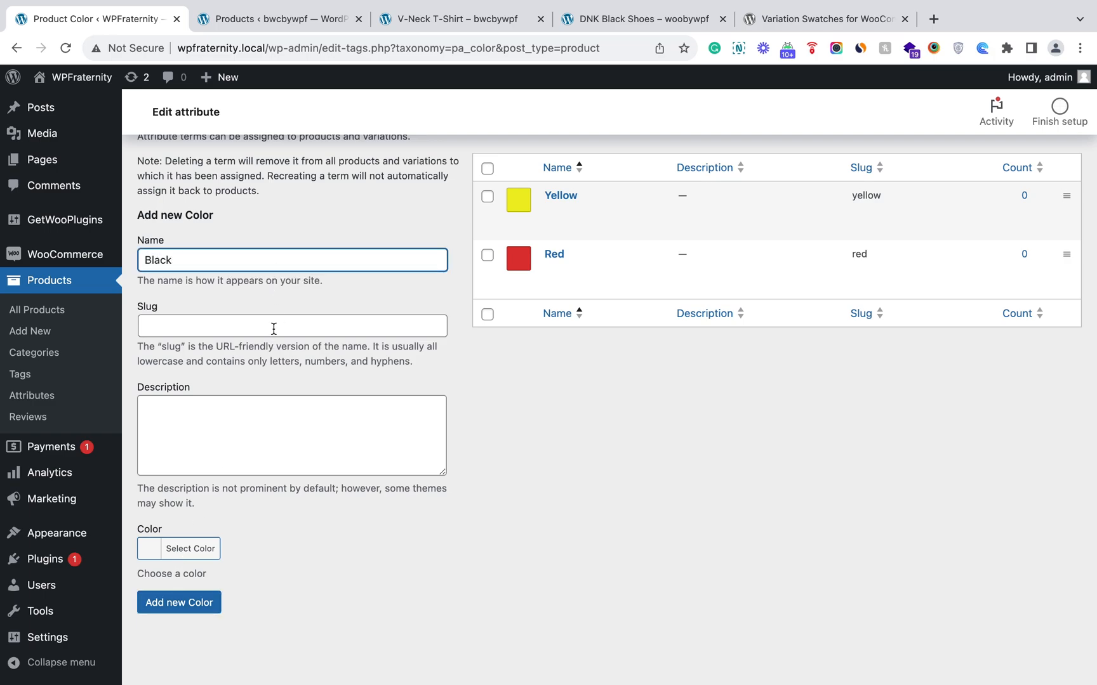
{"action": "left_click", "coordinate": [189, 548]}
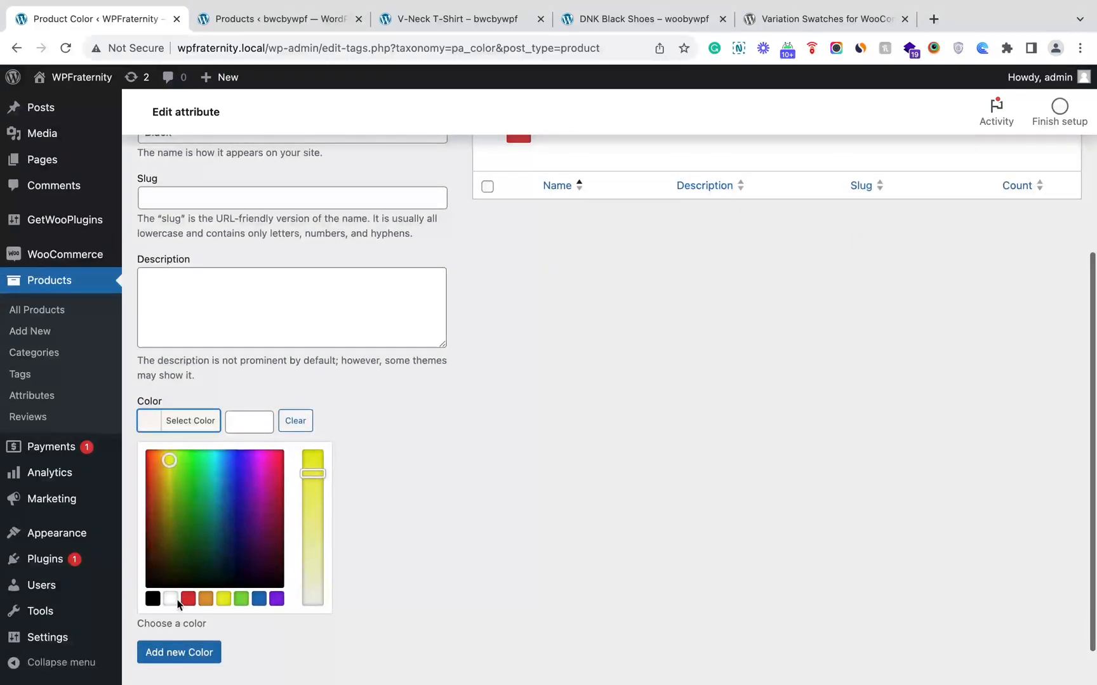
{"action": "left_click", "coordinate": [152, 598]}
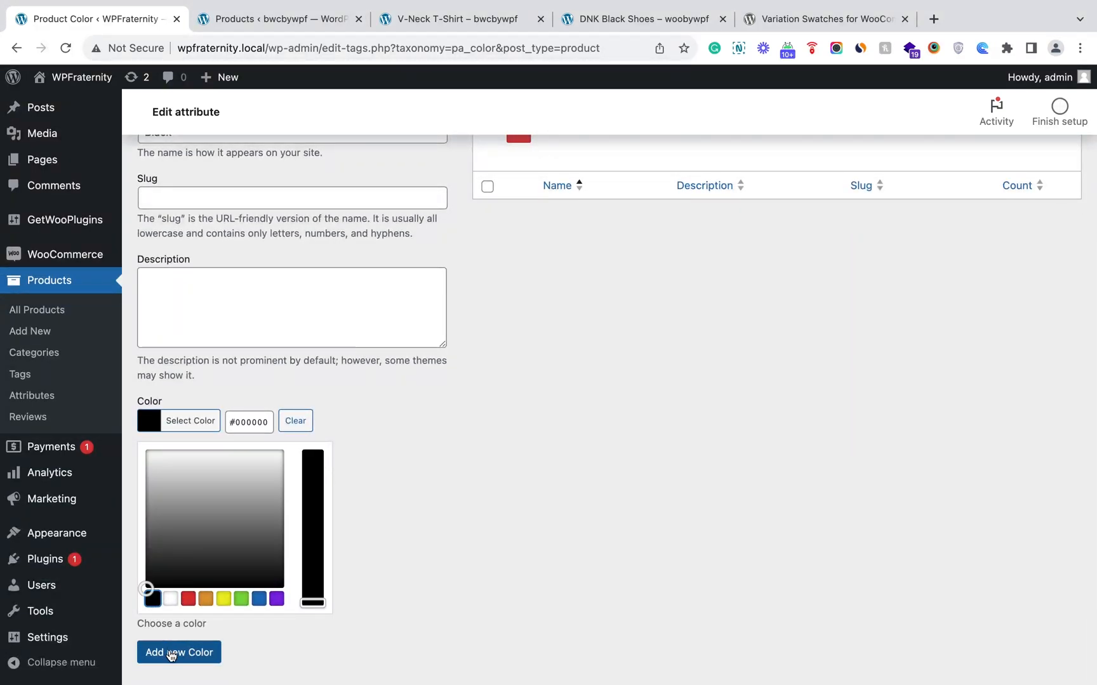
{"action": "left_click", "coordinate": [179, 651]}
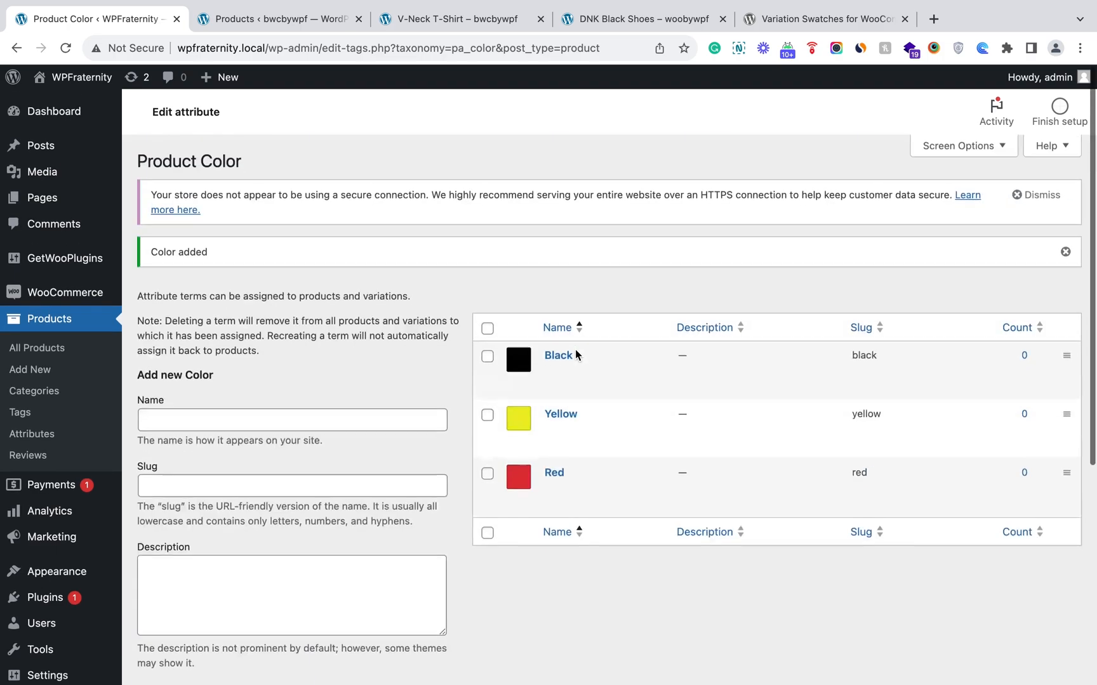
{"action": "mouse_move", "coordinate": [57, 452]}
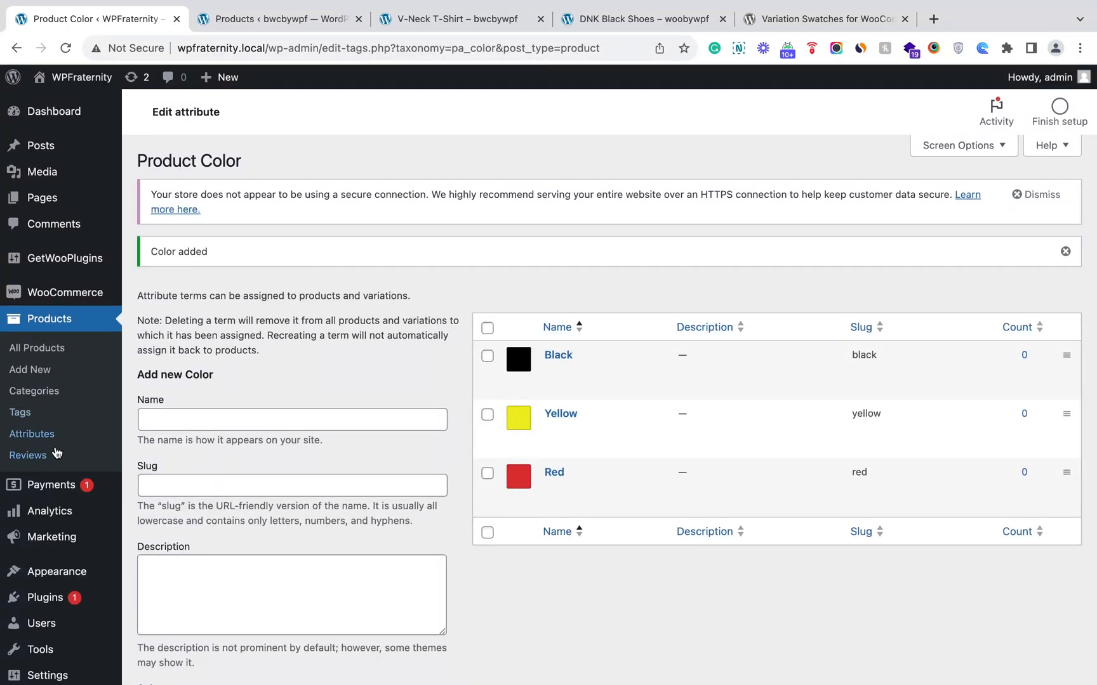
- Add a 'Sizes' attribute with archives enabled and Button display type
{"action": "left_click", "coordinate": [32, 433]}
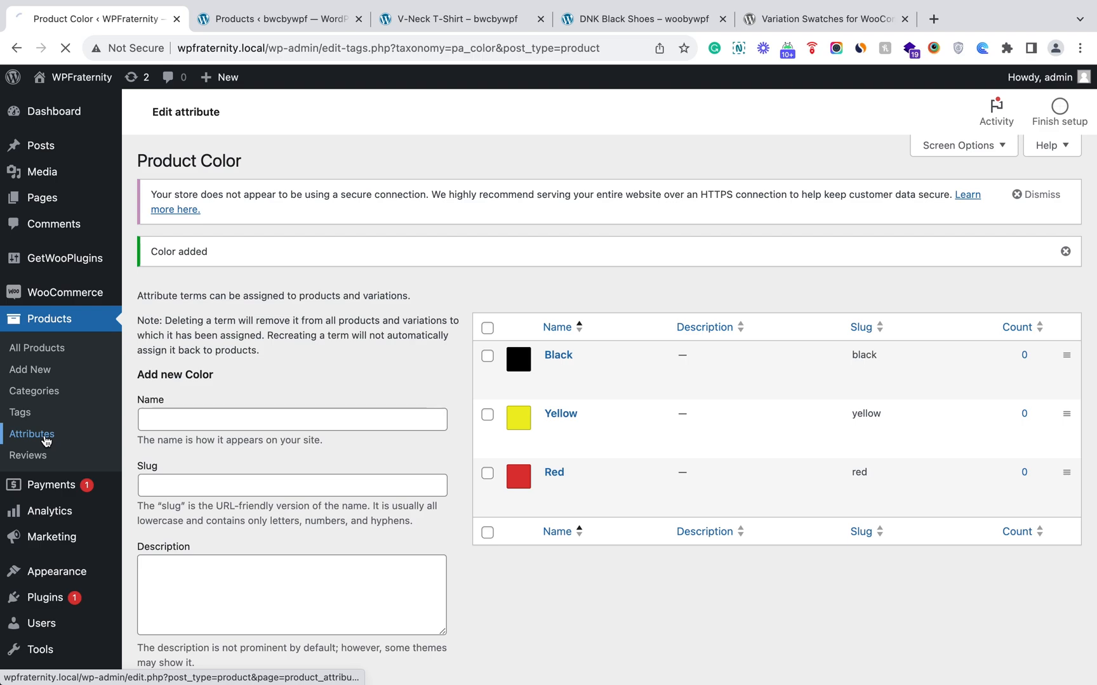
{"action": "left_click", "coordinate": [31, 434]}
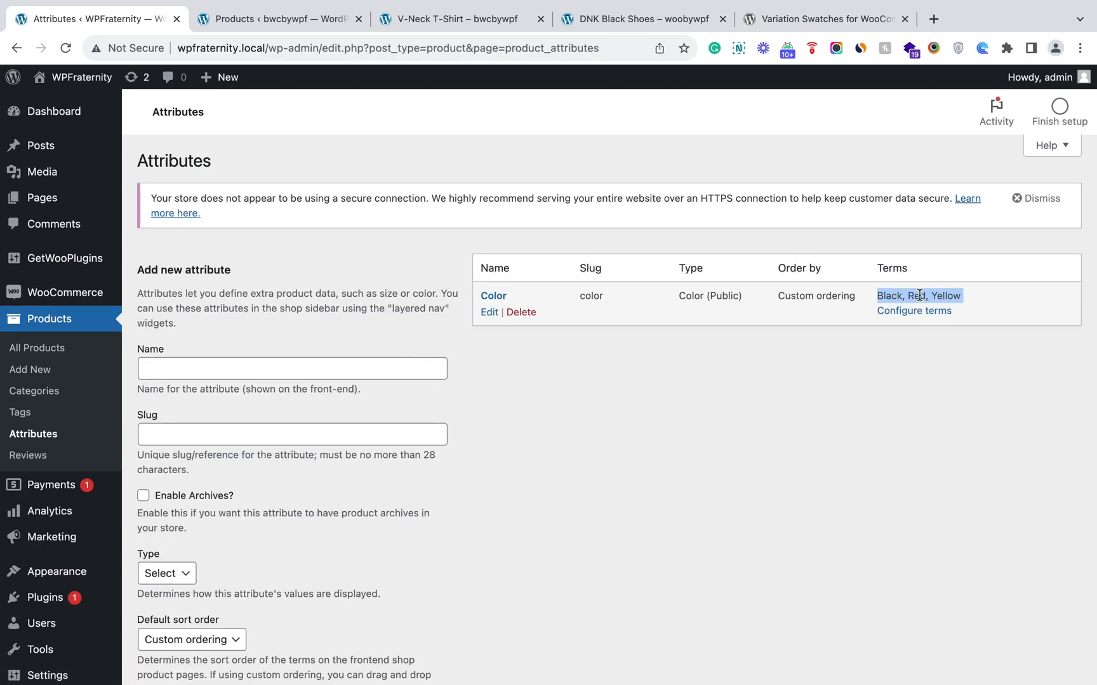
{"action": "left_click", "coordinate": [292, 369]}
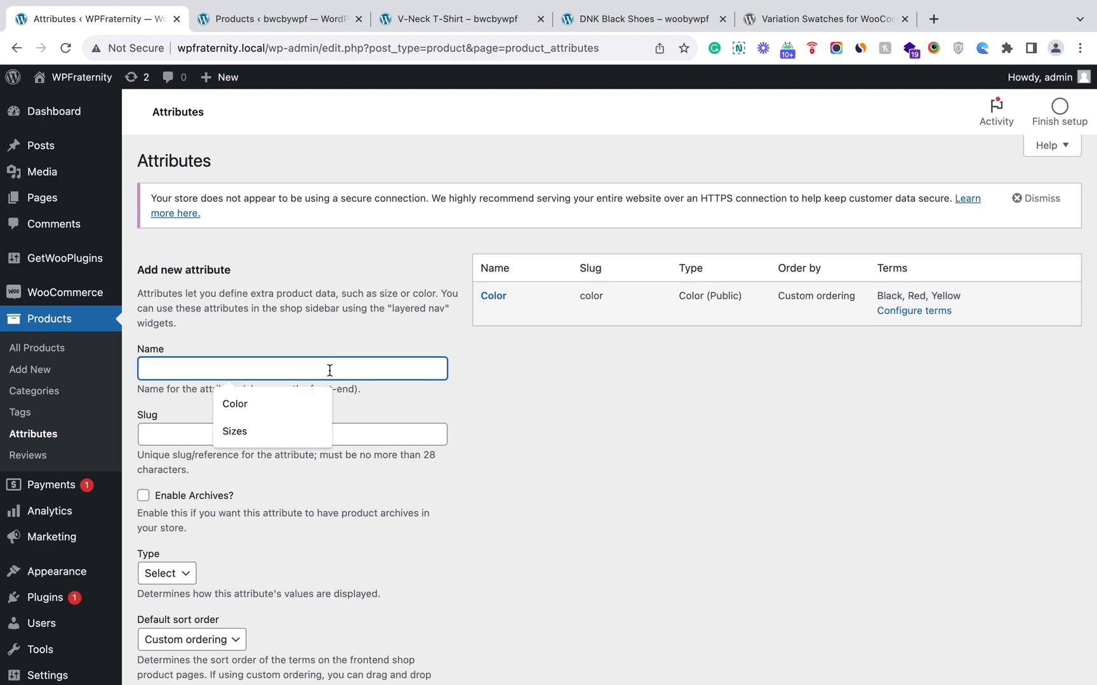
{"action": "left_click", "coordinate": [234, 431]}
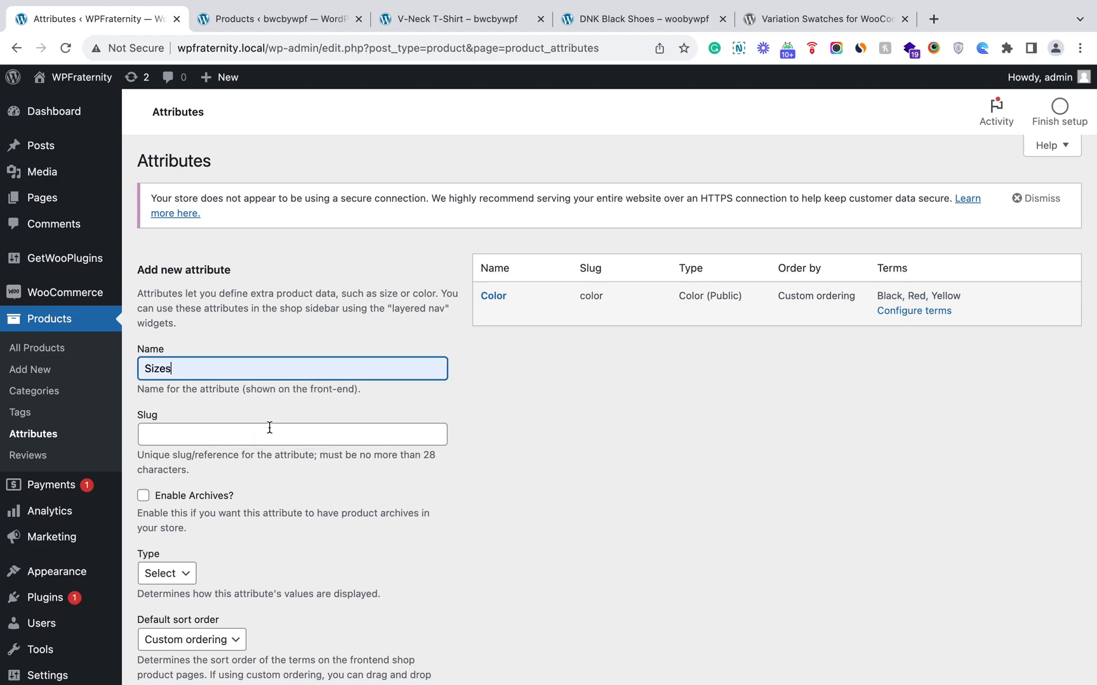
{"action": "left_click", "coordinate": [143, 379]}
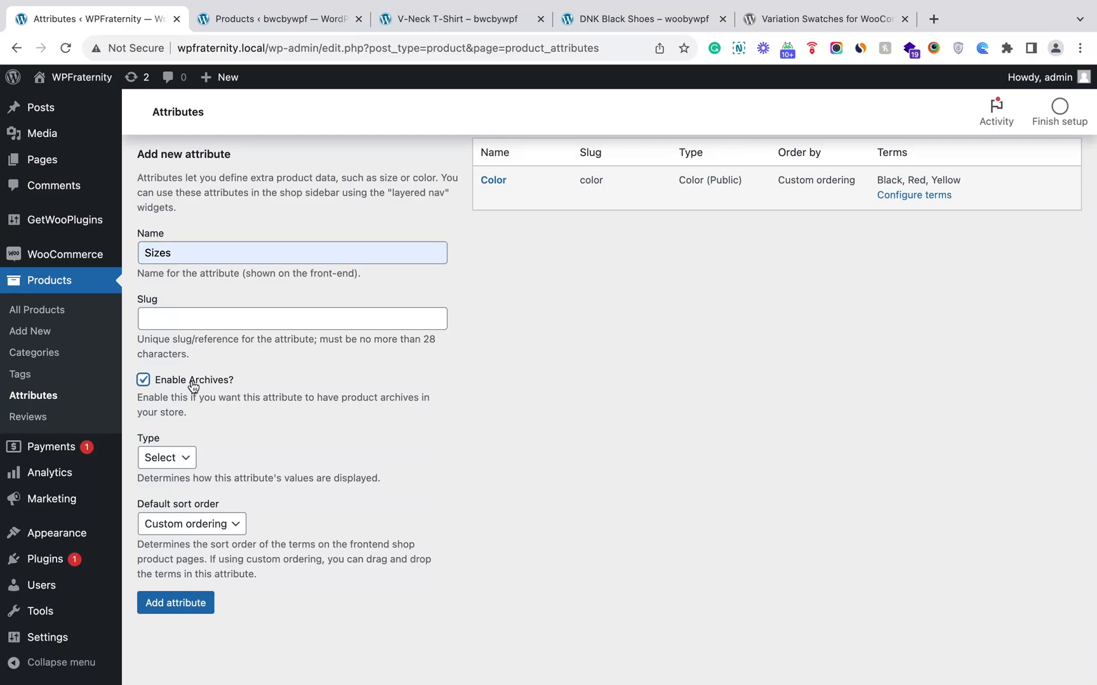
{"action": "left_click", "coordinate": [166, 458]}
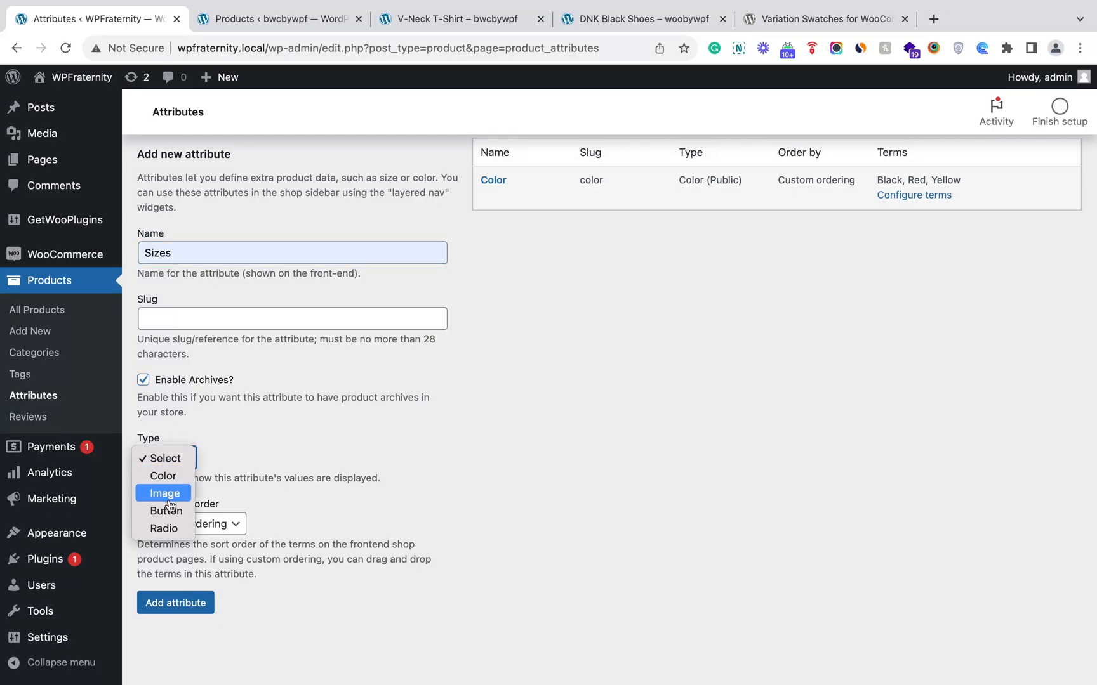
{"action": "left_click", "coordinate": [166, 510]}
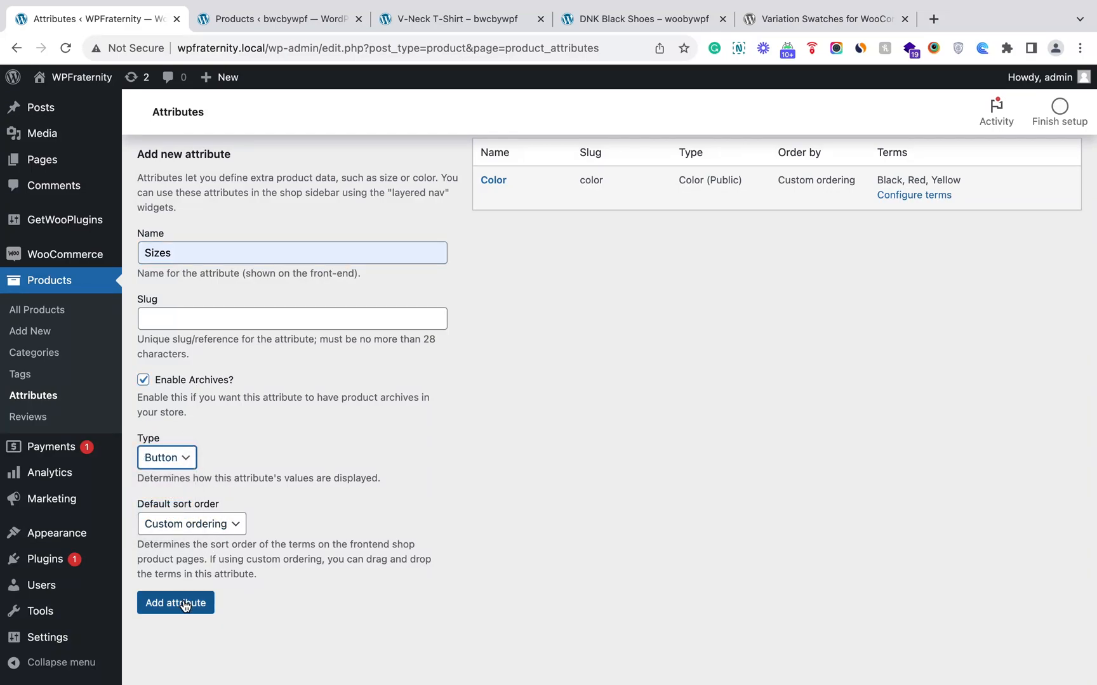
{"action": "left_click", "coordinate": [175, 603]}
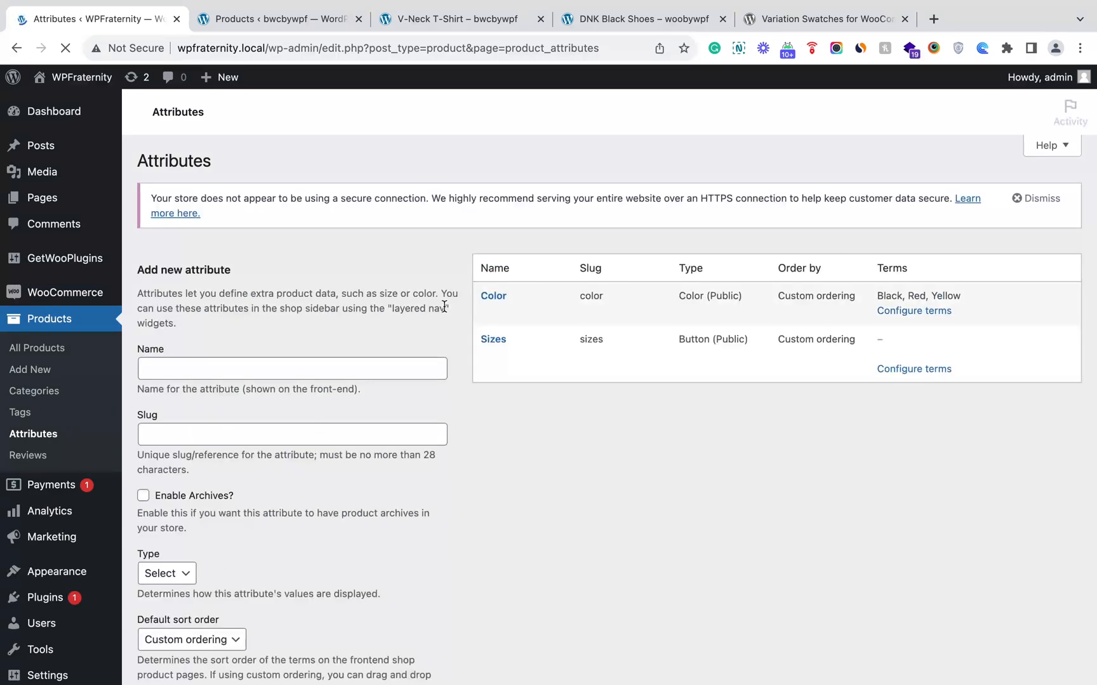
{"action": "mouse_move", "coordinate": [492, 339]}
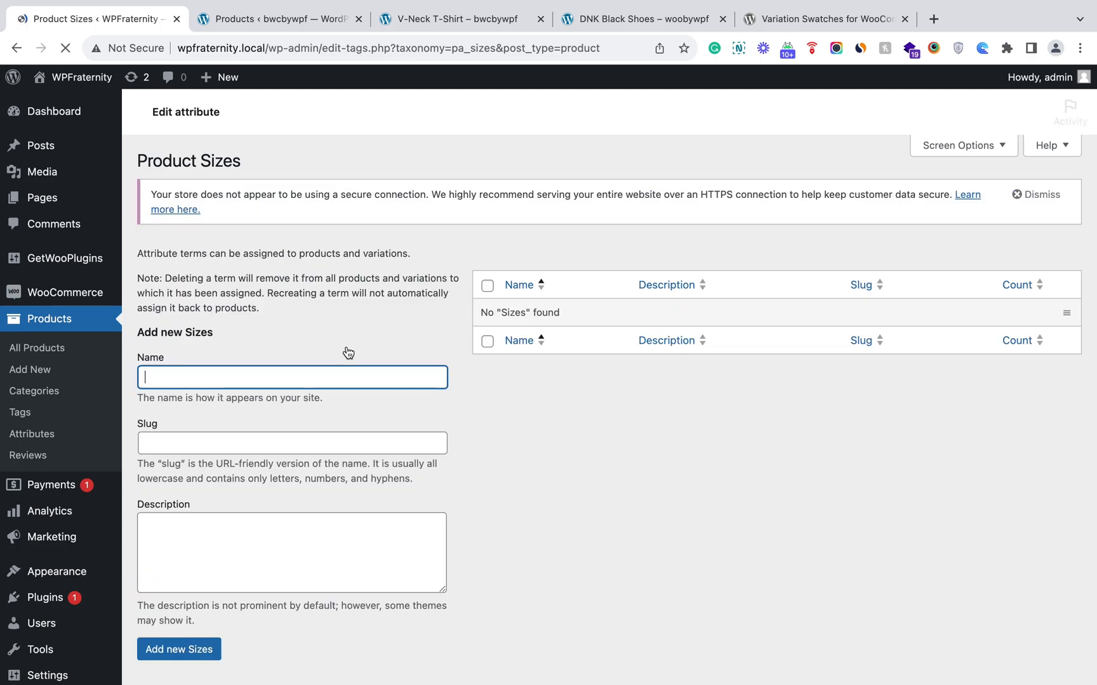
- Create the size terms Large, Medium and Short, saving each one as a new Sizes term
{"action": "type", "text": "L"}
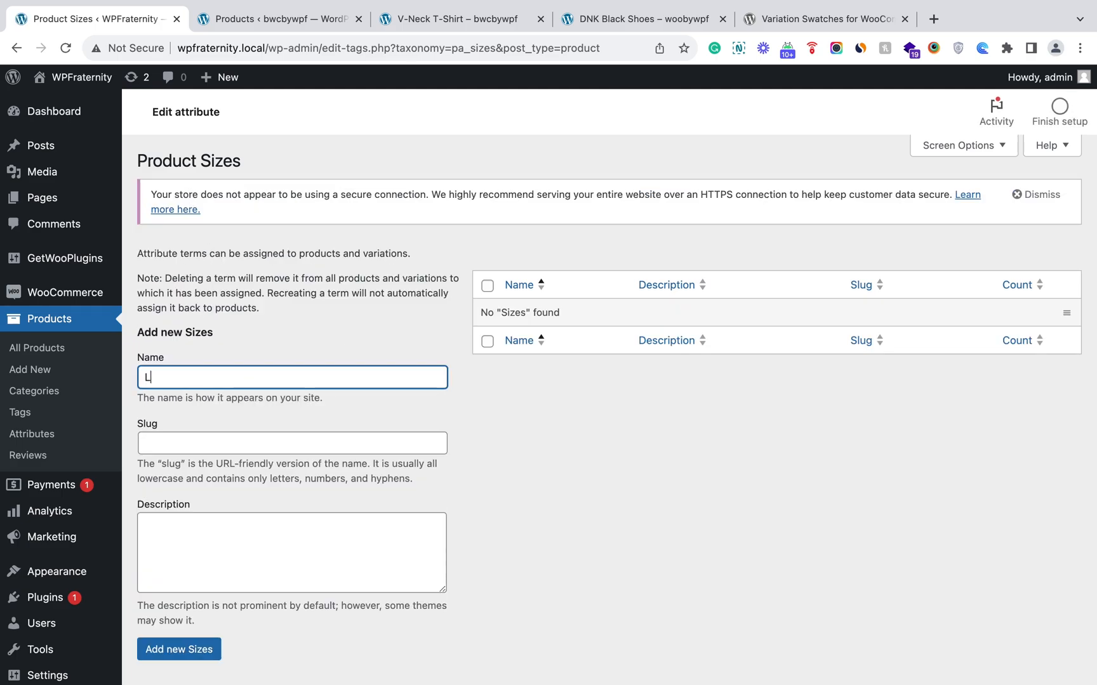
{"action": "type", "text": "arge"}
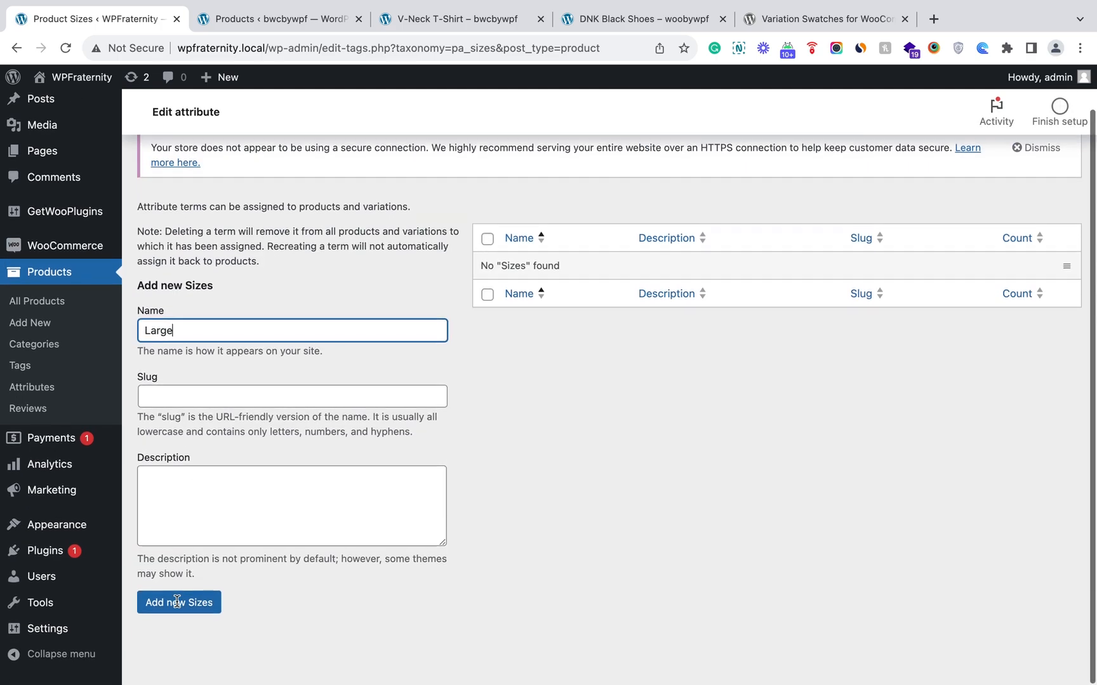
{"action": "left_click", "coordinate": [178, 602]}
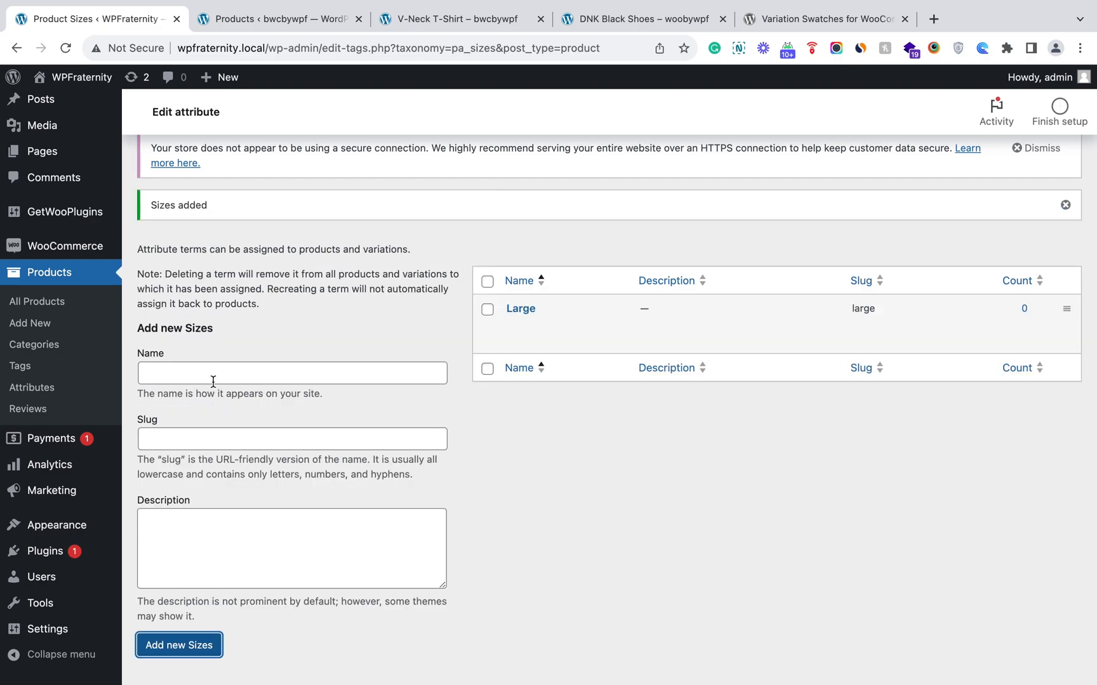
{"action": "type", "text": "Media"}
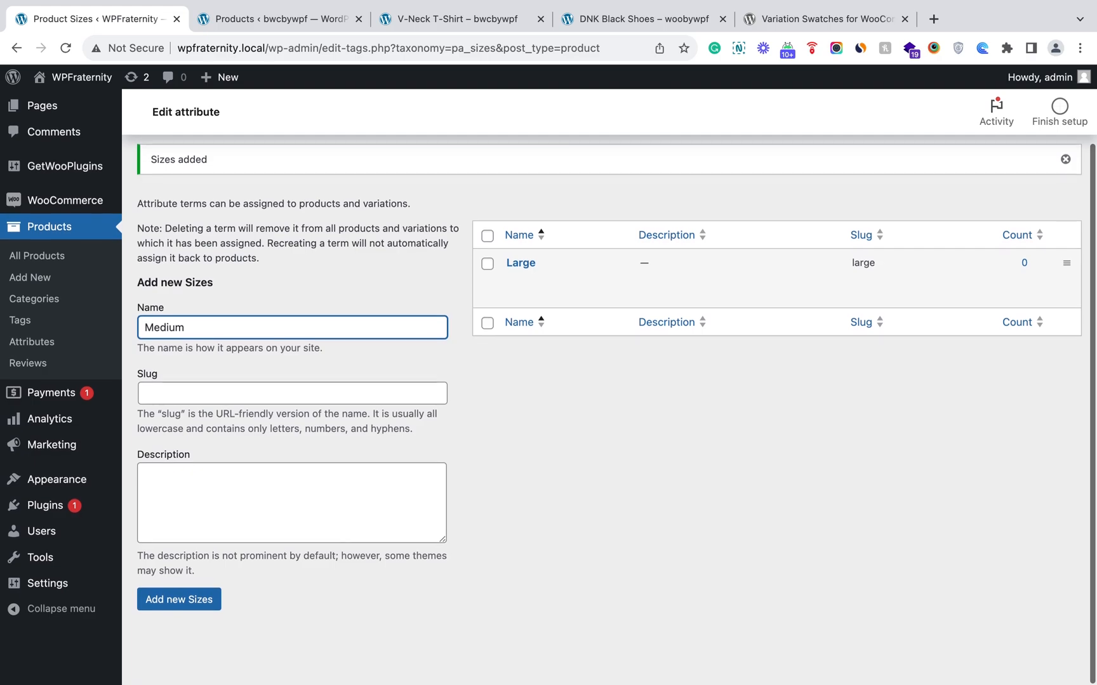
{"action": "left_click", "coordinate": [178, 599]}
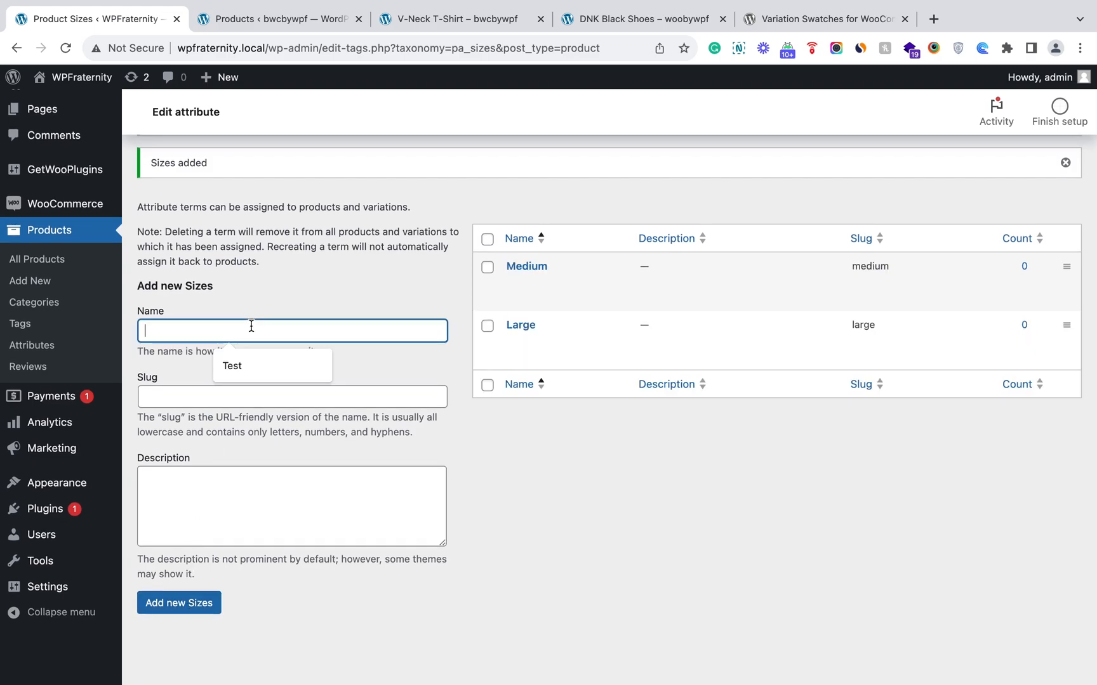
{"action": "type", "text": "Short"}
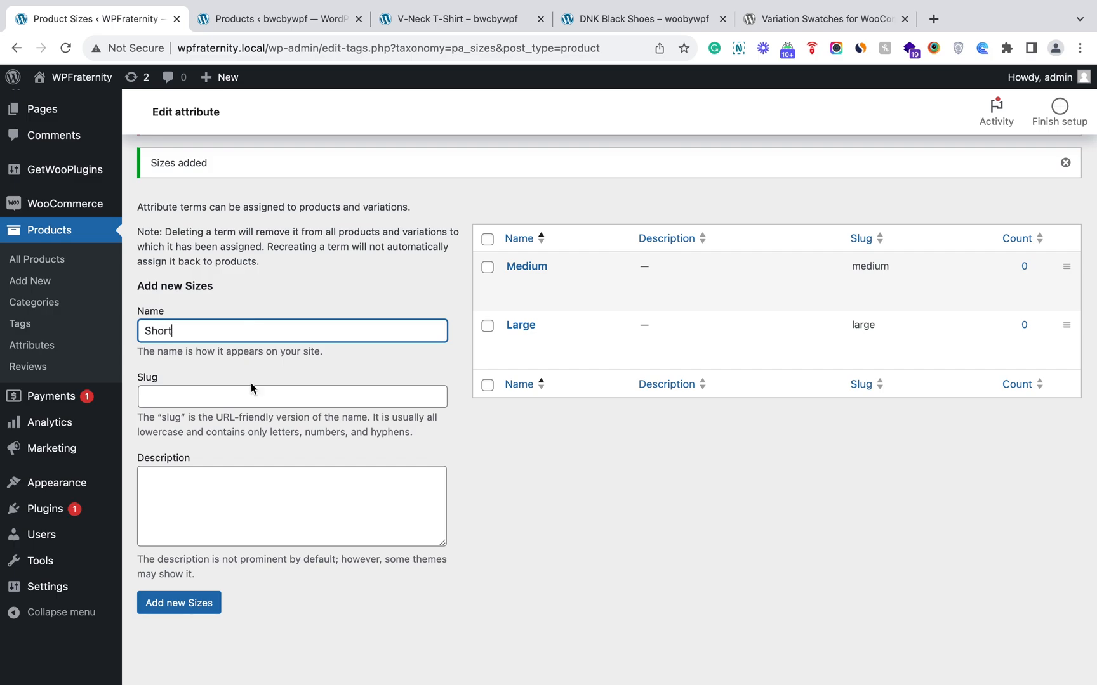
{"action": "left_click", "coordinate": [178, 602]}
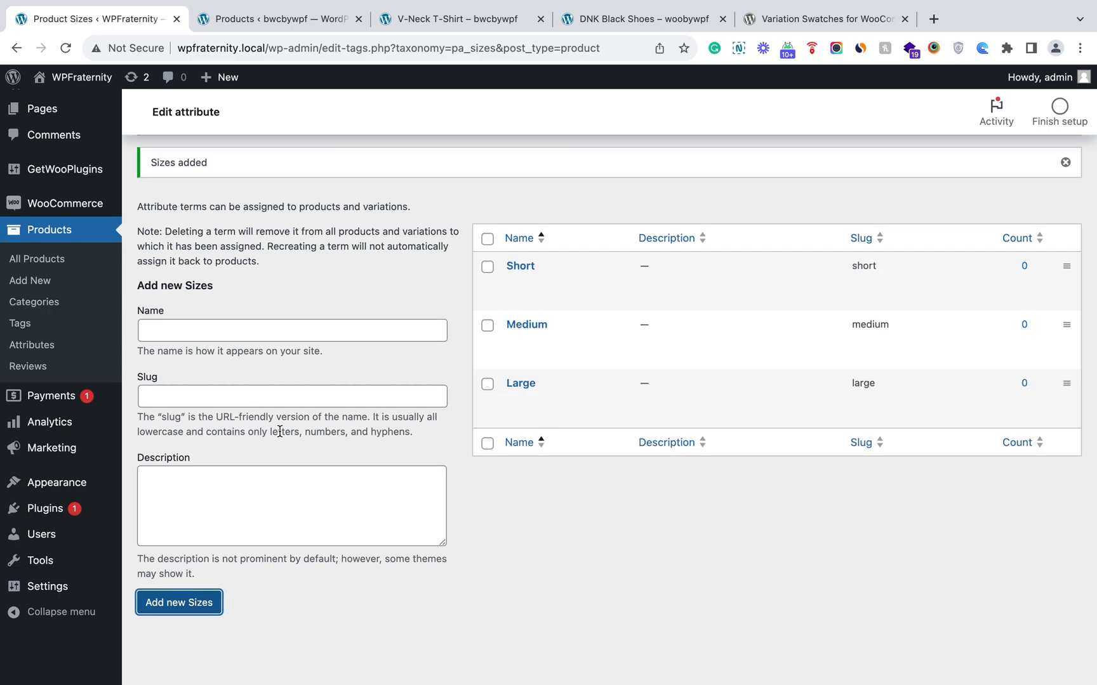
{"action": "scroll", "scroll_direction": "up", "scroll_amount": 3}
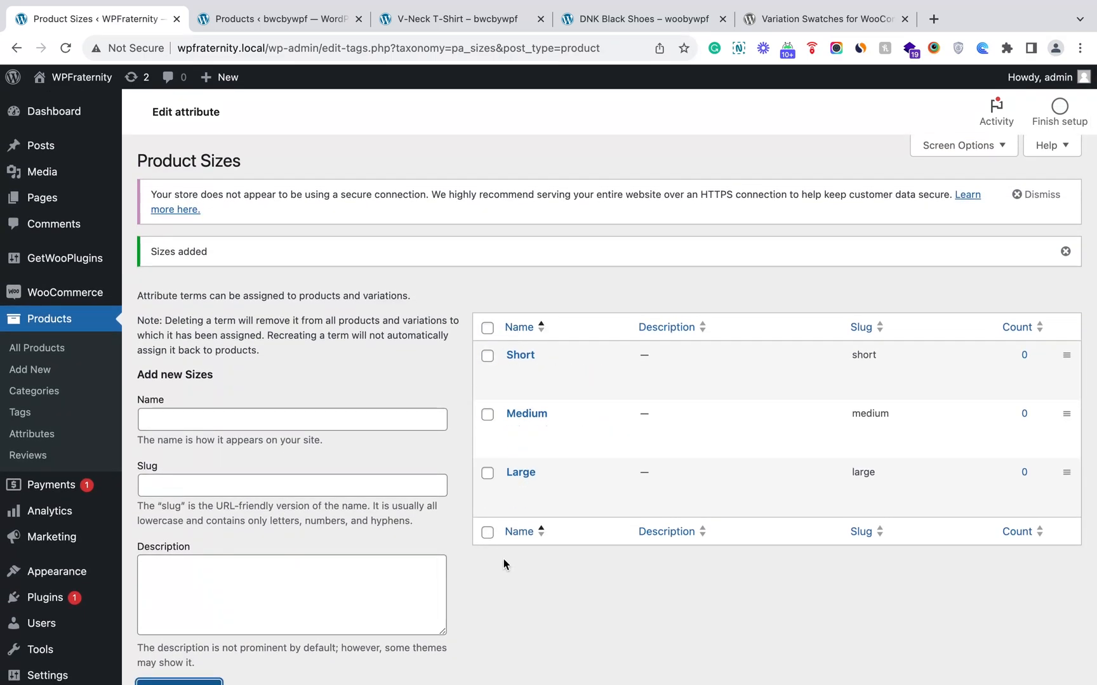
{"action": "mouse_move", "coordinate": [31, 434]}
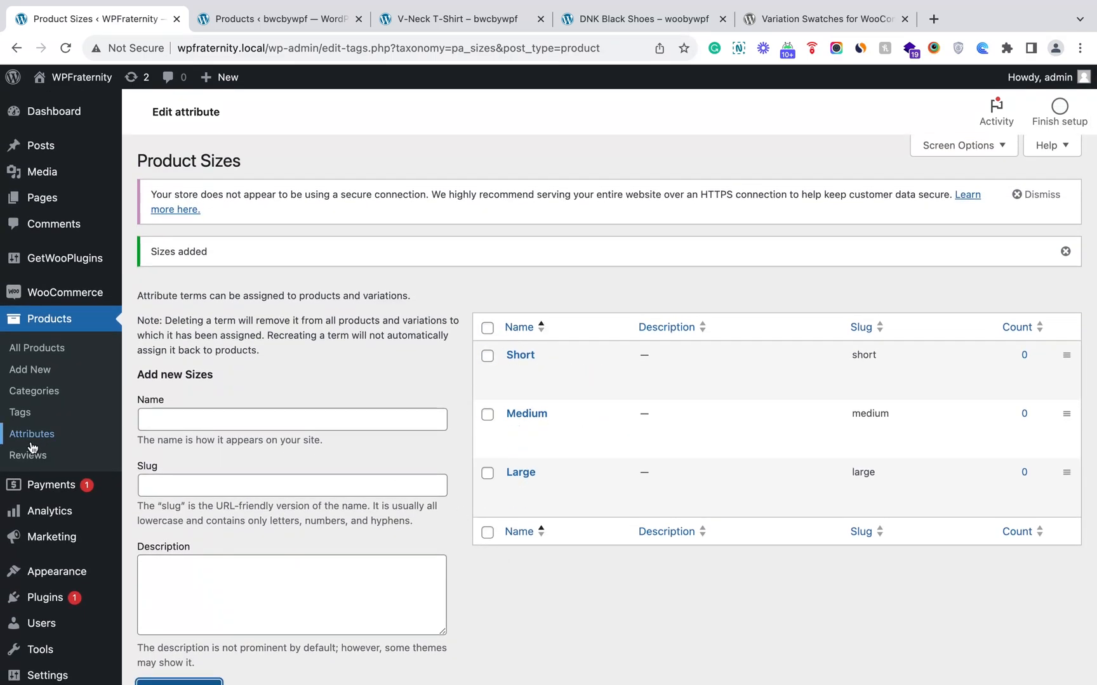
- Start a new product and name it 'Unix T-Short'
{"action": "left_click", "coordinate": [33, 433]}
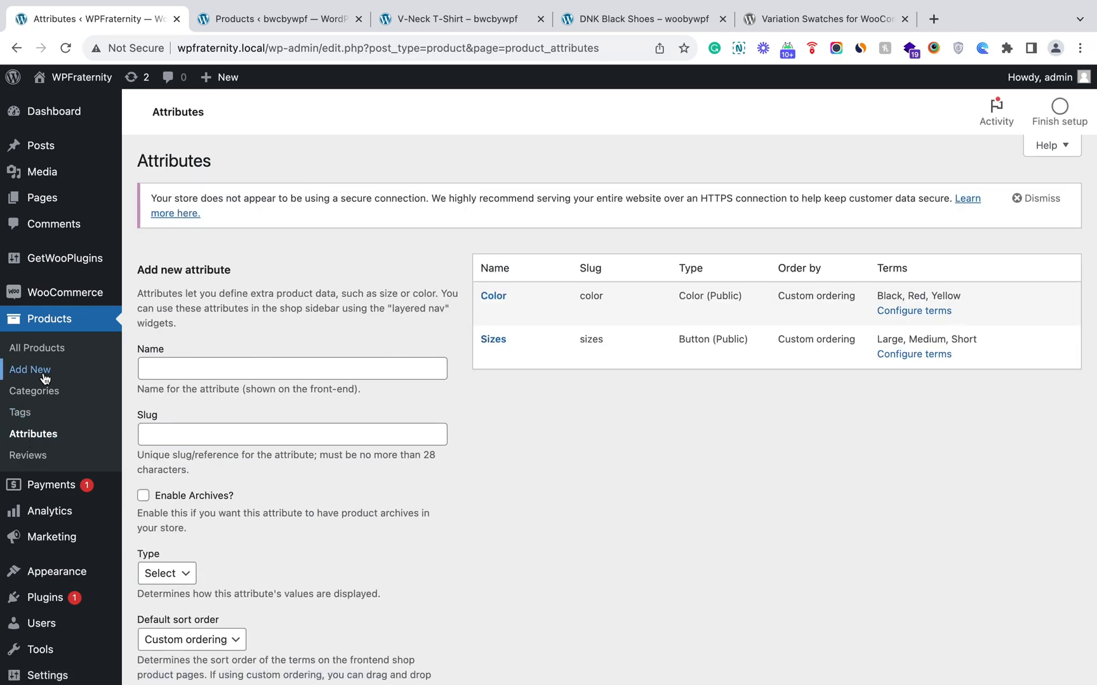
{"action": "left_click", "coordinate": [30, 370]}
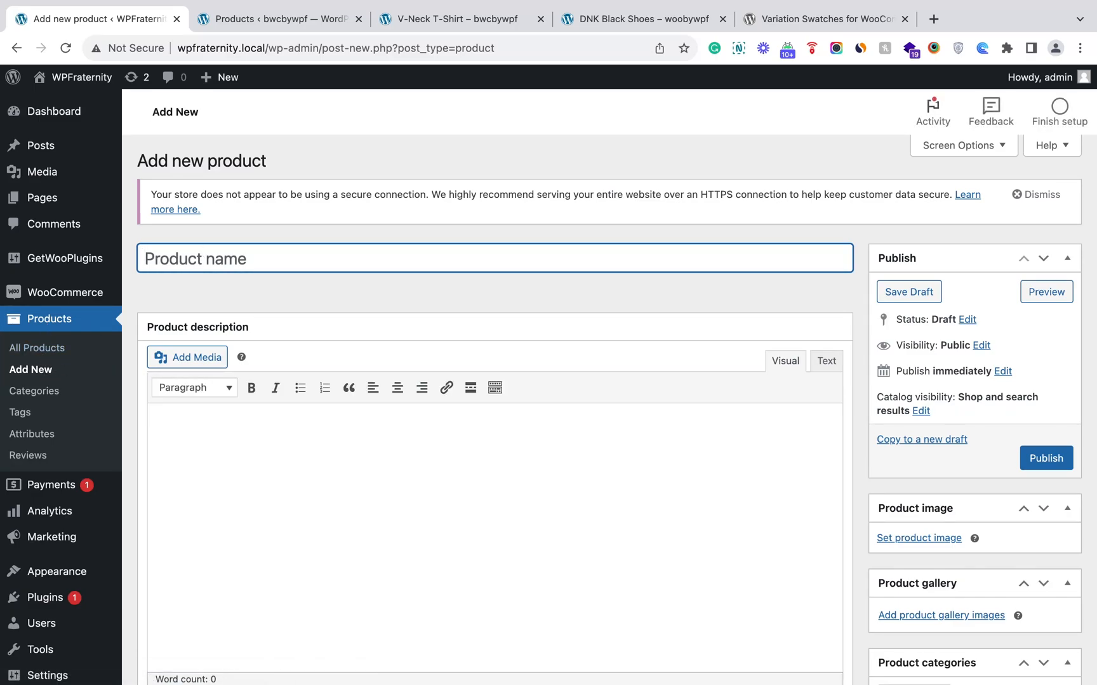
{"action": "type", "text": "Unix T"}
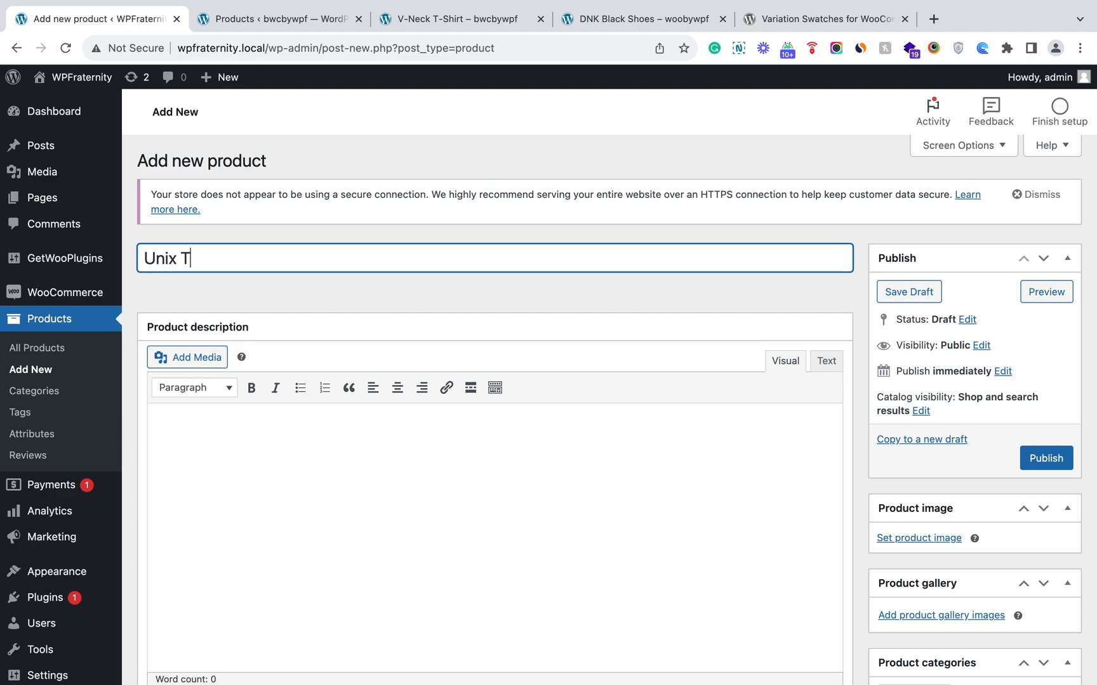
{"action": "type", "text": "-Sho"}
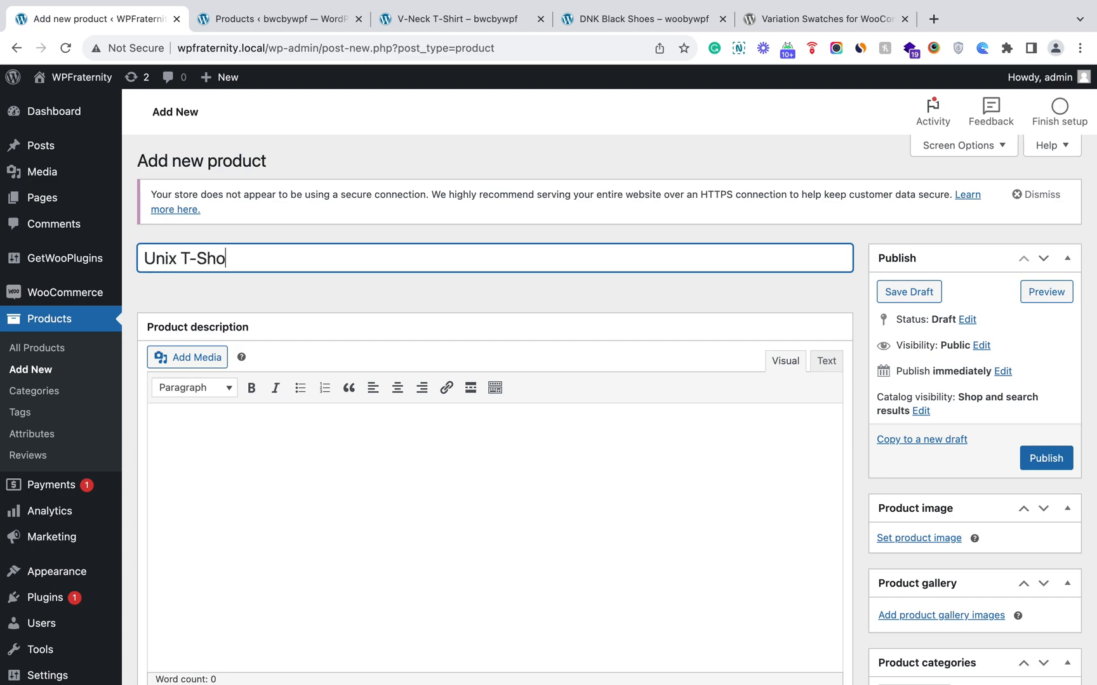
- Set the product type to Variable product in Product data
{"action": "scroll", "scroll_direction": "down", "scroll_amount": 3}
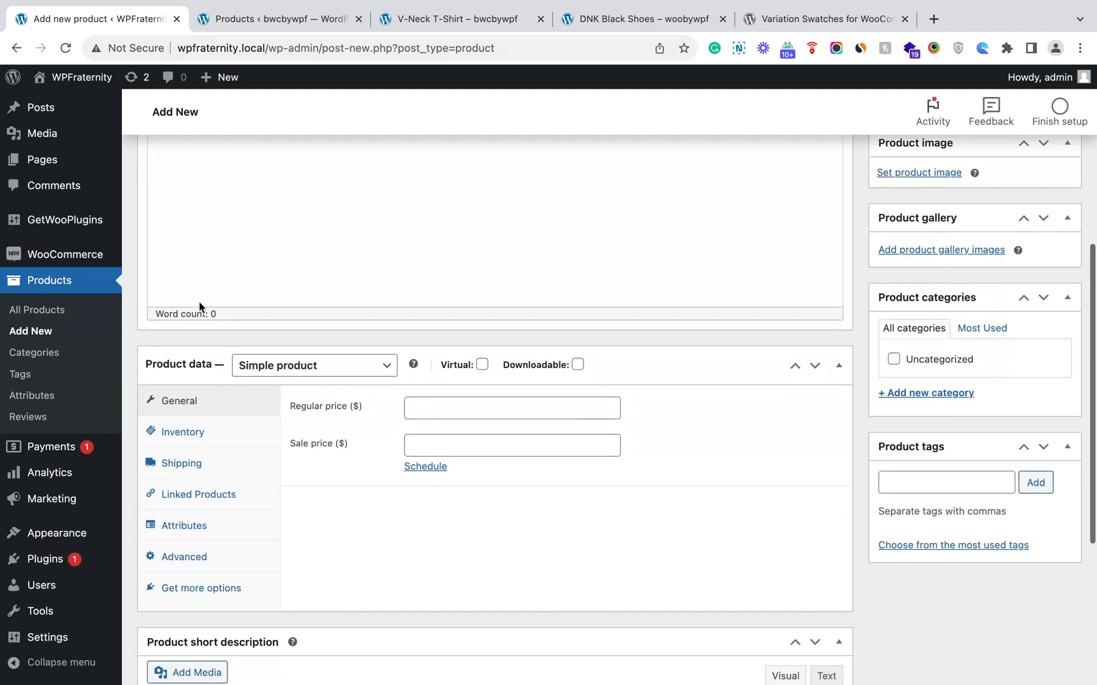
{"action": "left_click", "coordinate": [314, 365]}
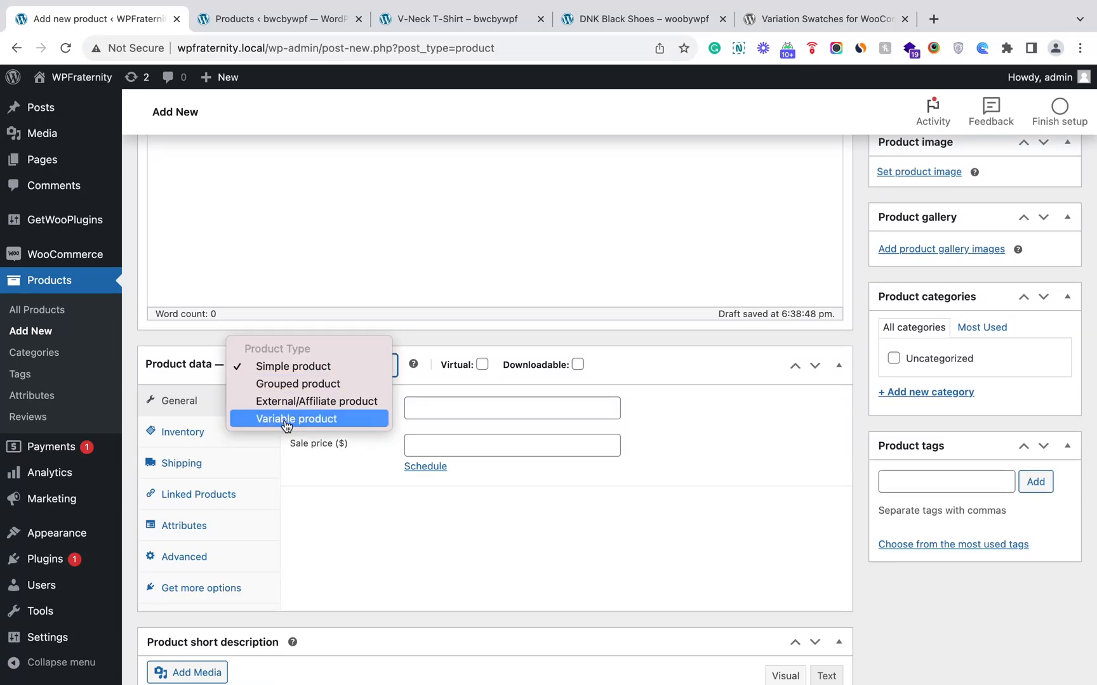
{"action": "left_click", "coordinate": [296, 418]}
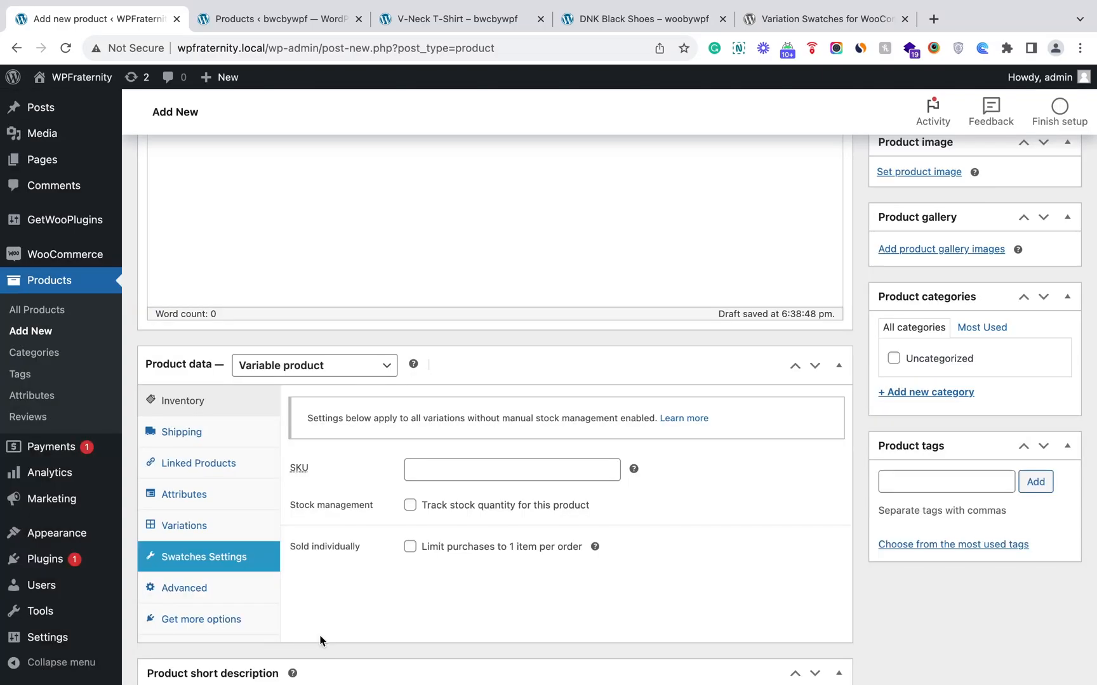
{"action": "scroll", "scroll_direction": "up", "scroll_amount": 3}
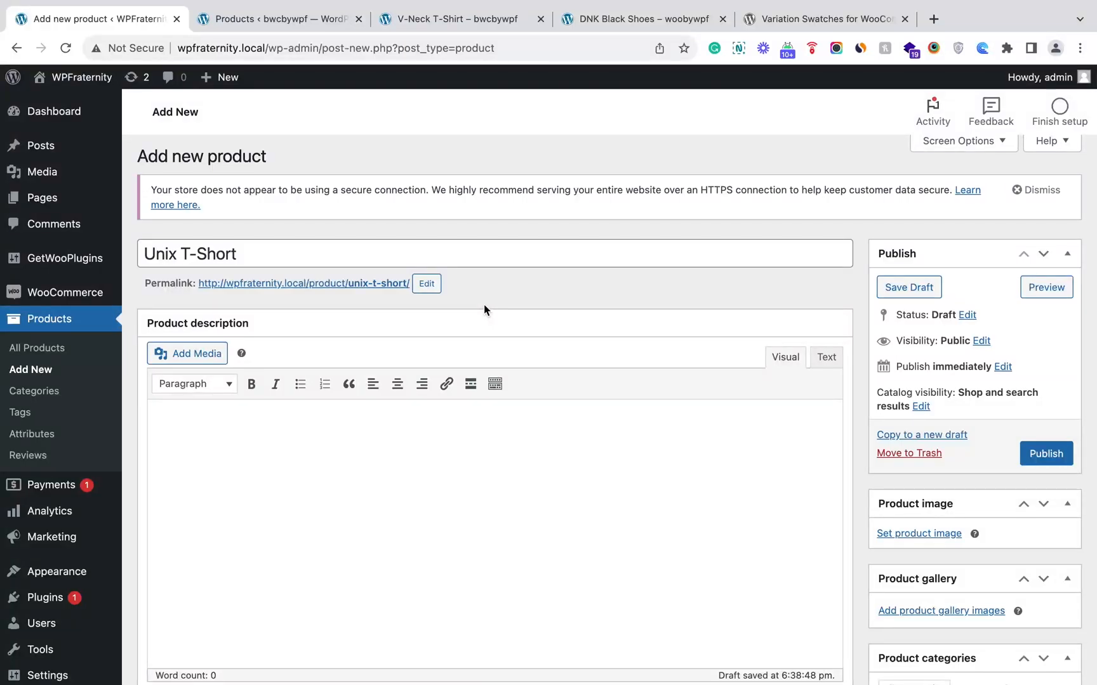
{"action": "scroll", "scroll_direction": "down", "scroll_amount": 3}
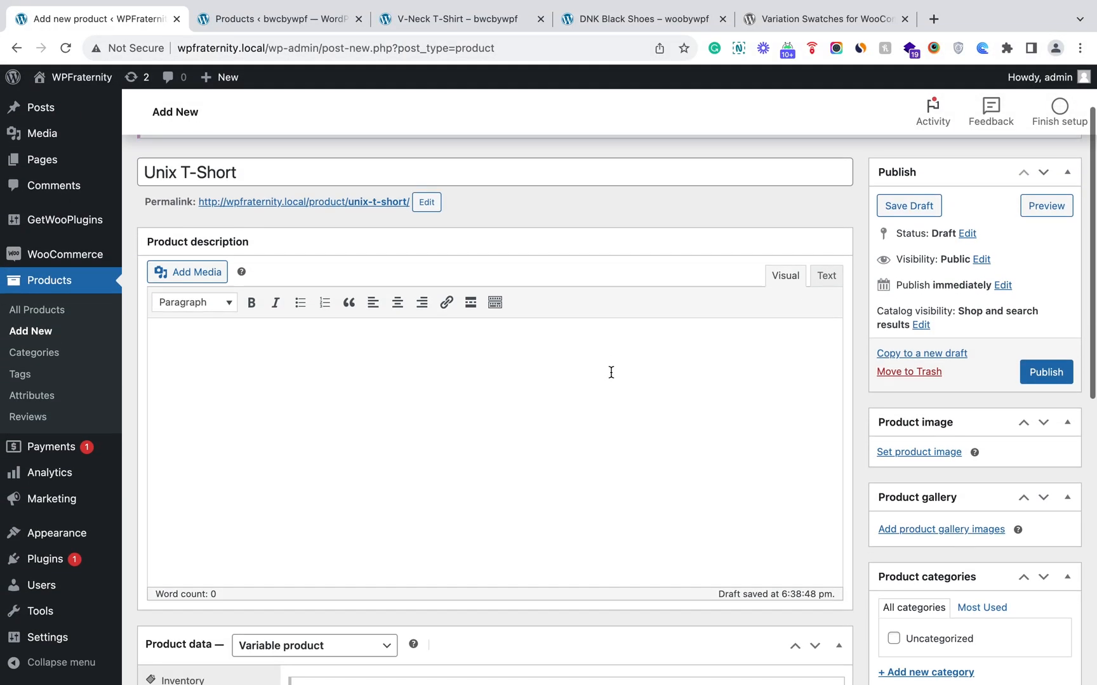
{"action": "scroll", "scroll_direction": "down", "scroll_amount": 3}
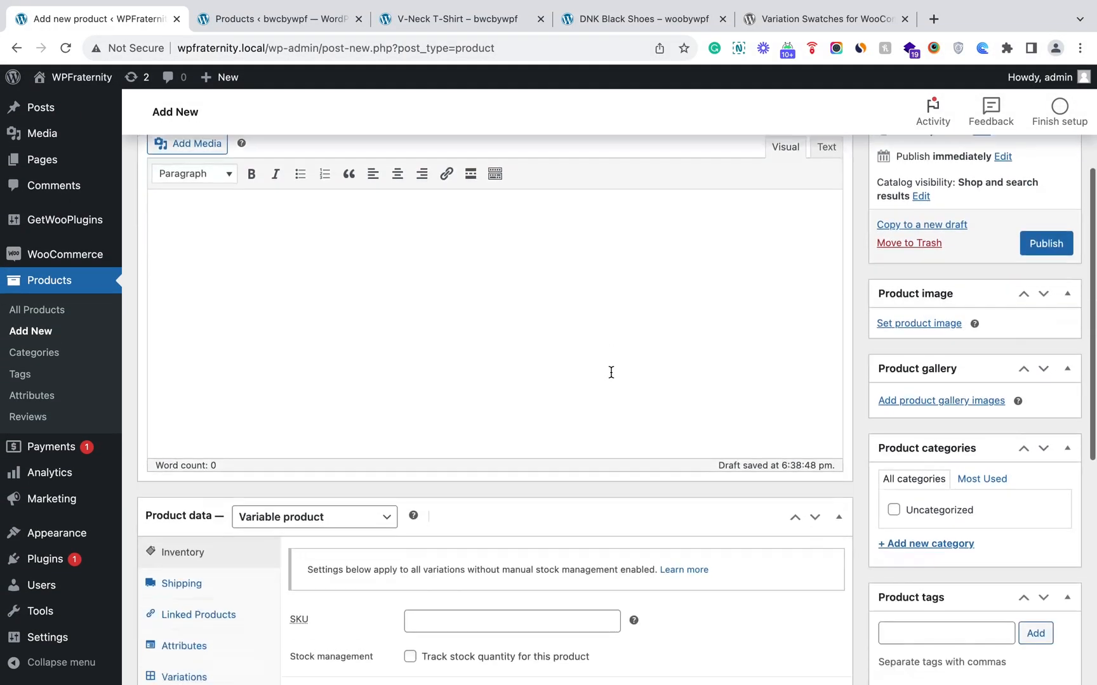
{"action": "scroll", "scroll_direction": "up", "scroll_amount": 3}
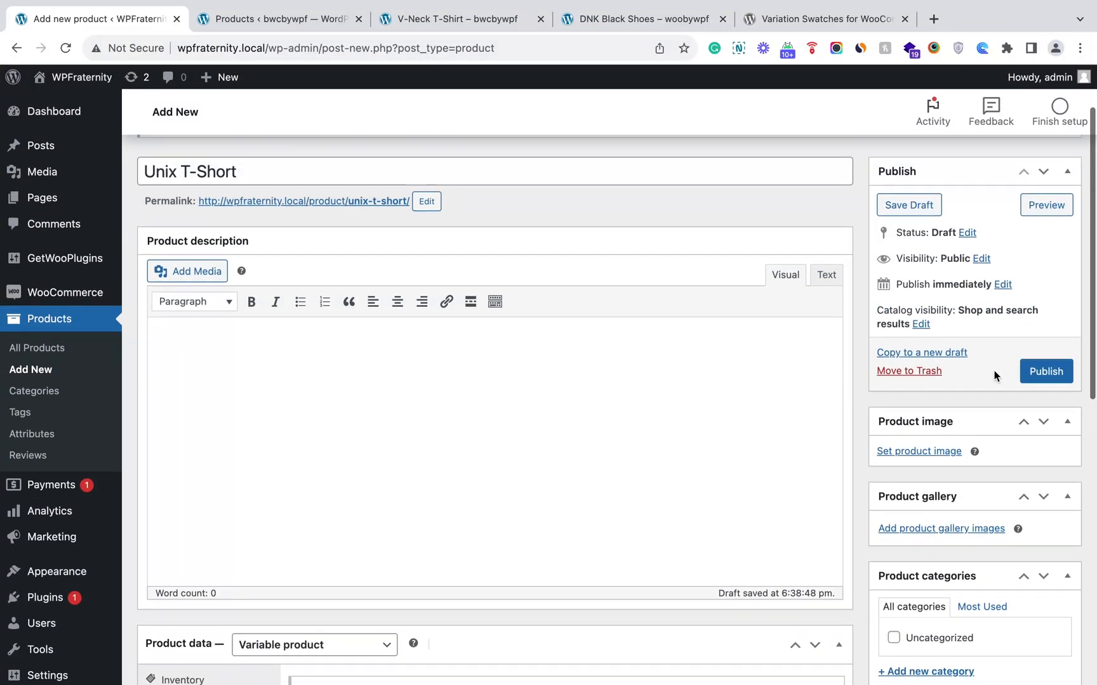
- Publish the product, then add all Color values (Black, Red, Yellow) and save attributes
{"action": "left_click", "coordinate": [1044, 372]}
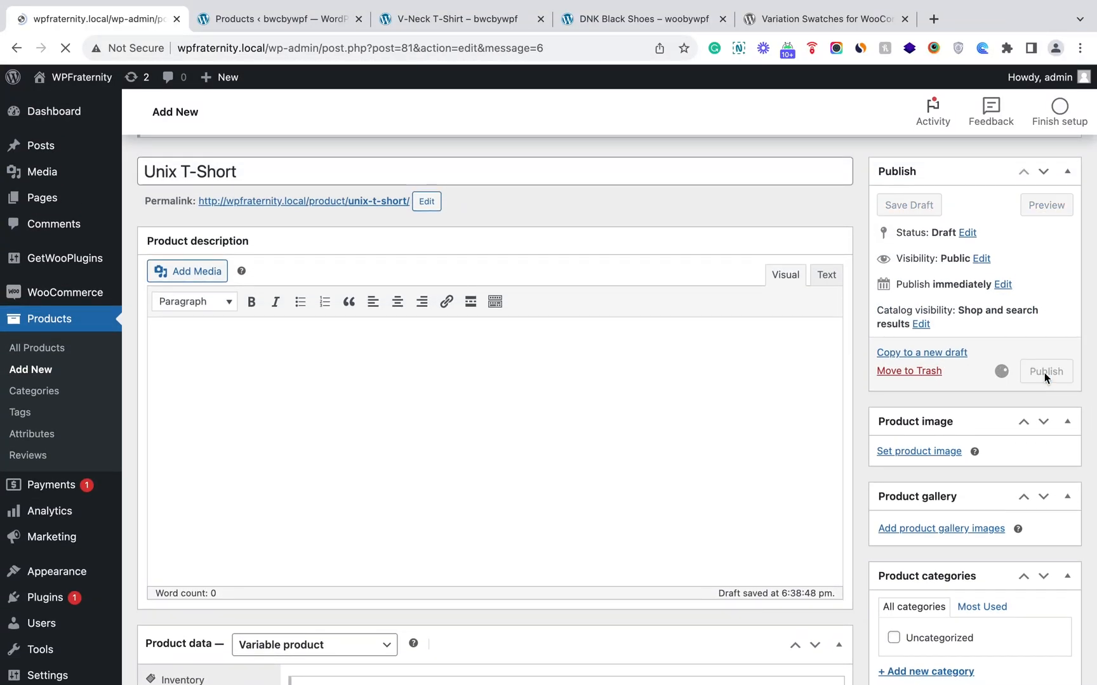
{"action": "left_click", "coordinate": [1046, 371]}
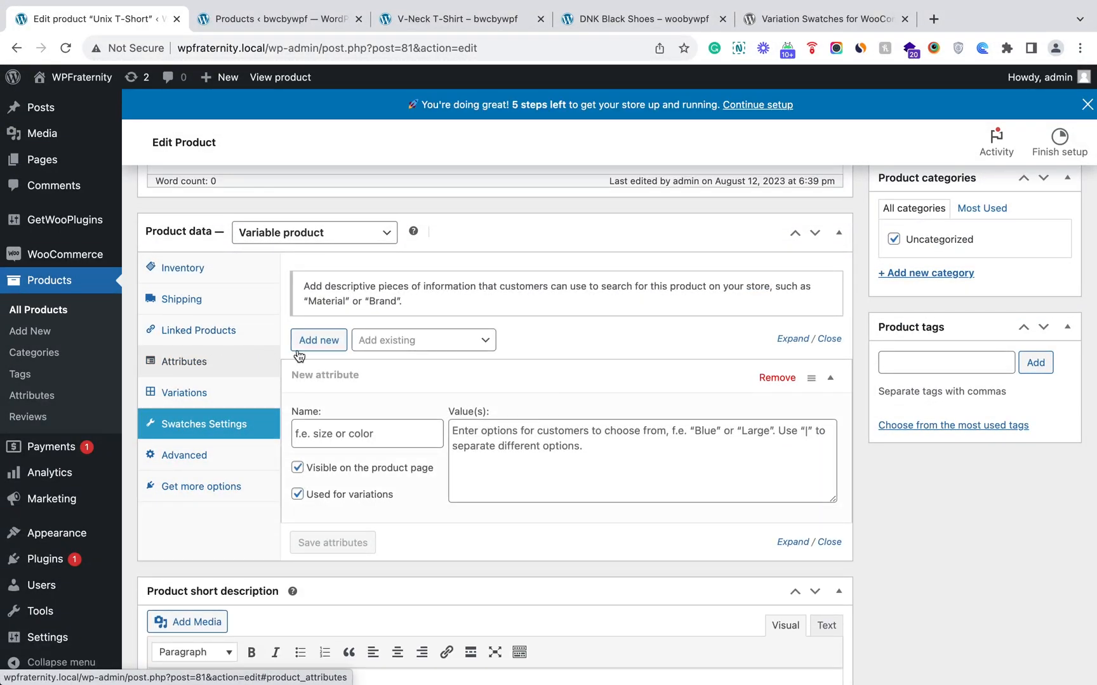
{"action": "mouse_move", "coordinate": [392, 349]}
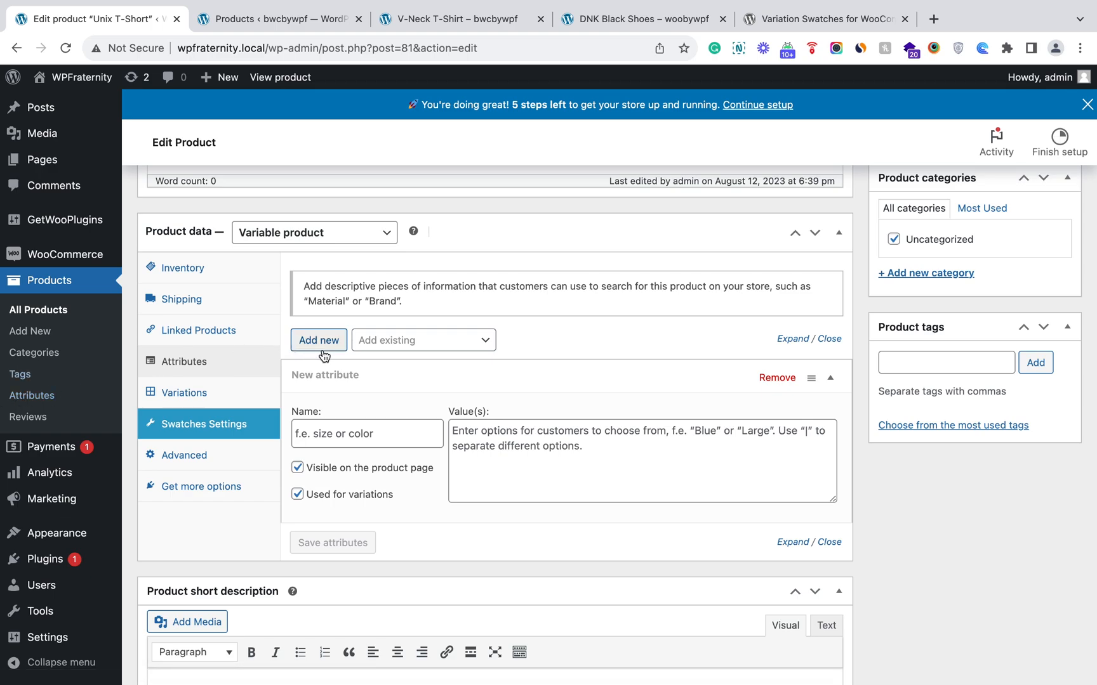
{"action": "mouse_move", "coordinate": [399, 348]}
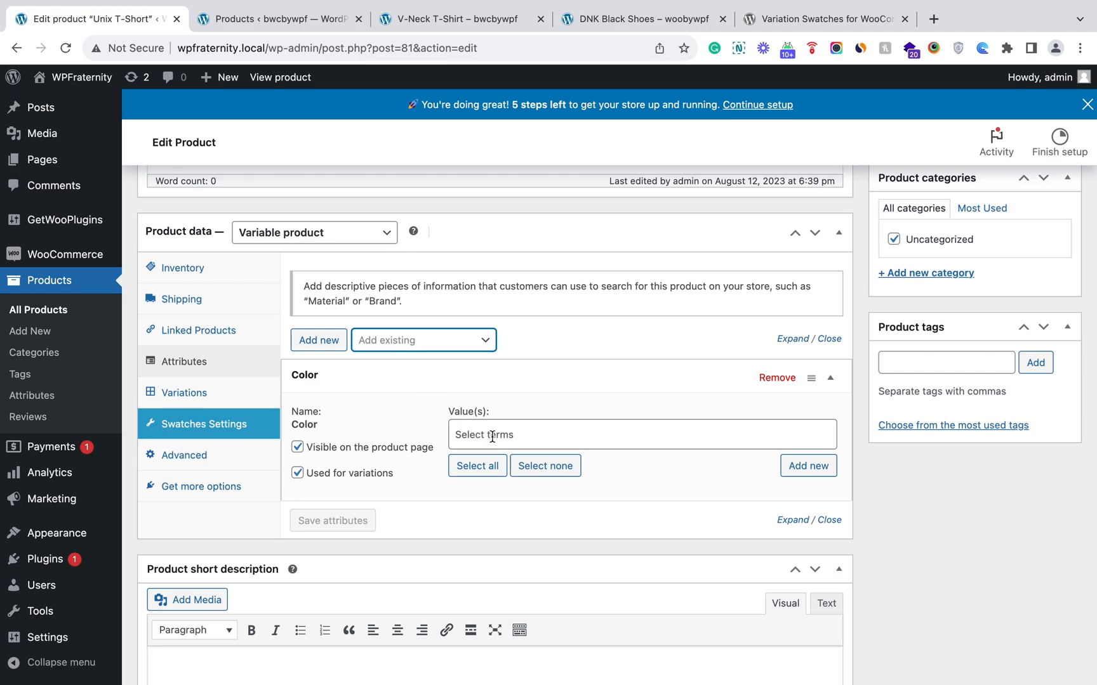
{"action": "left_click", "coordinate": [478, 466]}
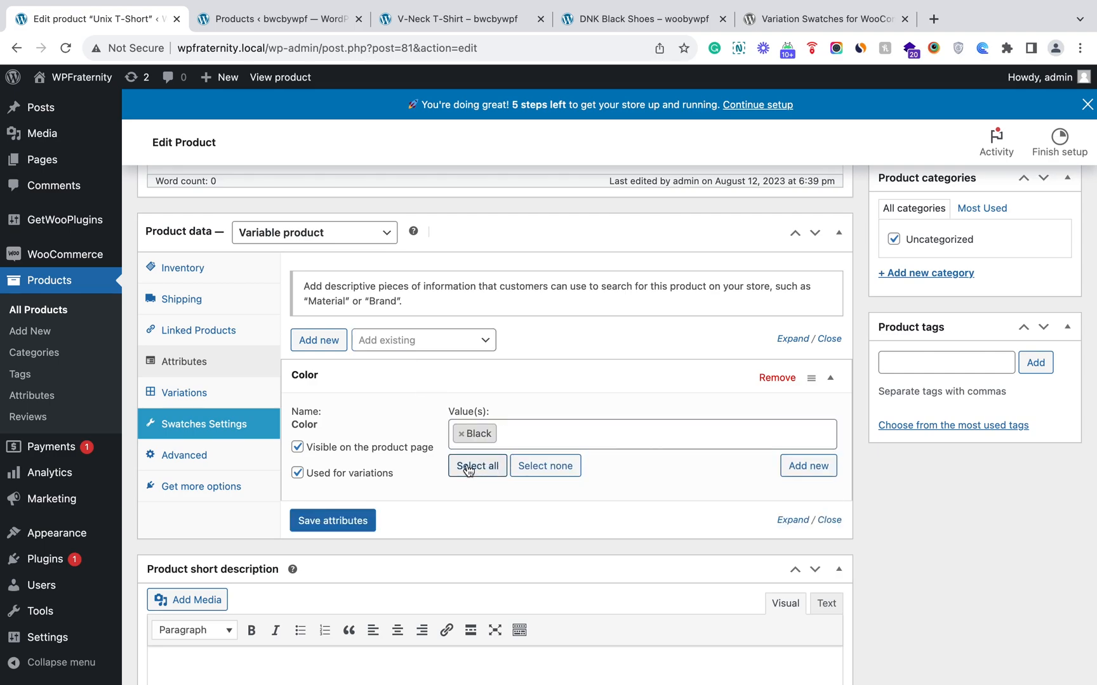
{"action": "left_click", "coordinate": [477, 466]}
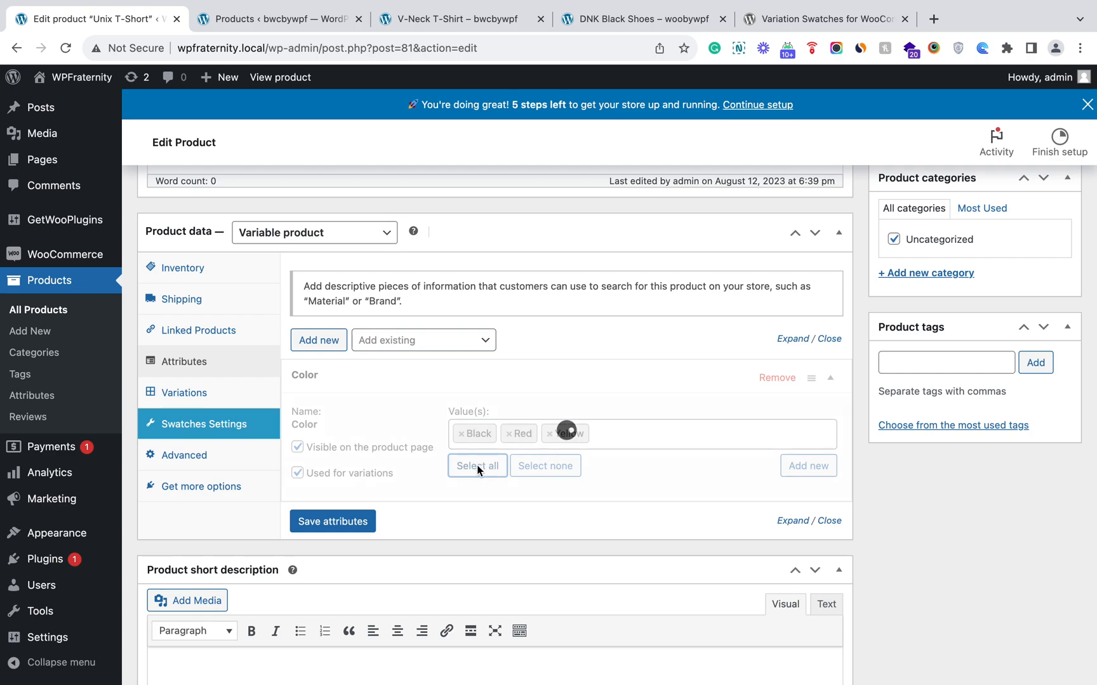
{"action": "left_click", "coordinate": [831, 378]}
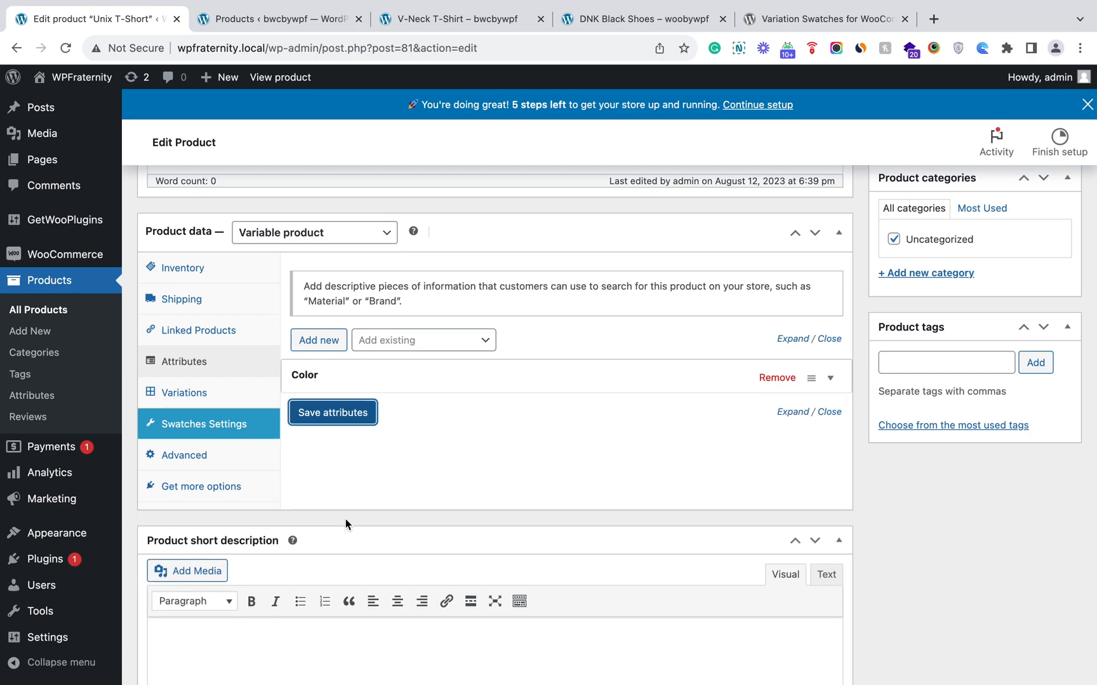
{"action": "mouse_move", "coordinate": [396, 346]}
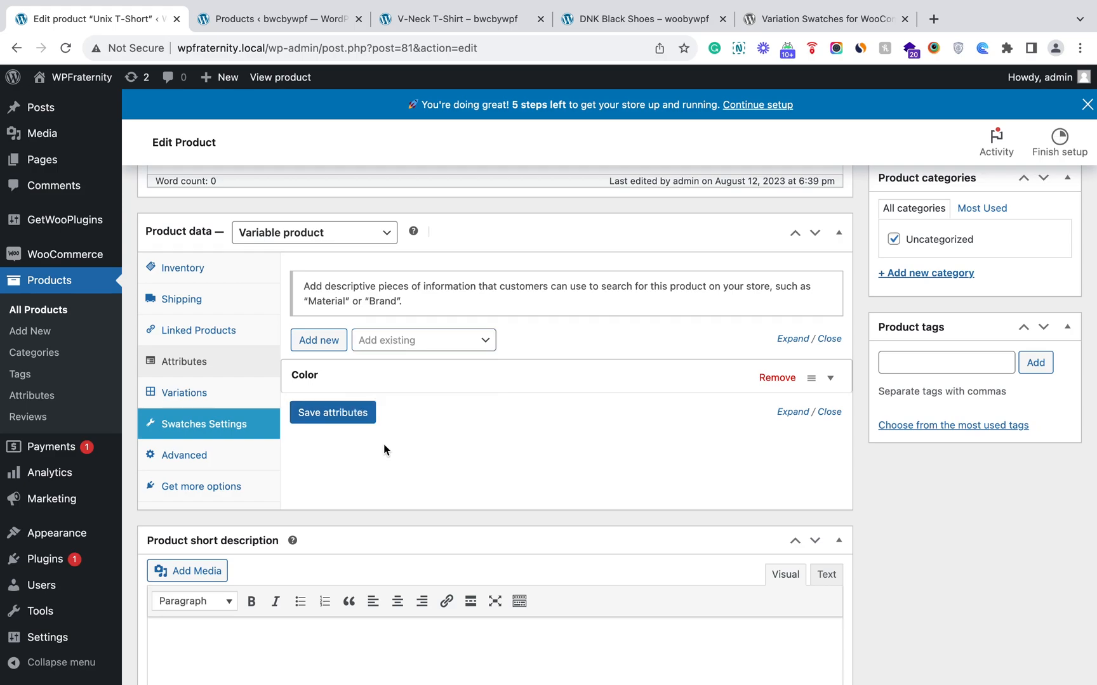
{"action": "left_click", "coordinate": [423, 340]}
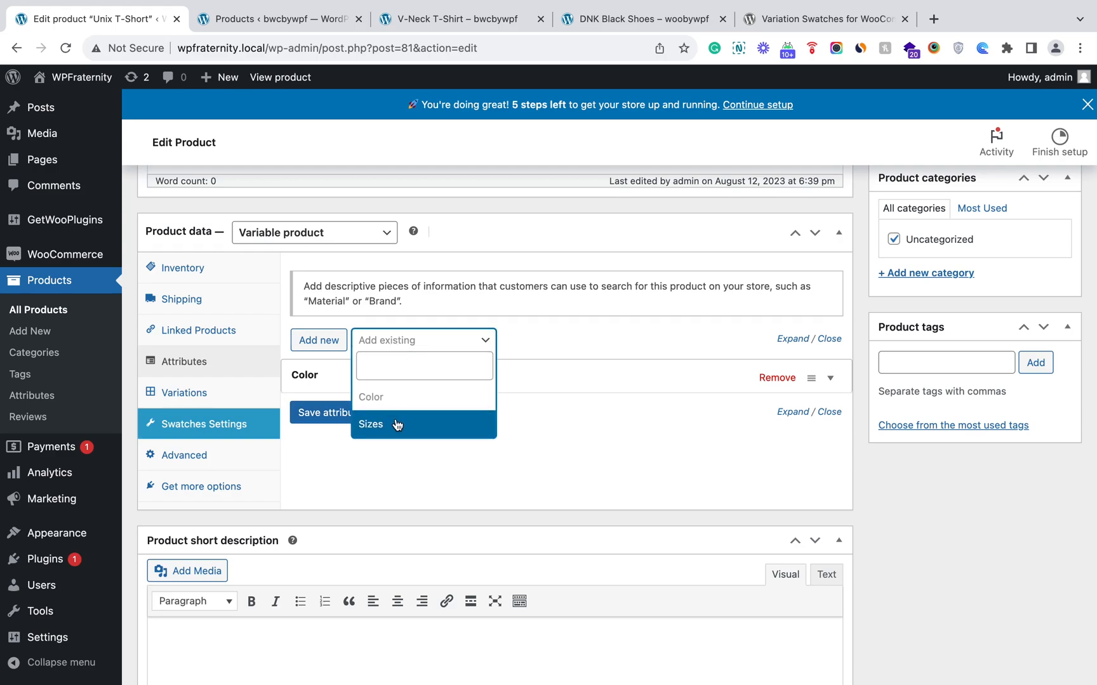
- Add the existing Sizes attribute with Large, Medium and Short selected, and save
{"action": "left_click", "coordinate": [371, 424]}
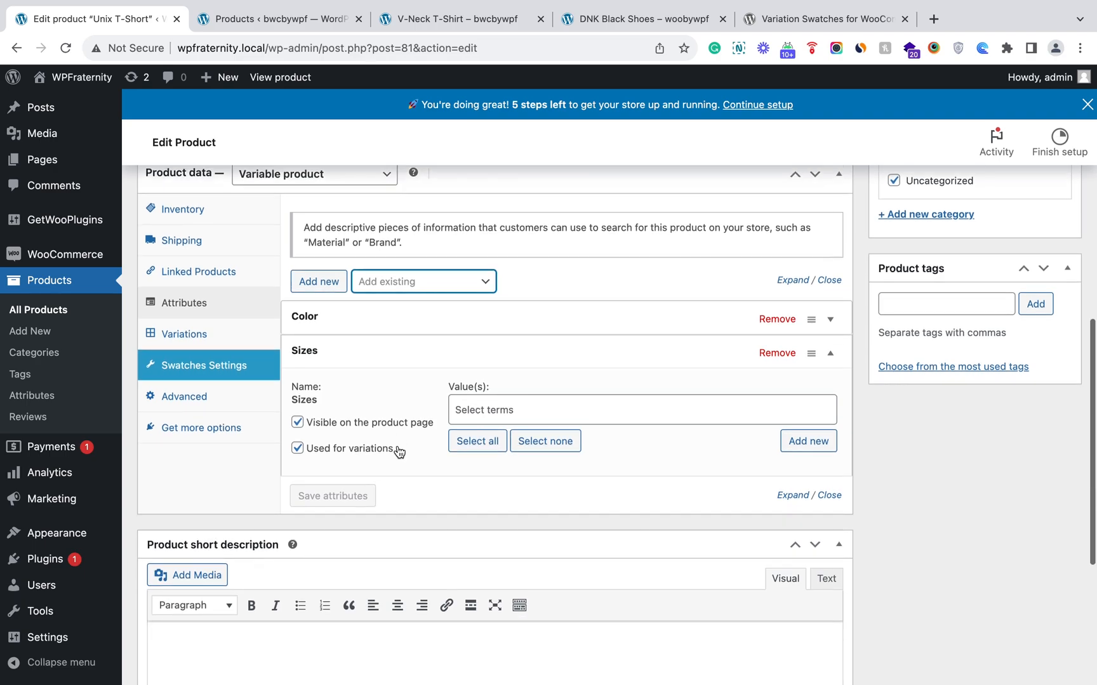
{"action": "mouse_move", "coordinate": [489, 410]}
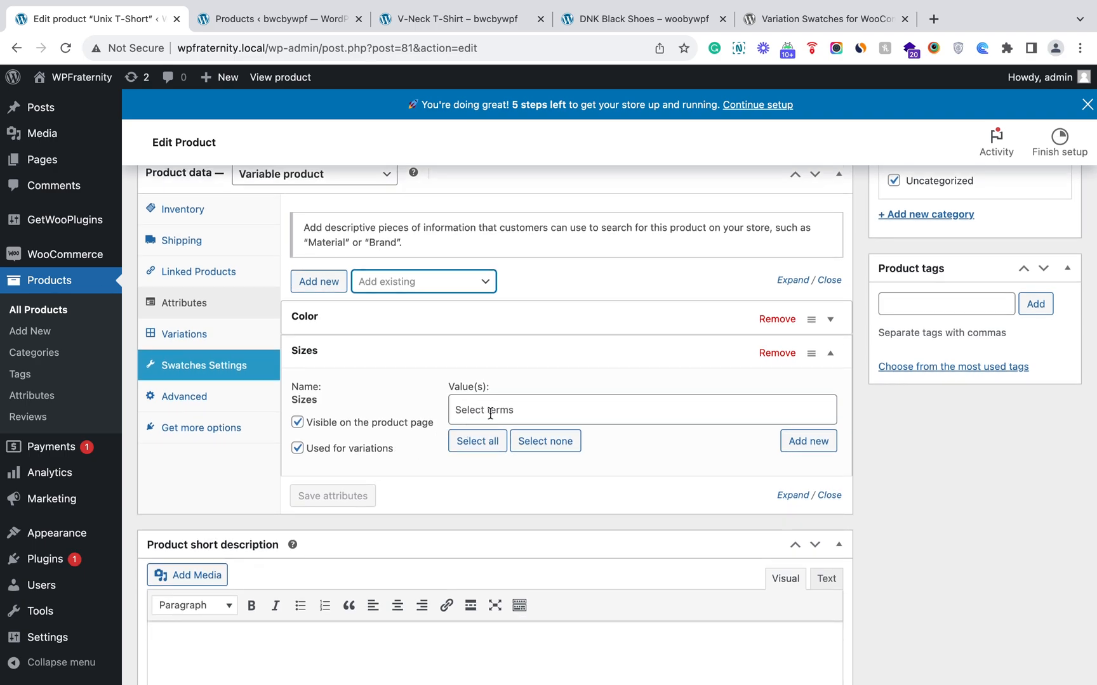
{"action": "left_click", "coordinate": [640, 410]}
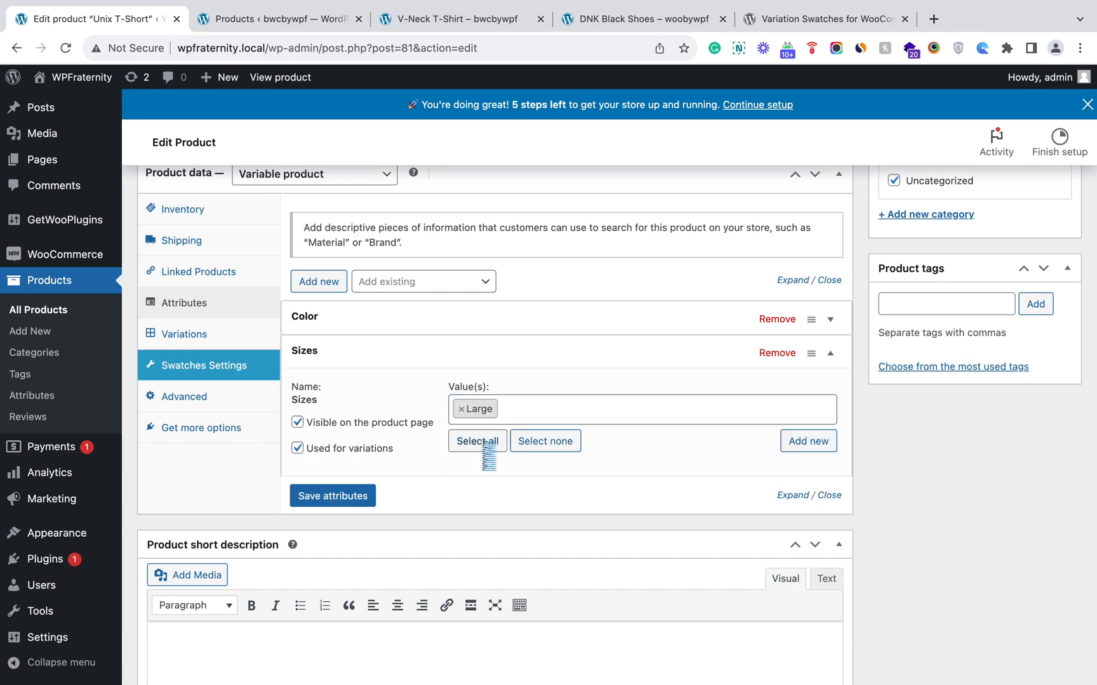
{"action": "left_click", "coordinate": [477, 440]}
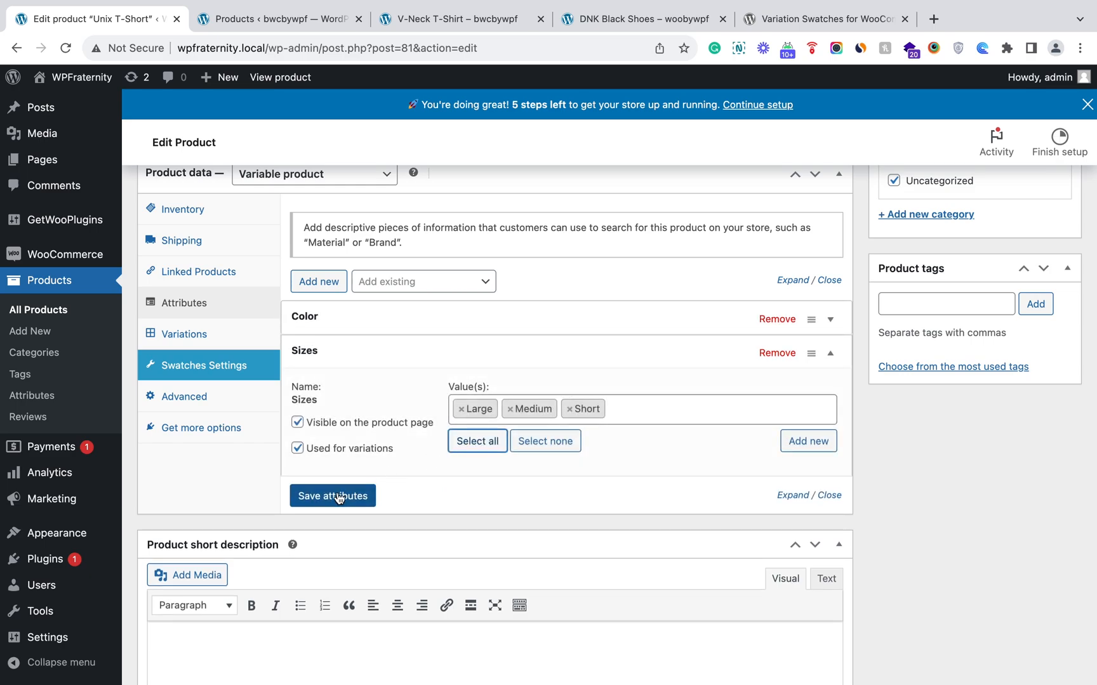
{"action": "left_click", "coordinate": [332, 496]}
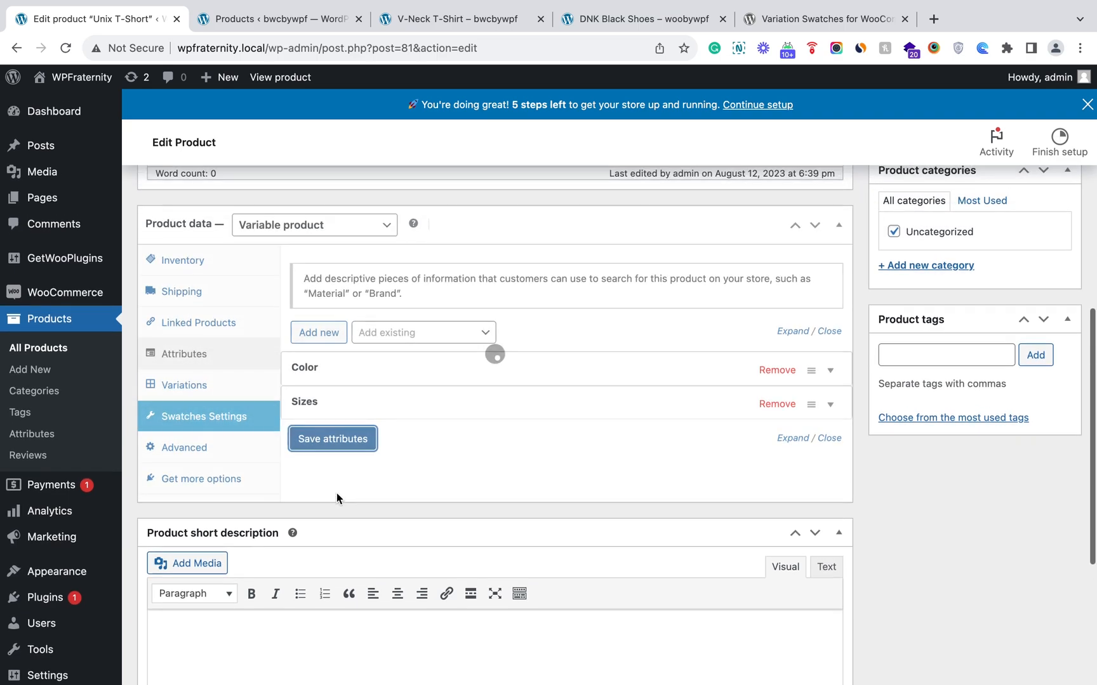
{"action": "mouse_move", "coordinate": [333, 438]}
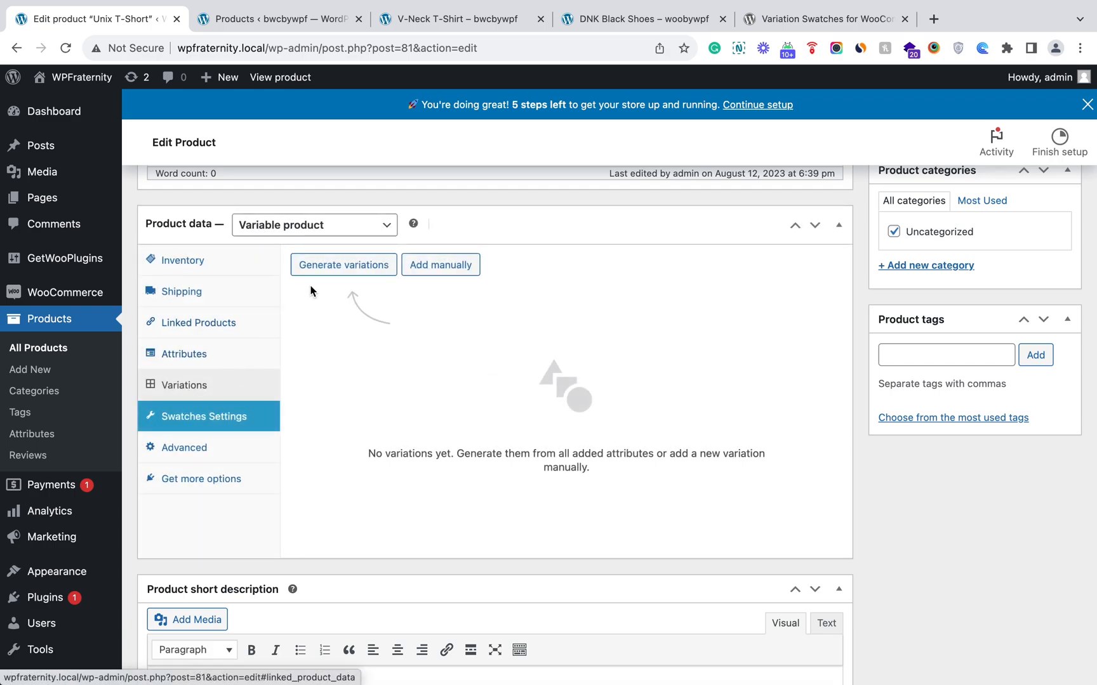
{"action": "mouse_move", "coordinate": [440, 265]}
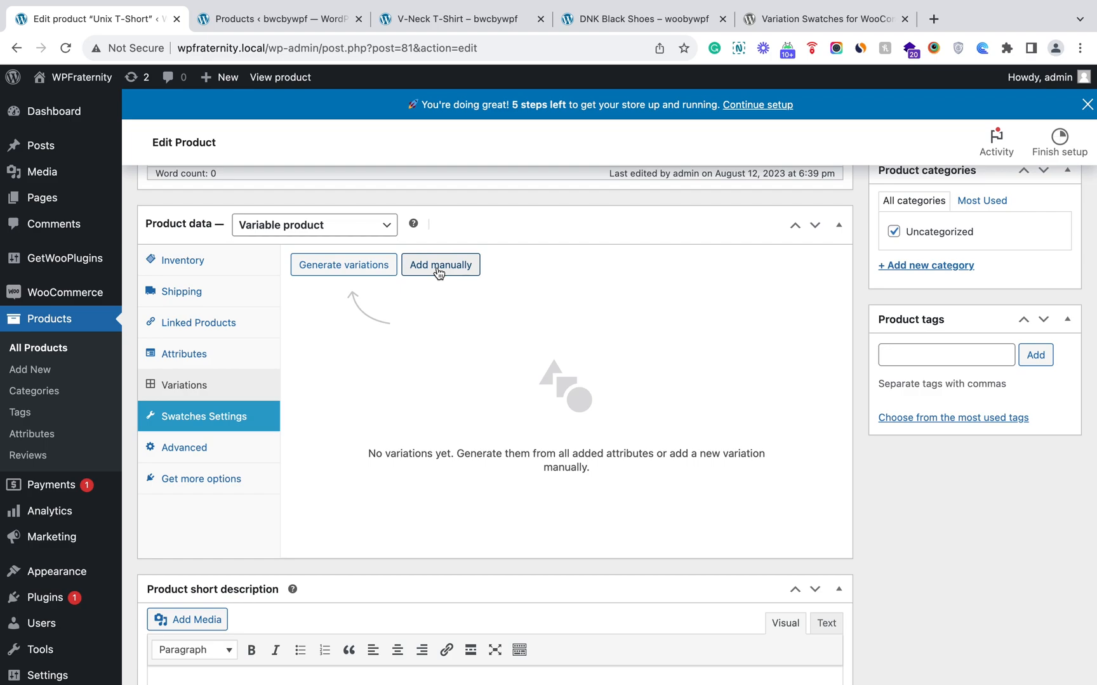
{"action": "mouse_move", "coordinate": [343, 264]}
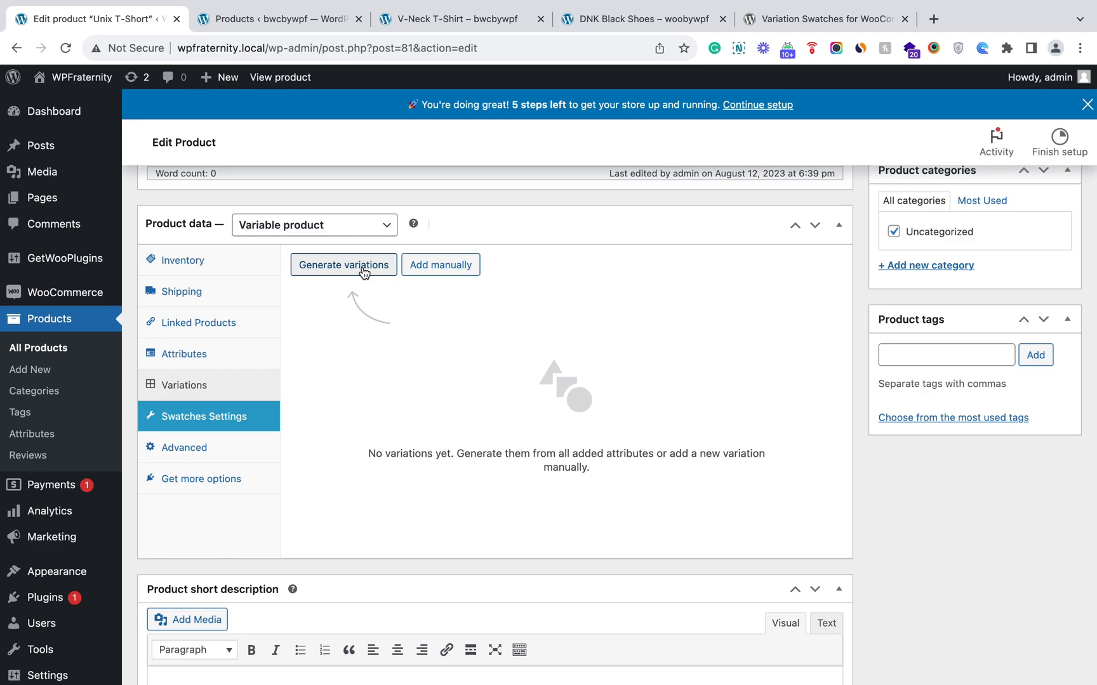
- Generate variations for every Color and Sizes combination and confirm the prompt
{"action": "left_click", "coordinate": [343, 265]}
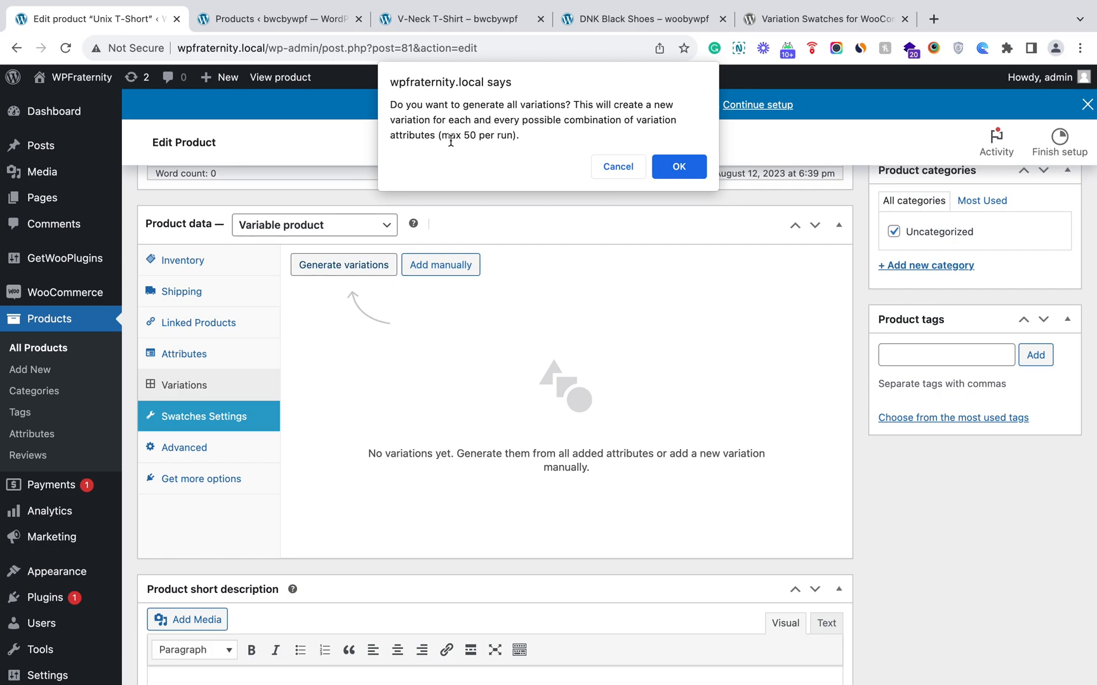
{"action": "mouse_move", "coordinate": [656, 151]}
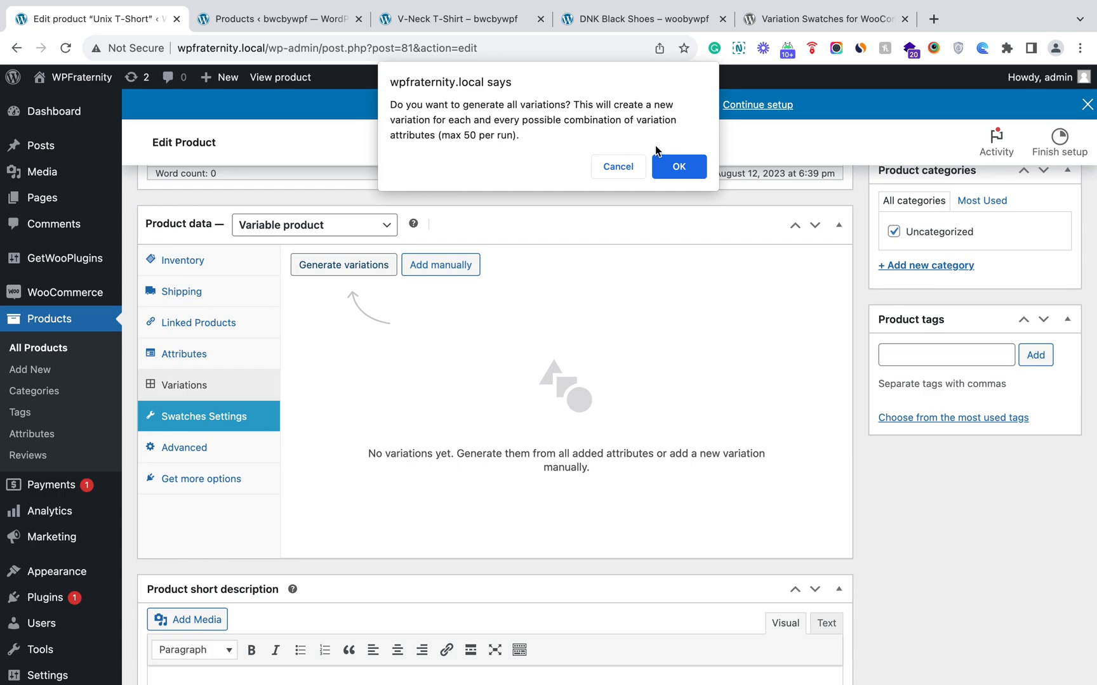
{"action": "left_click", "coordinate": [676, 166]}
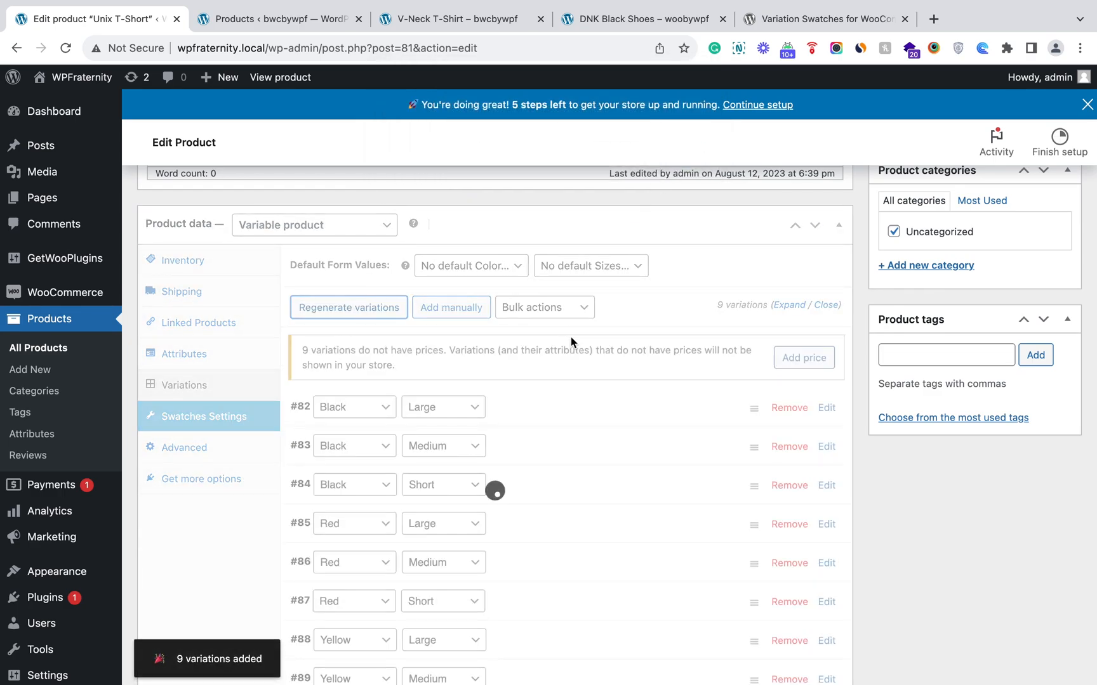
{"action": "scroll", "scroll_direction": "down", "scroll_amount": 3}
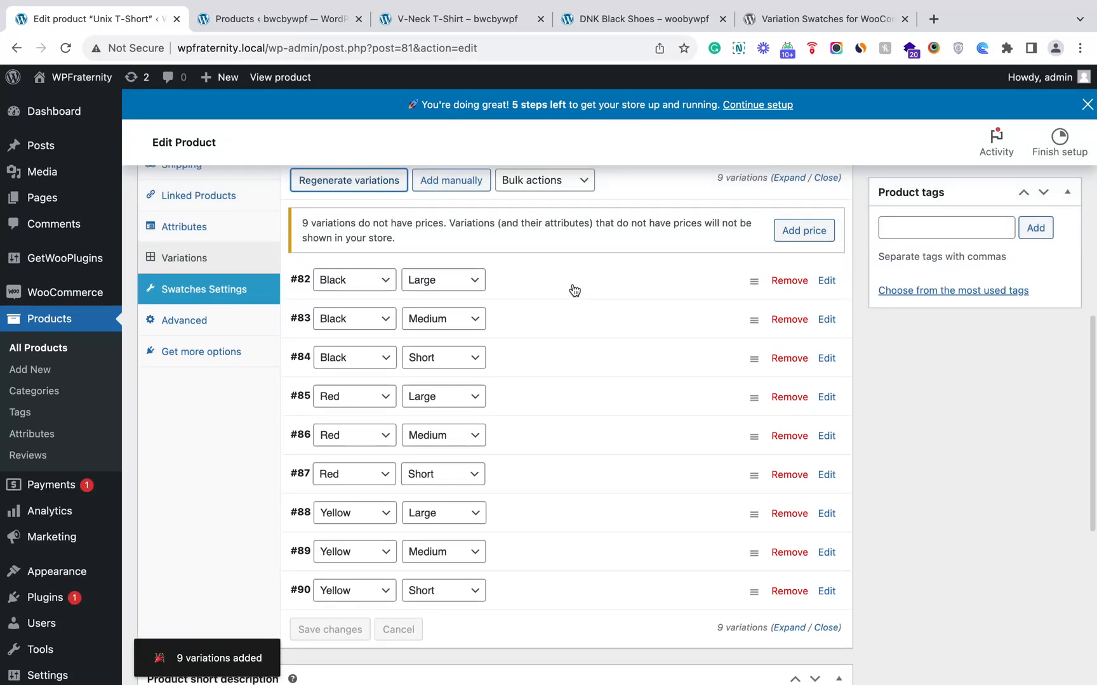
{"action": "mouse_move", "coordinate": [826, 280]}
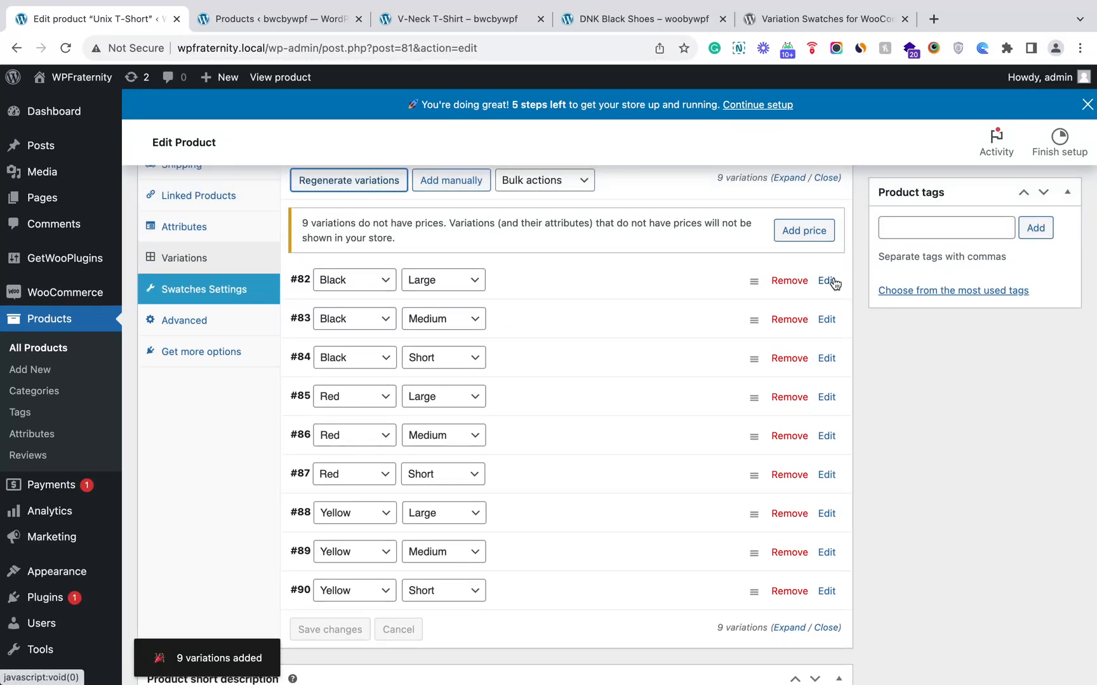
- Give variation #82 (Black/Large) the black UNIX tee photo, regular price 12, sale 11
{"action": "left_click", "coordinate": [826, 280]}
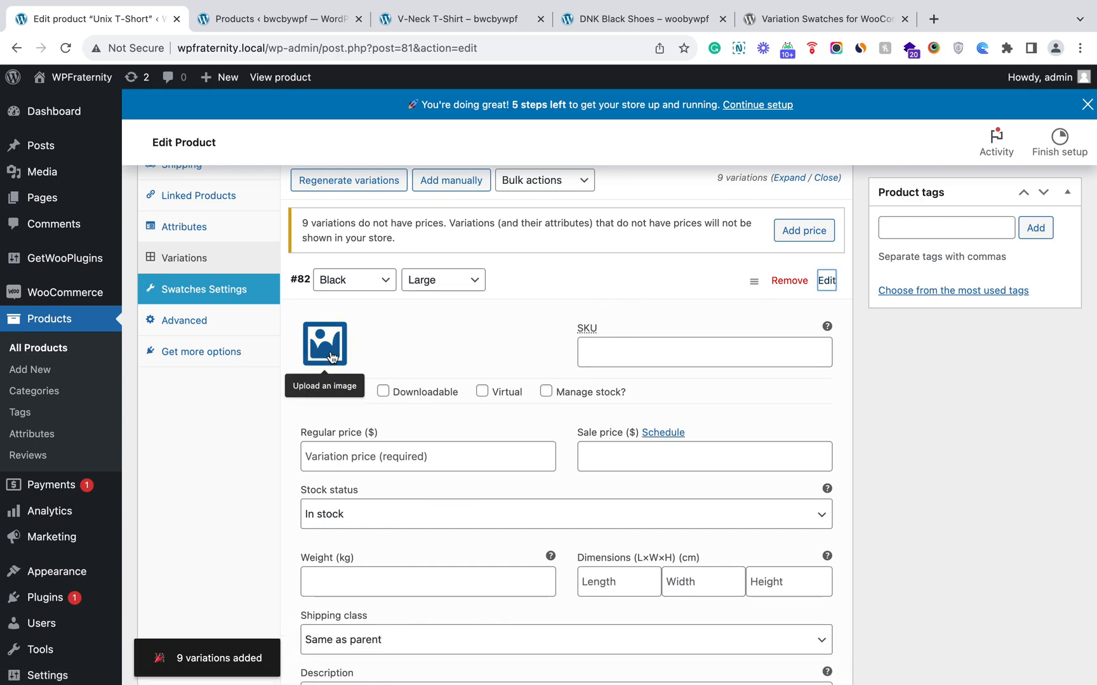
{"action": "left_click", "coordinate": [323, 343]}
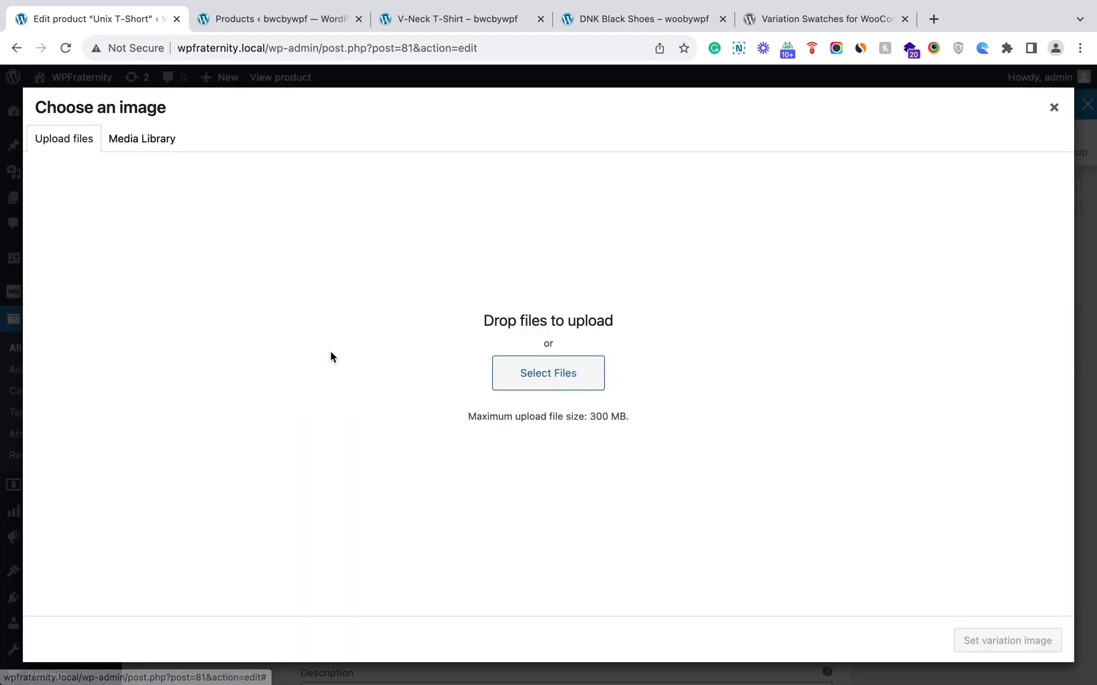
{"action": "left_click", "coordinate": [142, 138]}
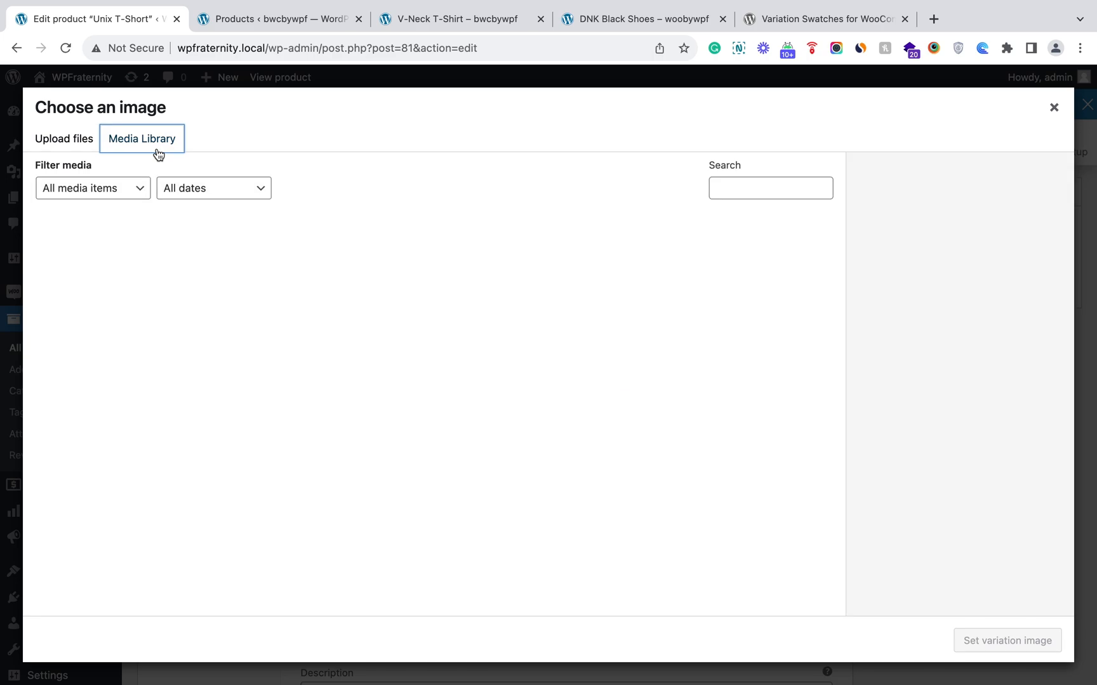
{"action": "left_click", "coordinate": [141, 137]}
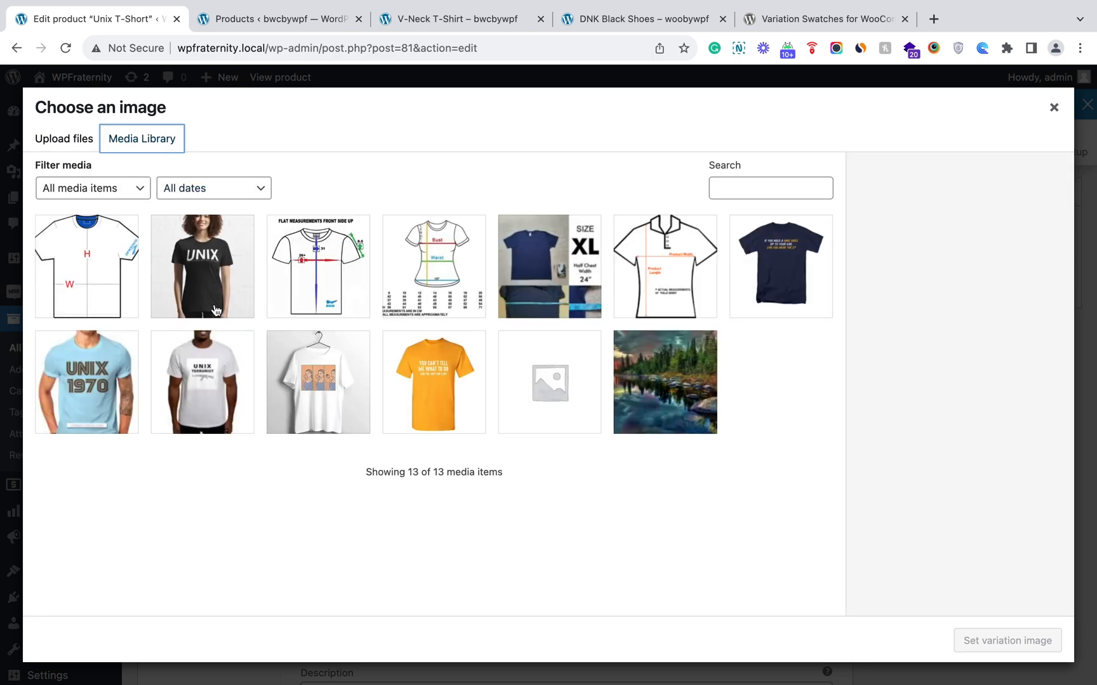
{"action": "left_click", "coordinate": [202, 267]}
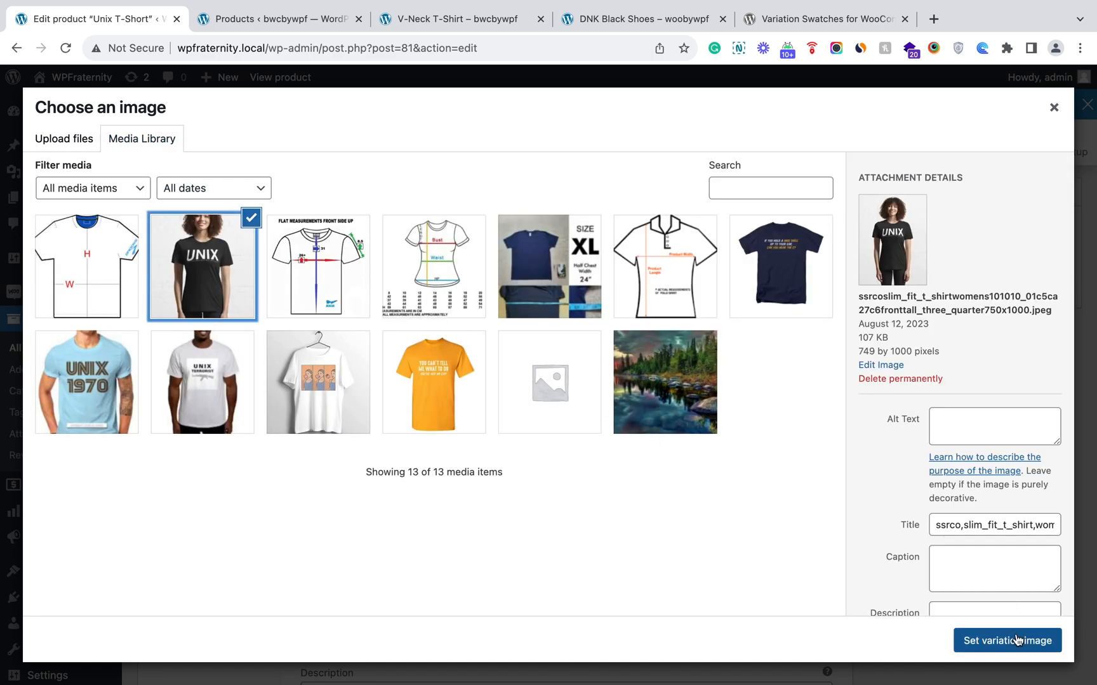
{"action": "left_click", "coordinate": [1007, 640]}
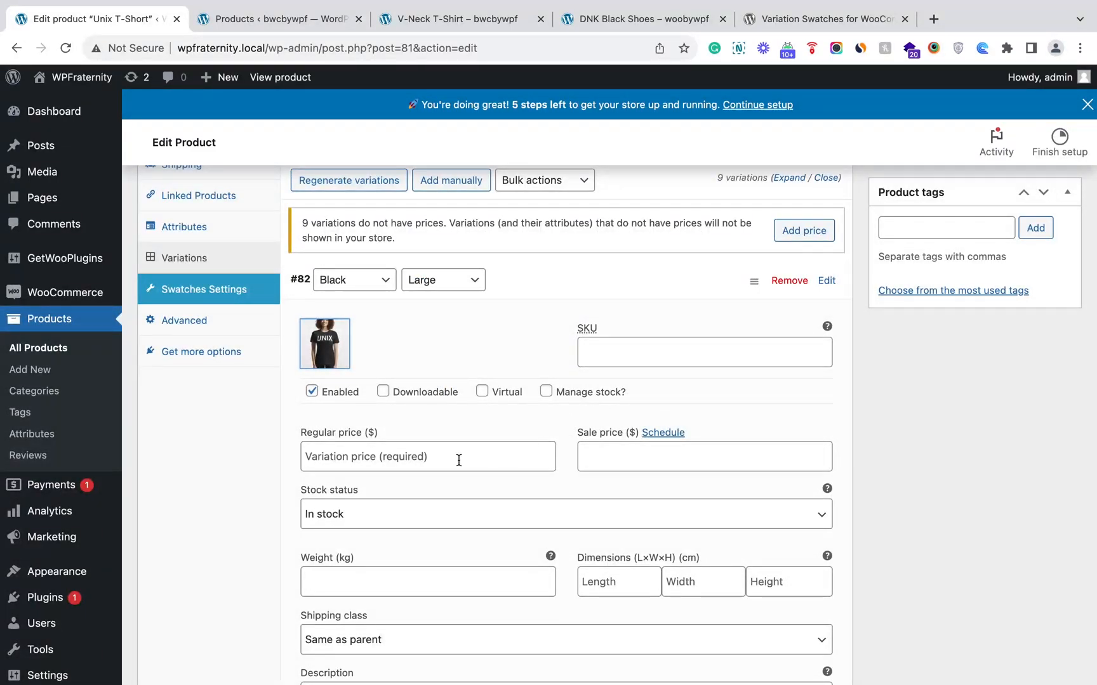
{"action": "type", "text": "12"}
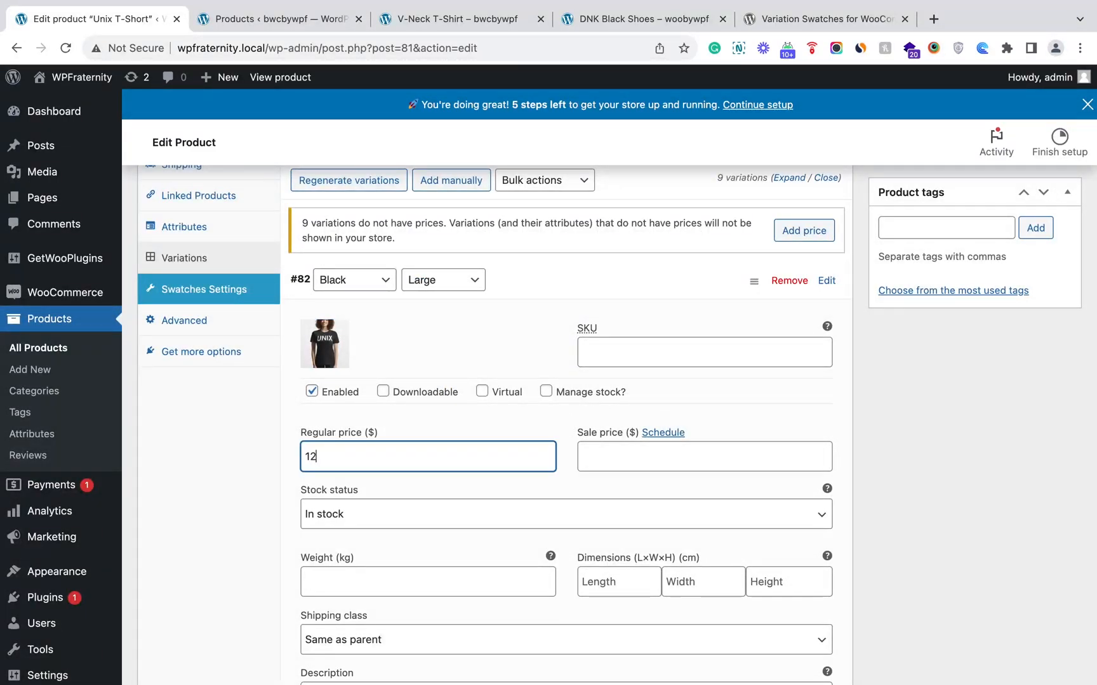
{"action": "type", "text": "11"}
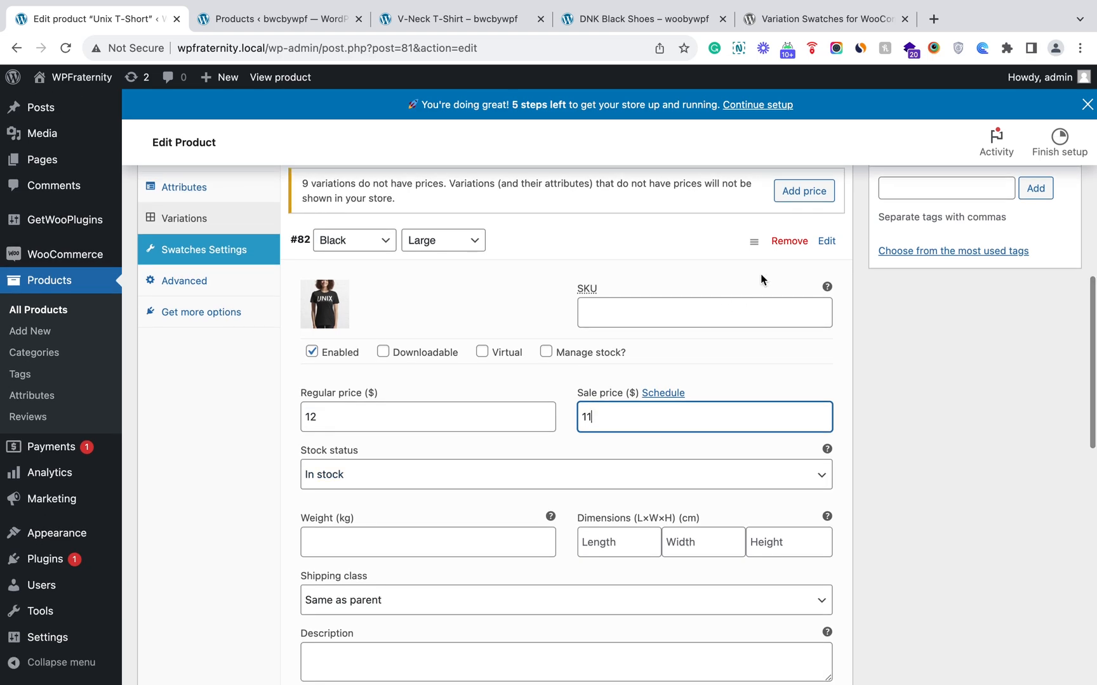
{"action": "left_click", "coordinate": [827, 241]}
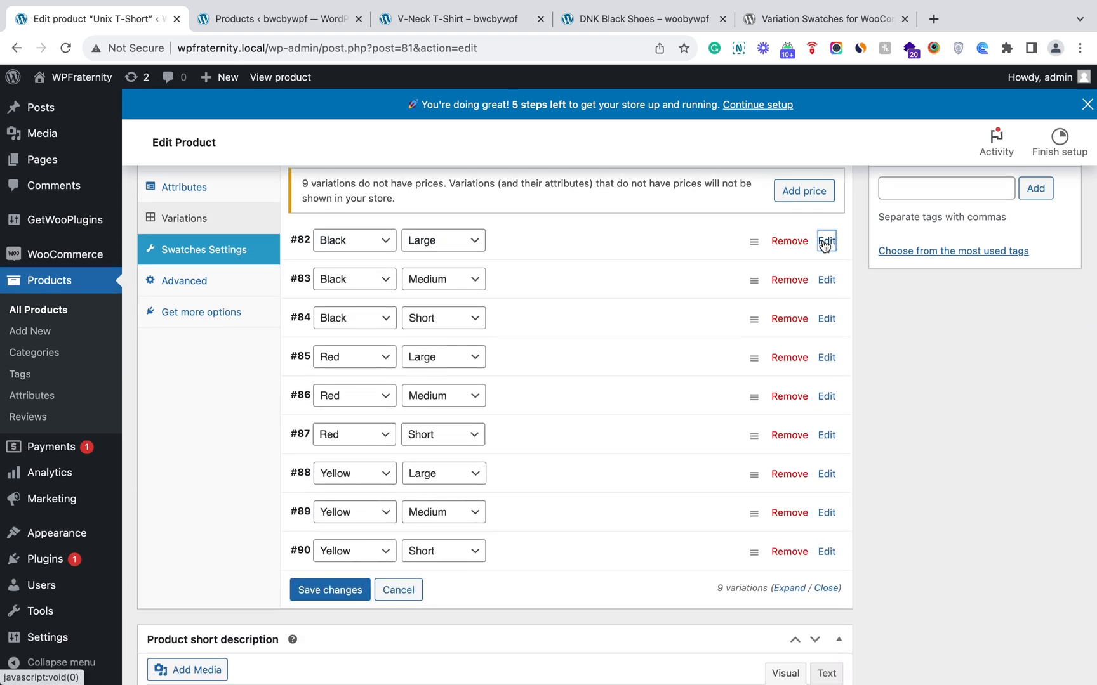
{"action": "mouse_move", "coordinate": [827, 280]}
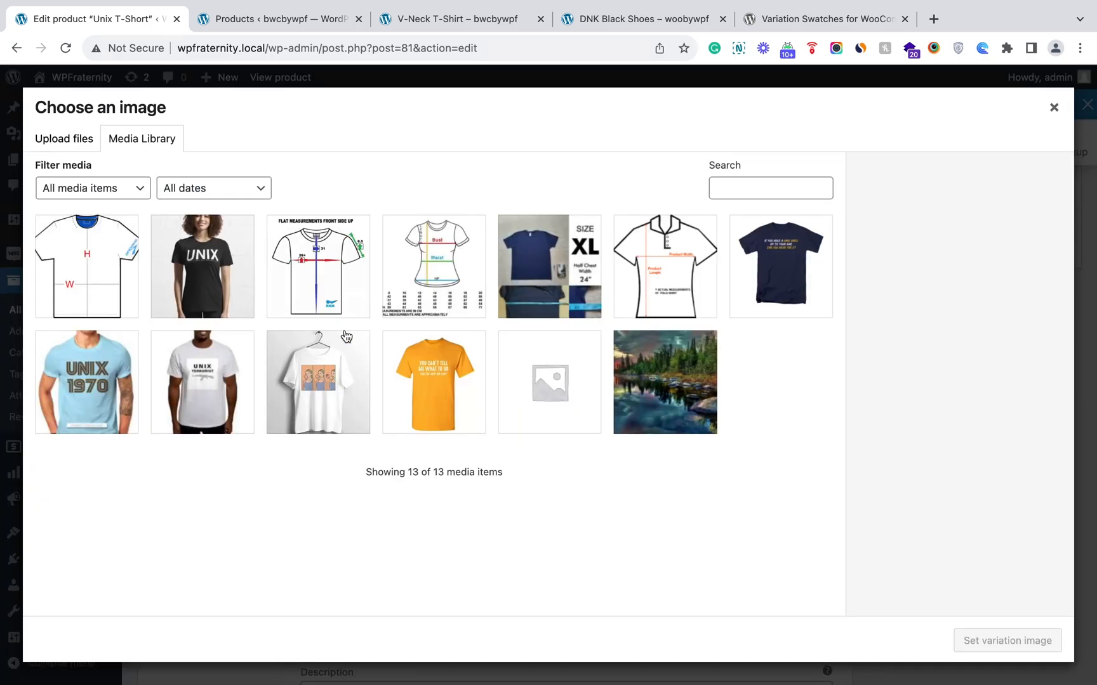
- Give Black/Medium the navy tee photo, regular price 14 and sale price 12
{"action": "left_click", "coordinate": [779, 267]}
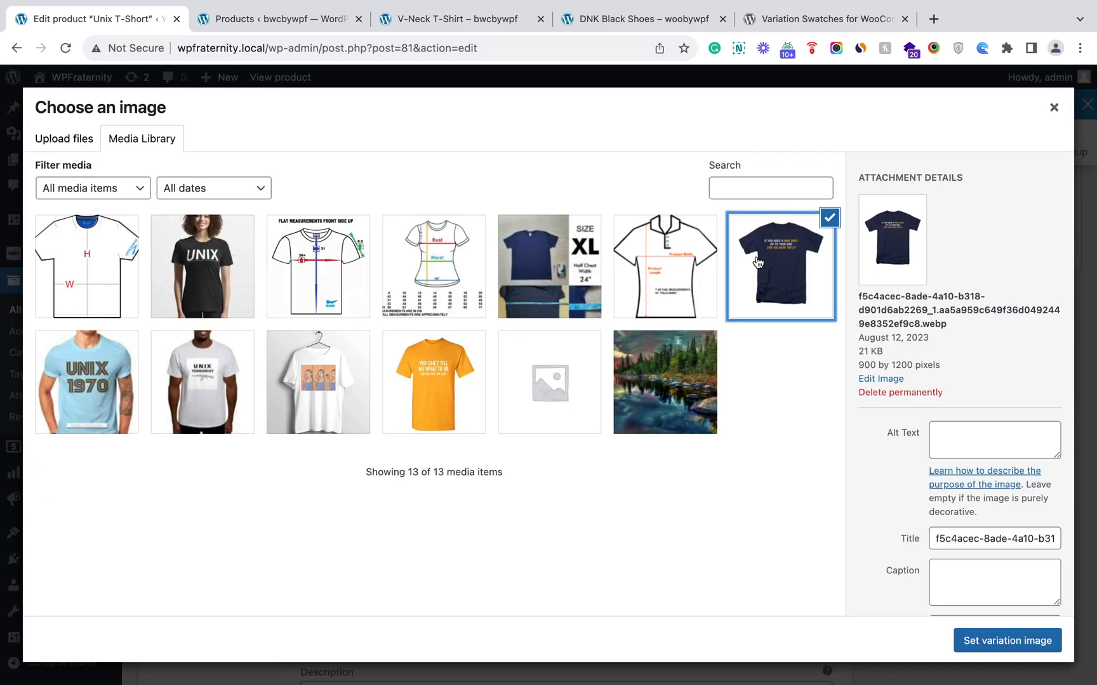
{"action": "left_click", "coordinate": [1006, 640]}
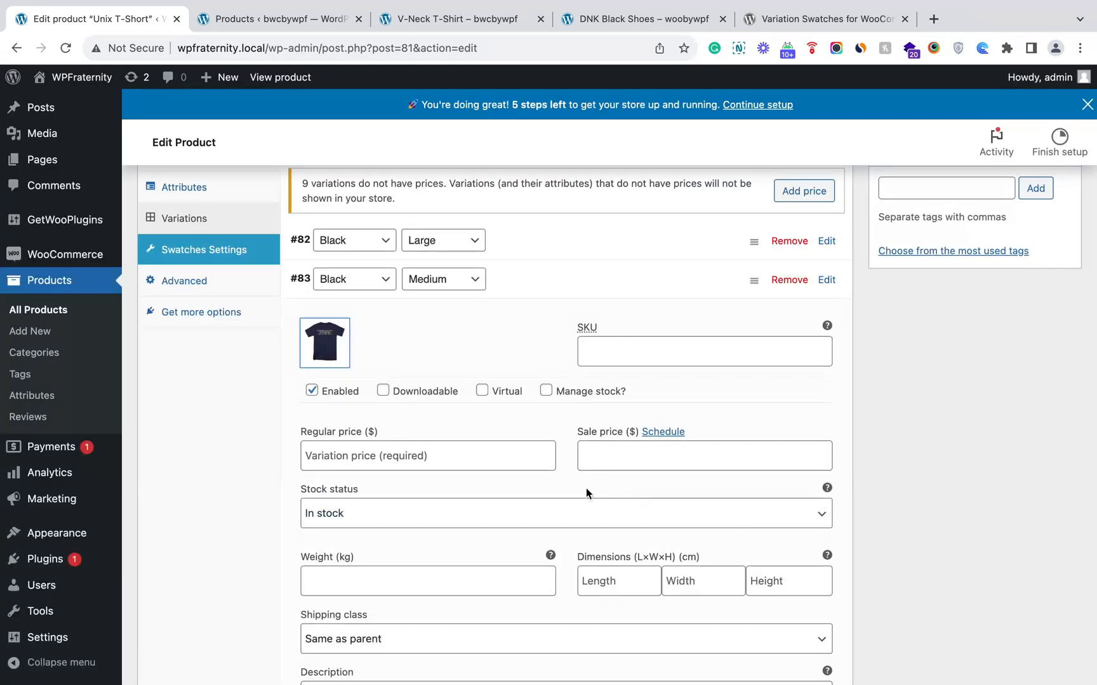
{"action": "scroll", "scroll_direction": "down", "scroll_amount": 3}
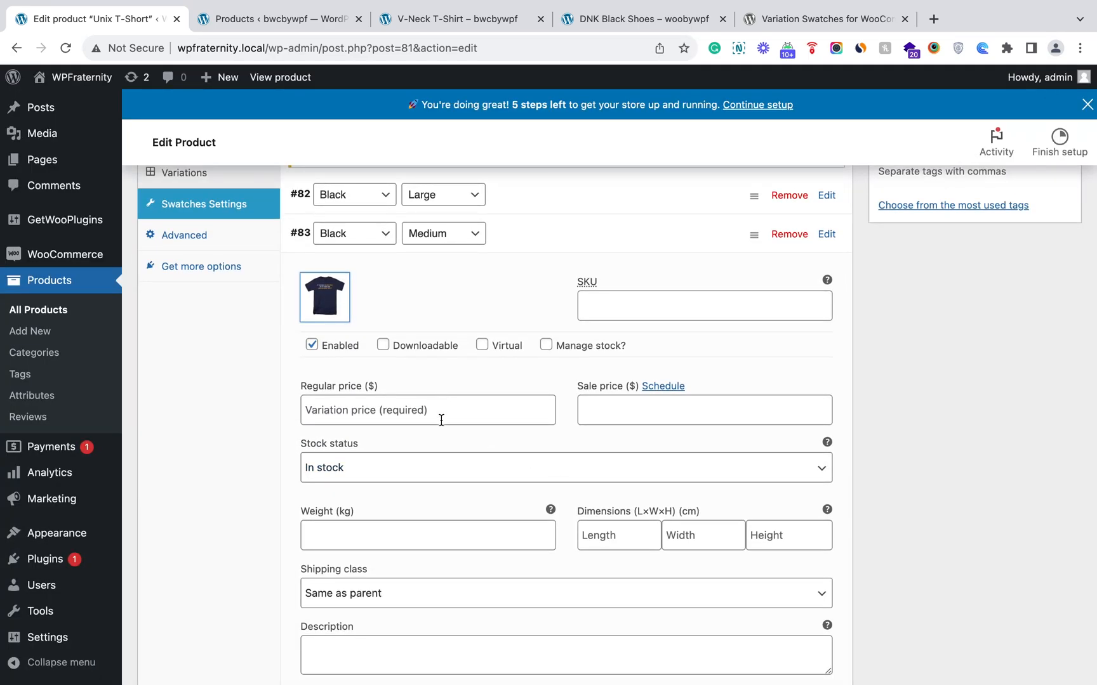
{"action": "type", "text": "14"}
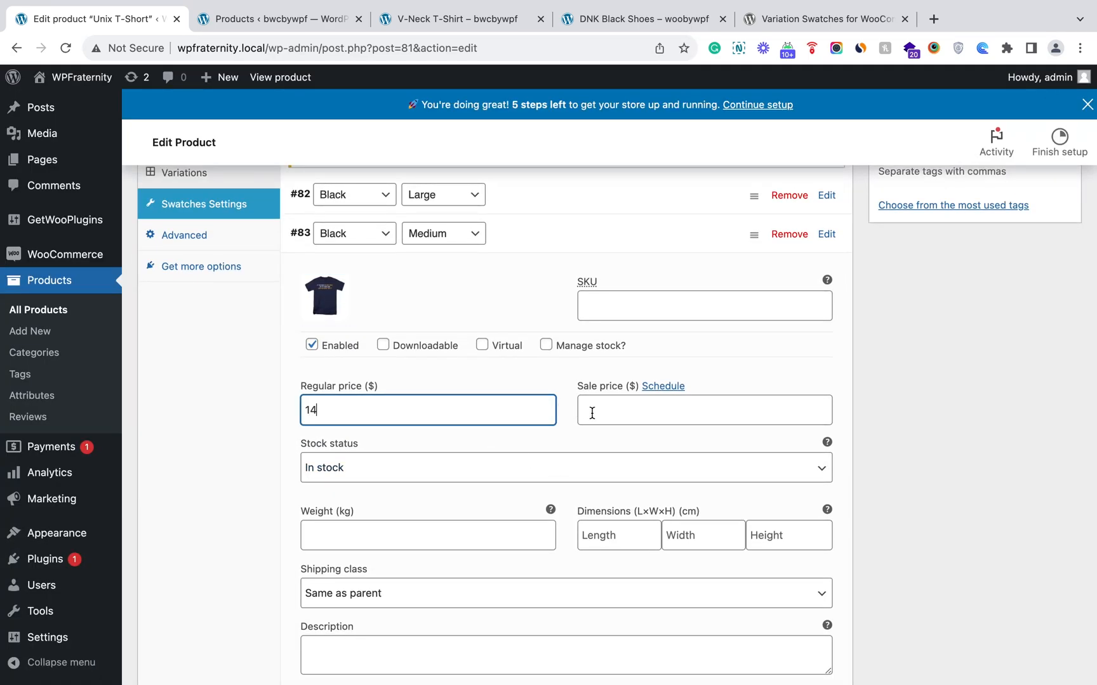
{"action": "type", "text": "12"}
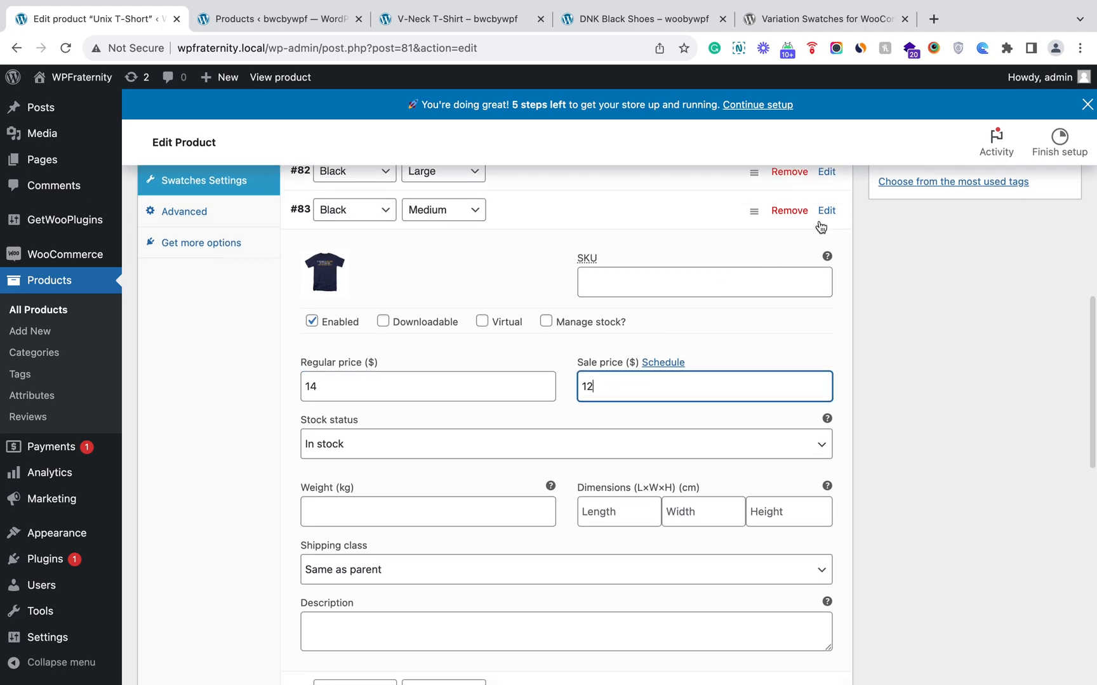
{"action": "left_click", "coordinate": [827, 211]}
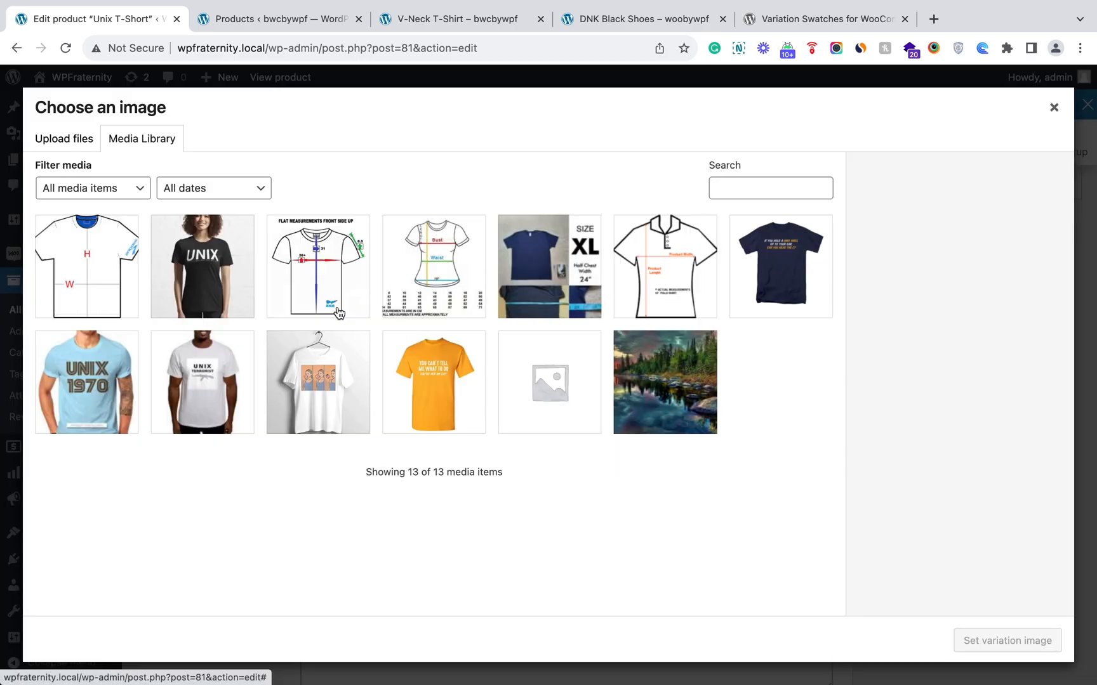
- Give Black/Short the measurements chart image, regular price 17 and sale price 13
{"action": "left_click", "coordinate": [317, 266]}
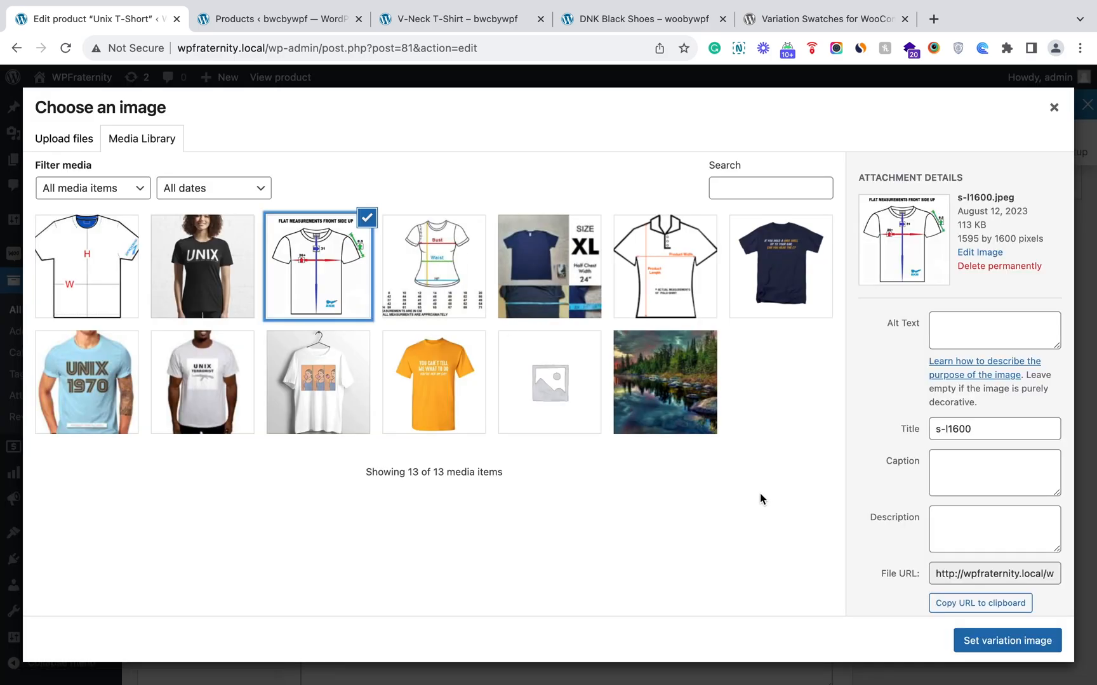
{"action": "mouse_move", "coordinate": [979, 603]}
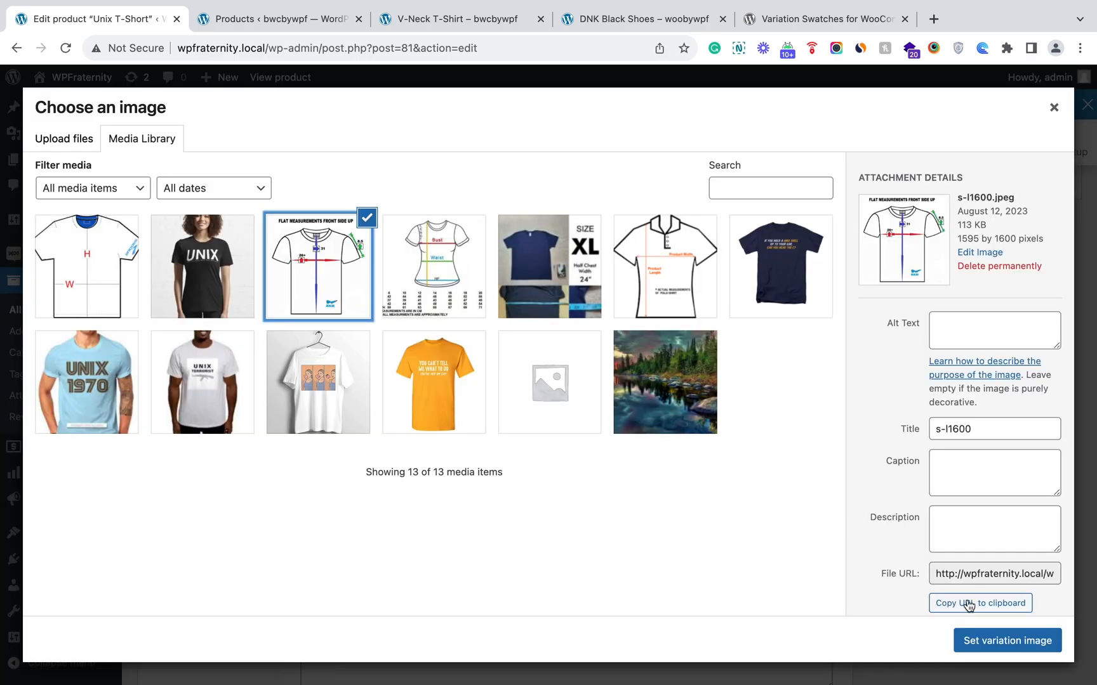
{"action": "left_click", "coordinate": [1007, 641]}
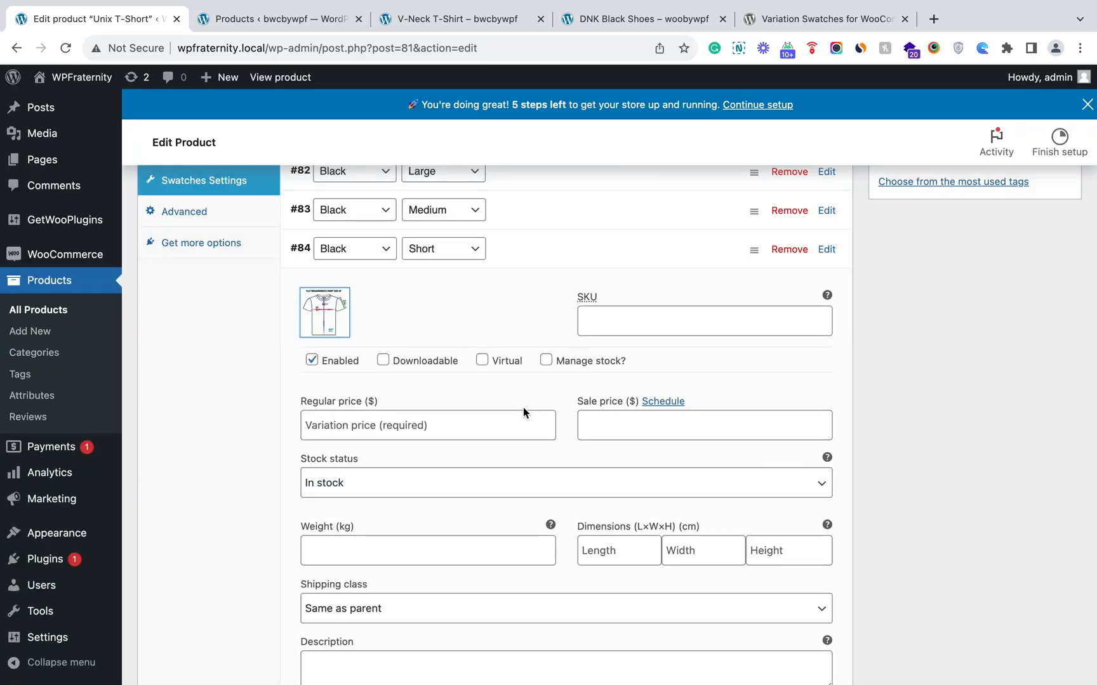
{"action": "type", "text": "1"}
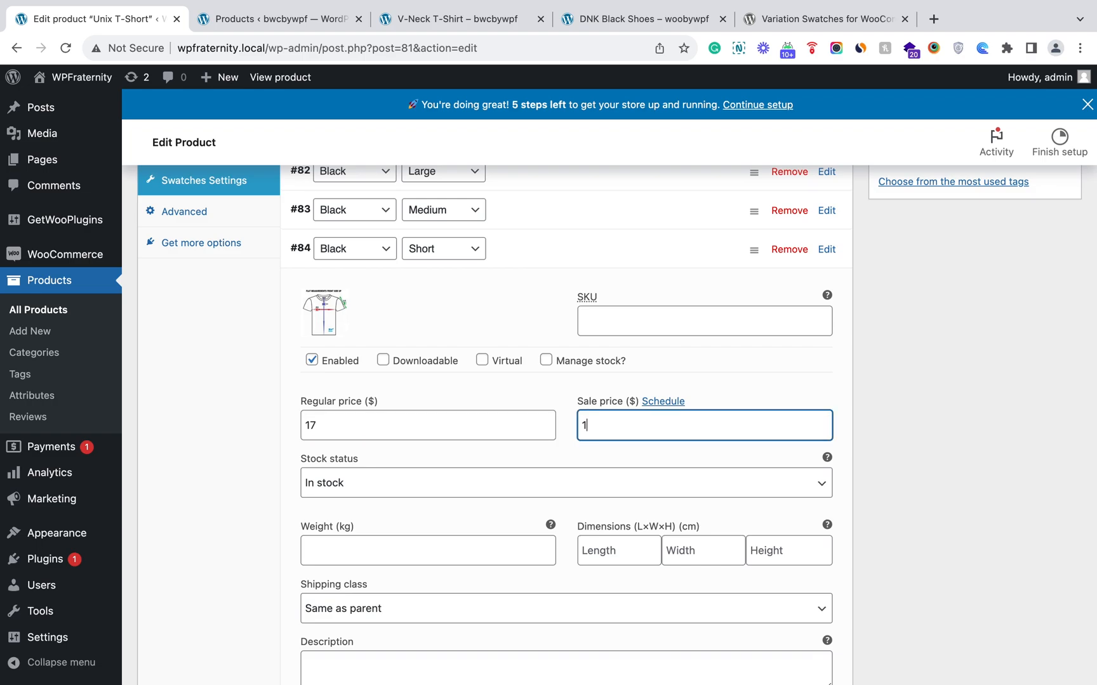
{"action": "type", "text": "3"}
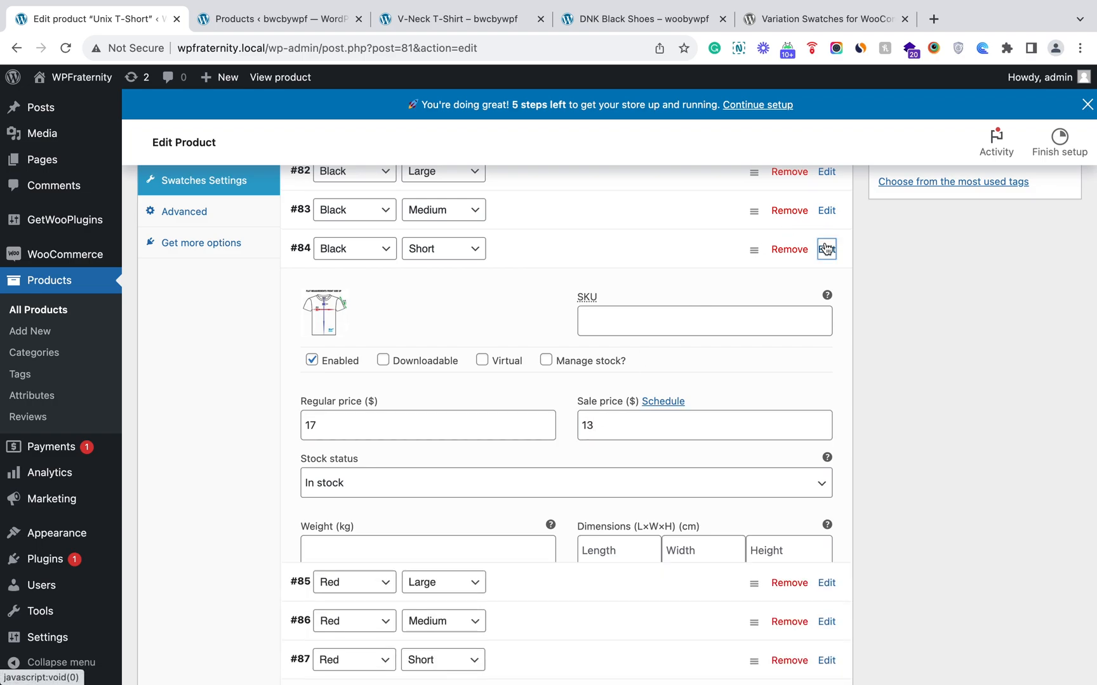
{"action": "left_click", "coordinate": [827, 250]}
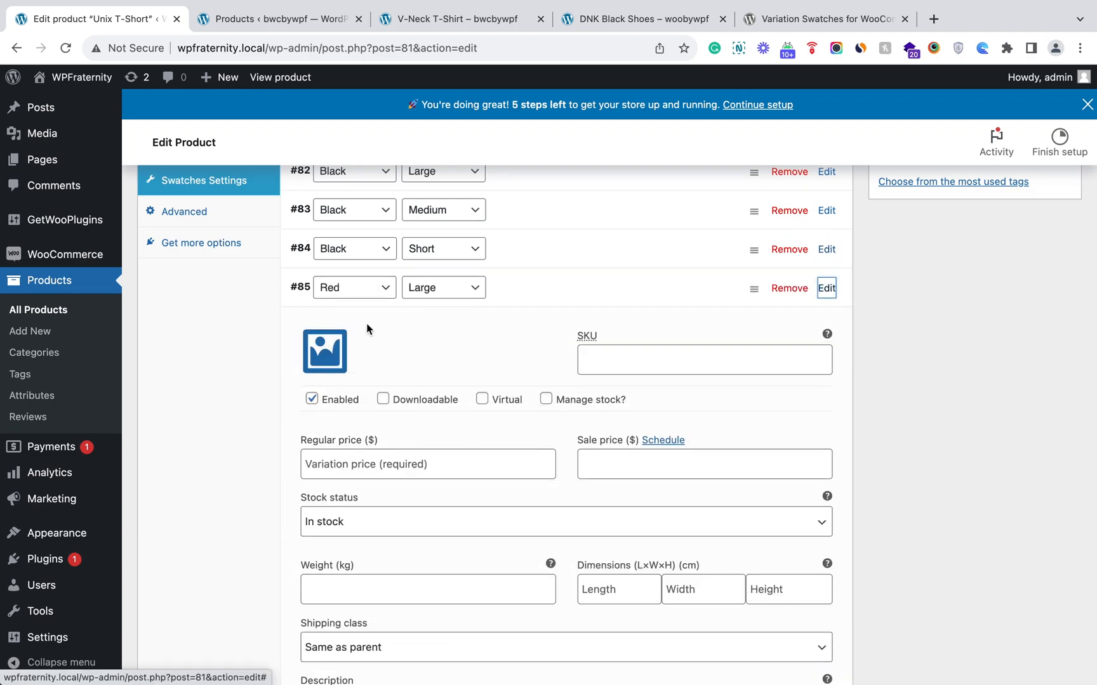
- Set the blue UNIX 1970 shirt photo as Red/Large's image and enter 21 as its price
{"action": "left_click", "coordinate": [324, 352]}
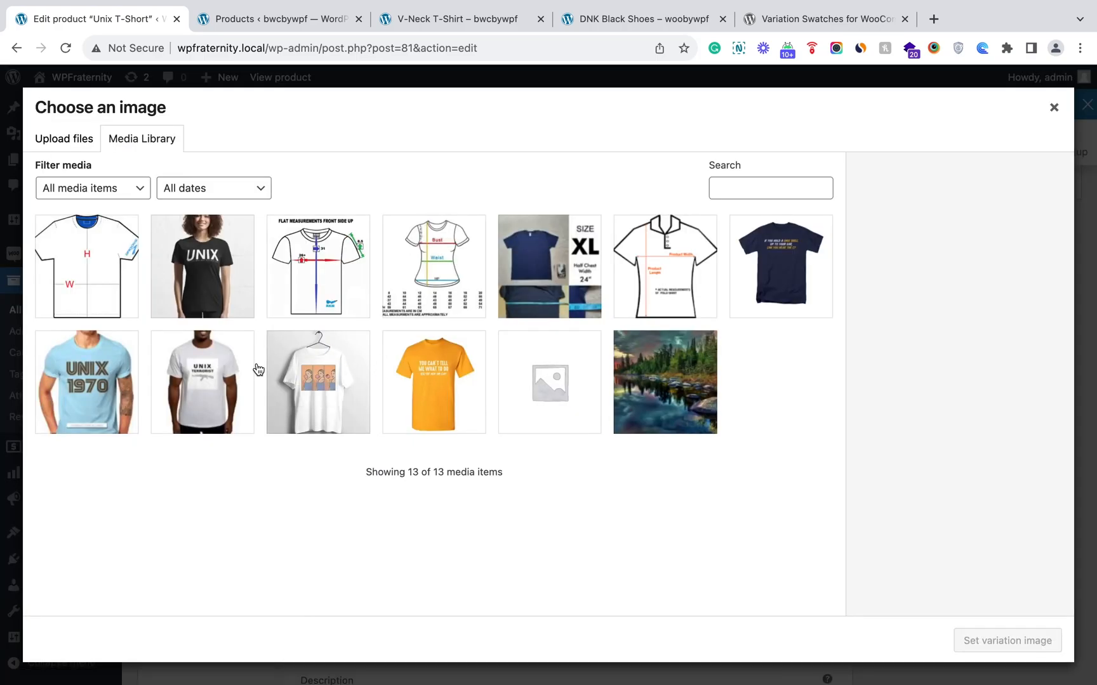
{"action": "left_click", "coordinate": [86, 382]}
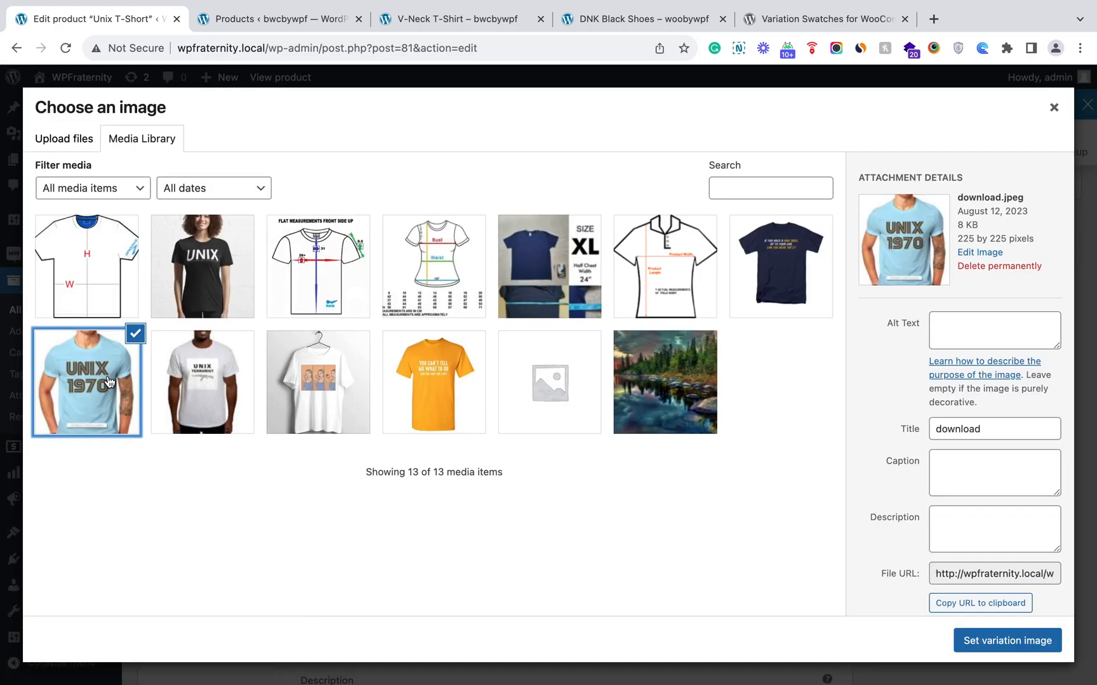
{"action": "left_click", "coordinate": [1006, 640]}
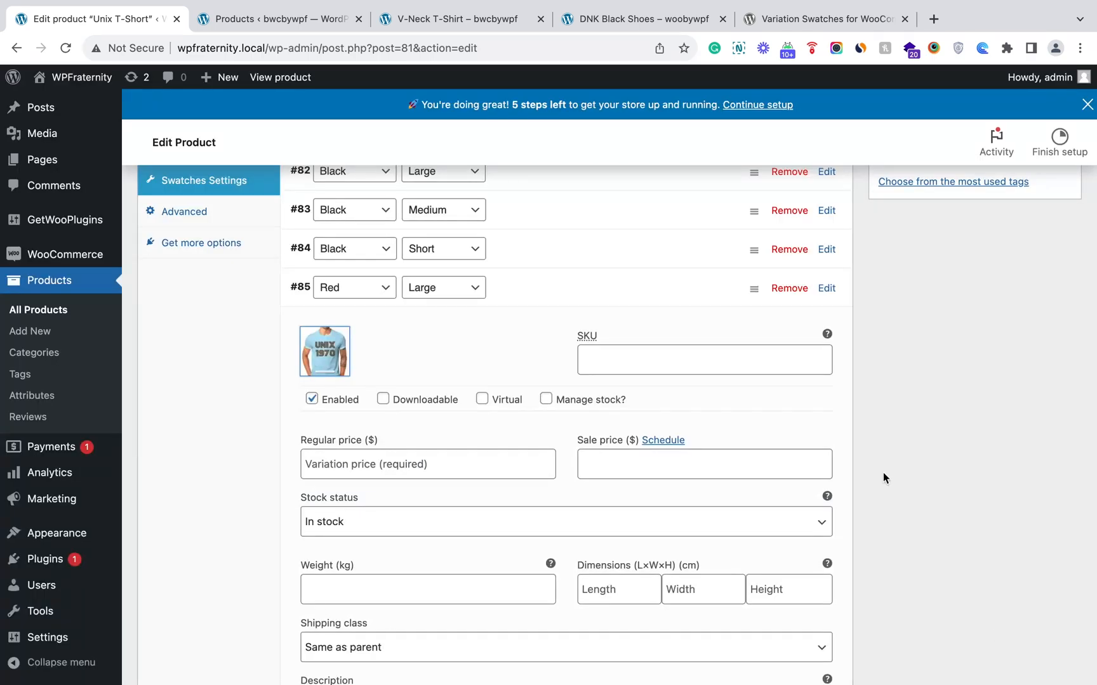
{"action": "type", "text": "21"}
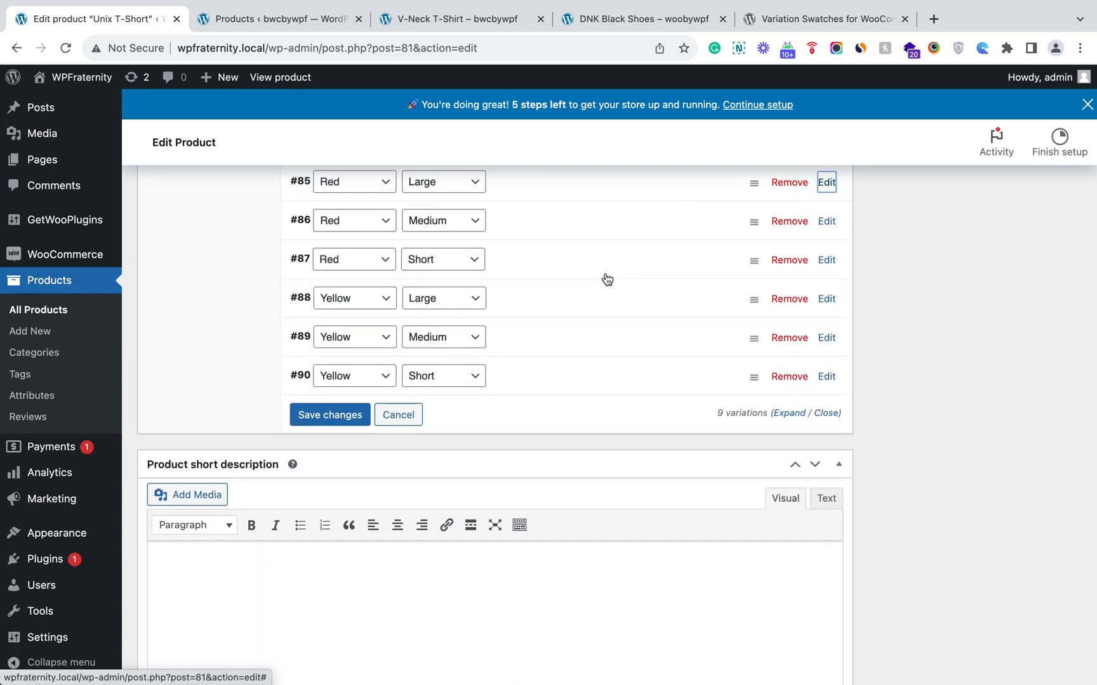
- Give Red/Medium the blue UNIX 1970 shirt photo and enter a price of 2
{"action": "left_click", "coordinate": [826, 221]}
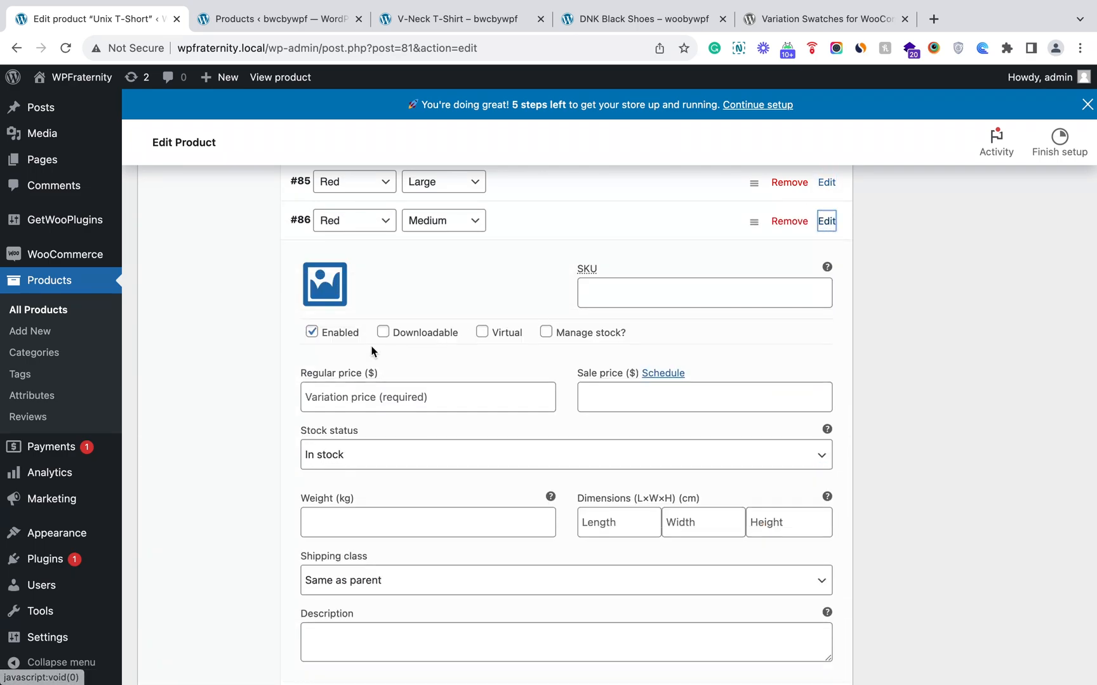
{"action": "left_click", "coordinate": [324, 283]}
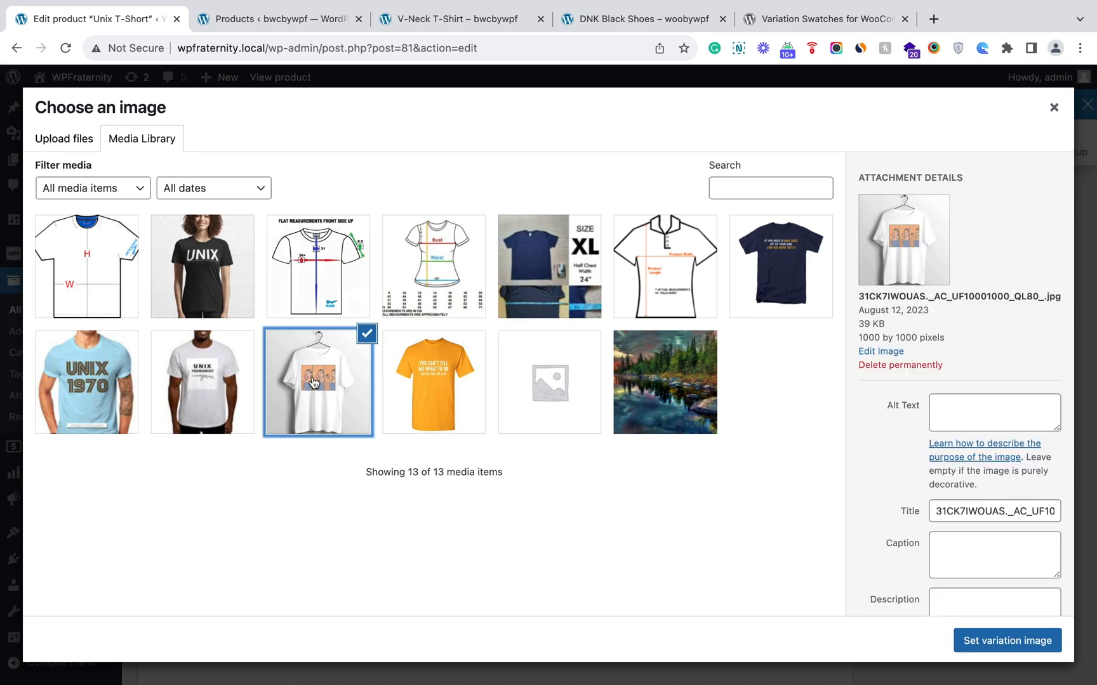
{"action": "left_click", "coordinate": [87, 382]}
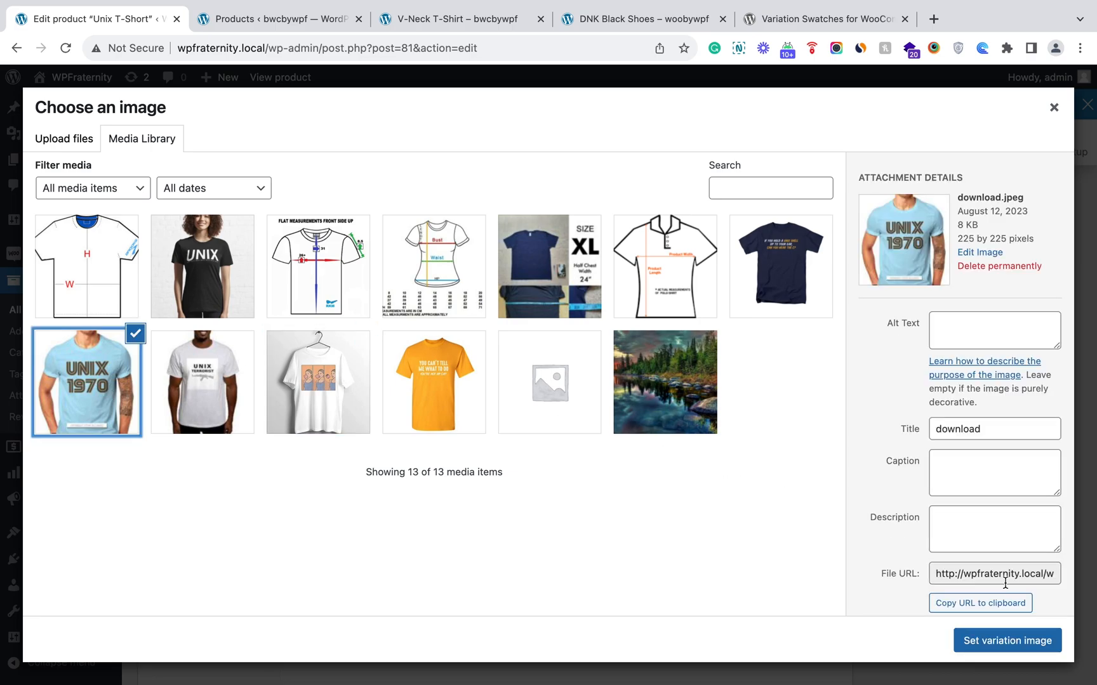
{"action": "left_click", "coordinate": [1006, 640]}
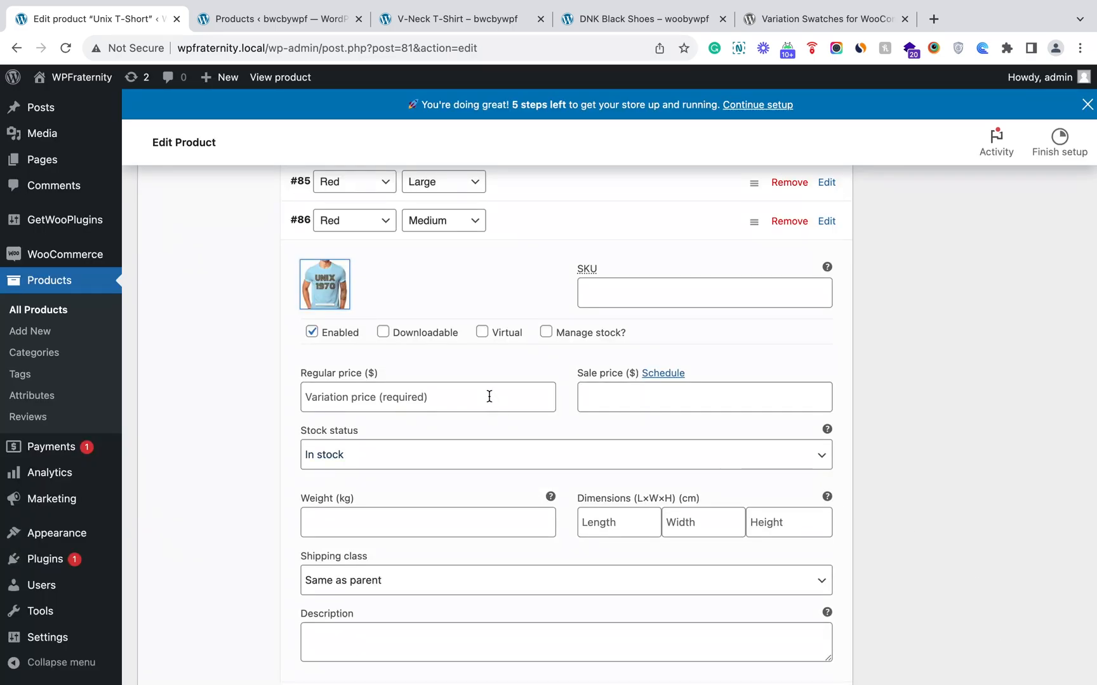
{"action": "type", "text": "22"}
{"action": "type", "text": "20"}
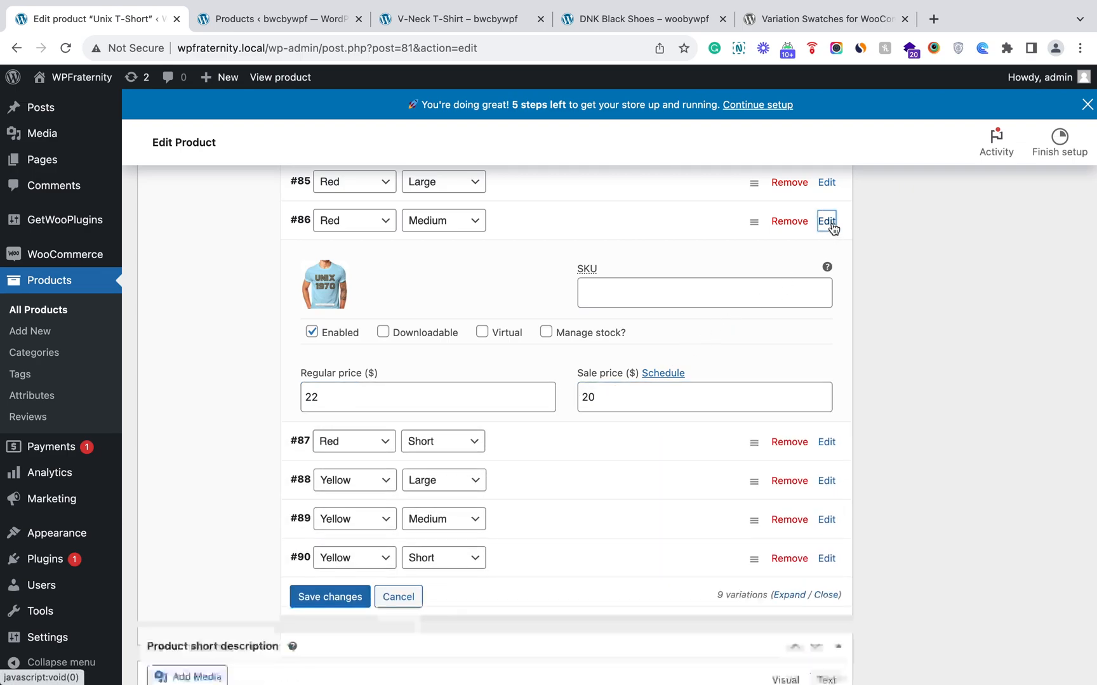
- Give Red/Short the measurements chart image with prices 31 and 30
{"action": "left_click", "coordinate": [826, 221]}
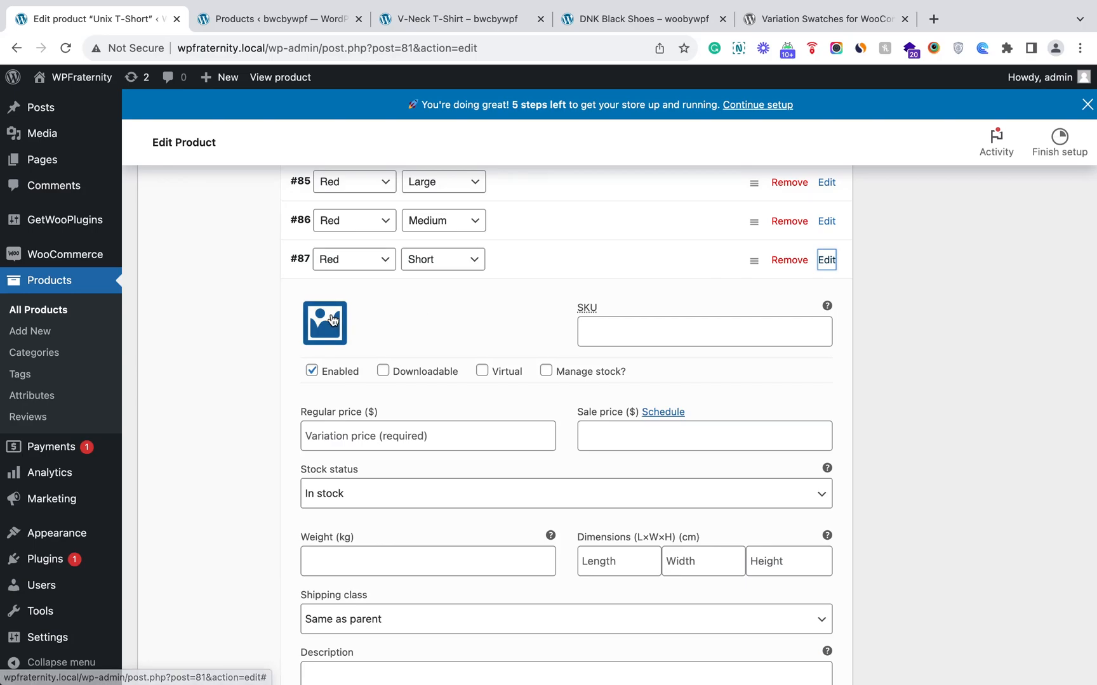
{"action": "left_click", "coordinate": [323, 322]}
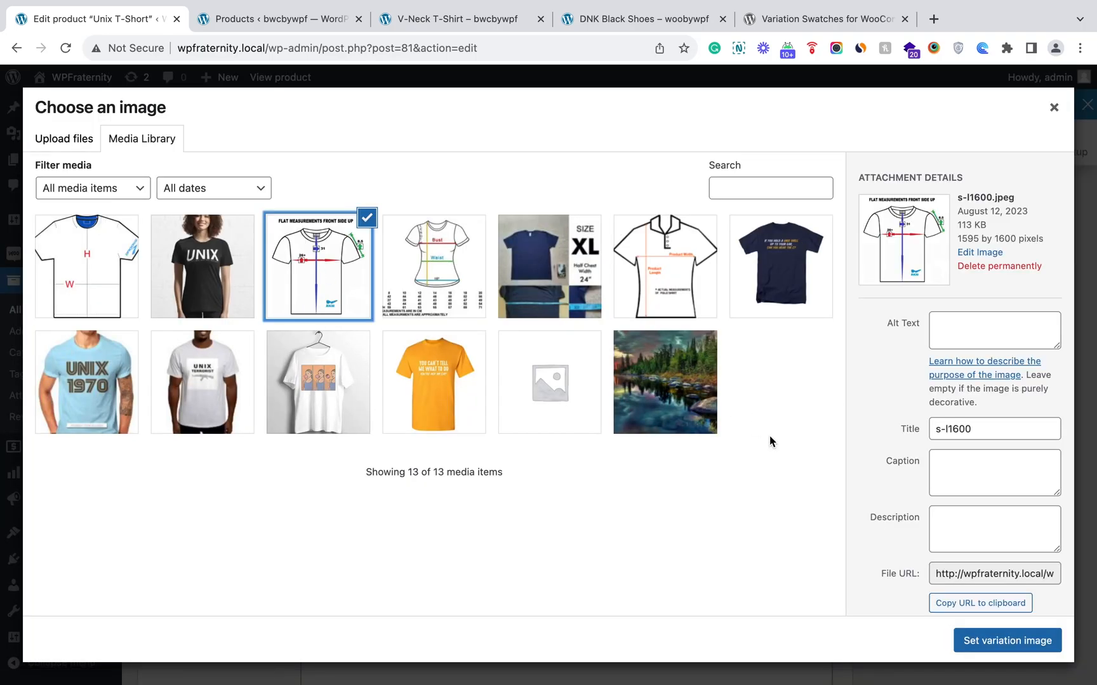
{"action": "left_click", "coordinate": [1007, 640]}
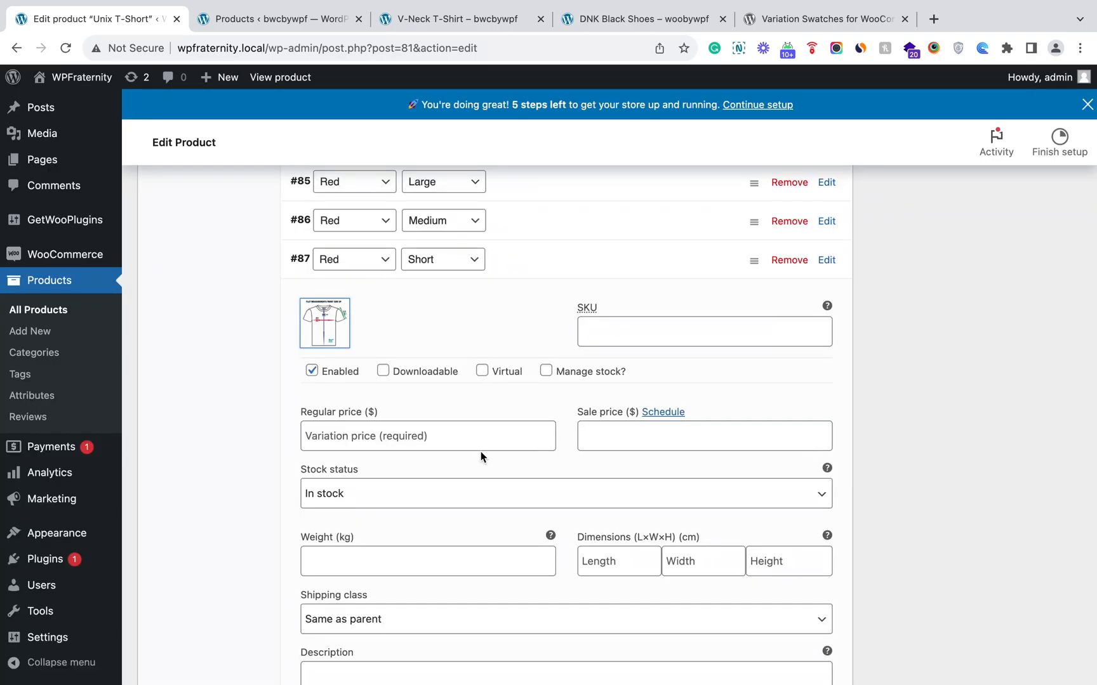
{"action": "type", "text": "31"}
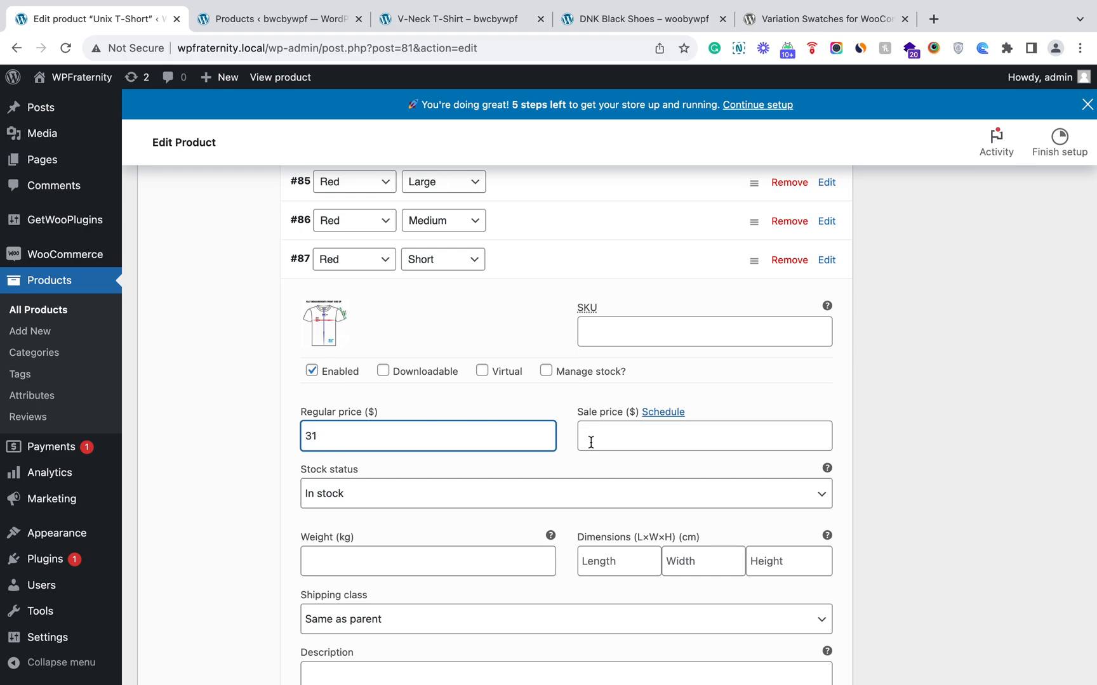
{"action": "type", "text": "30"}
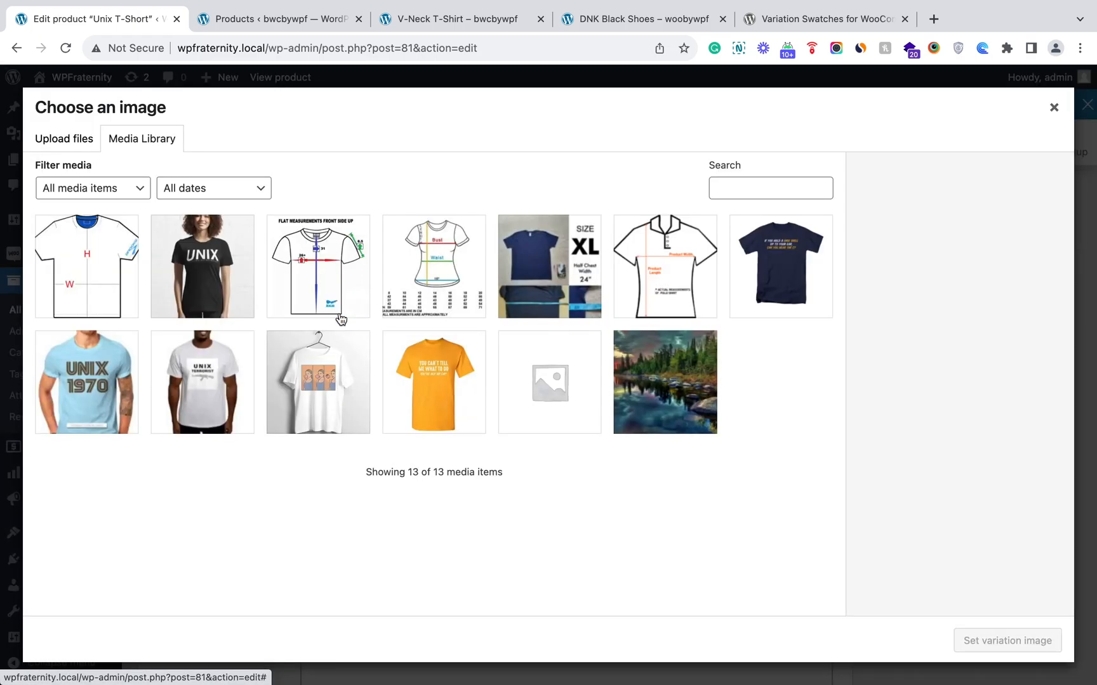
- Give Yellow/Large the yellow shirt photo, regular price 40 and sale price 30
{"action": "left_click", "coordinate": [433, 382]}
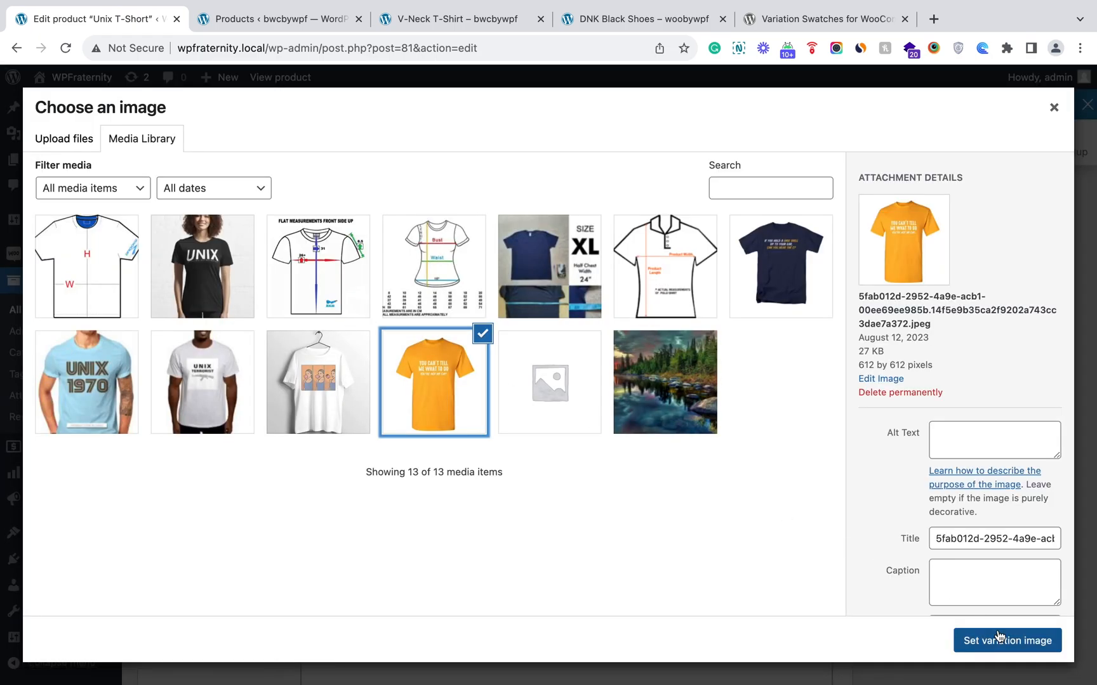
{"action": "left_click", "coordinate": [1006, 641]}
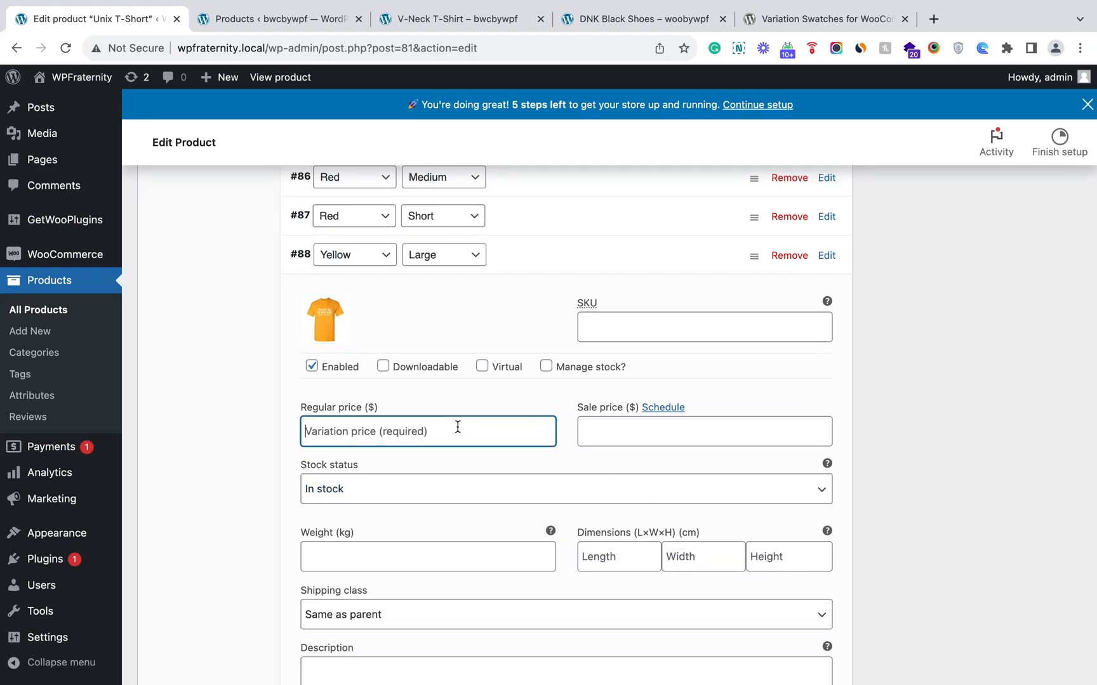
{"action": "type", "text": "40"}
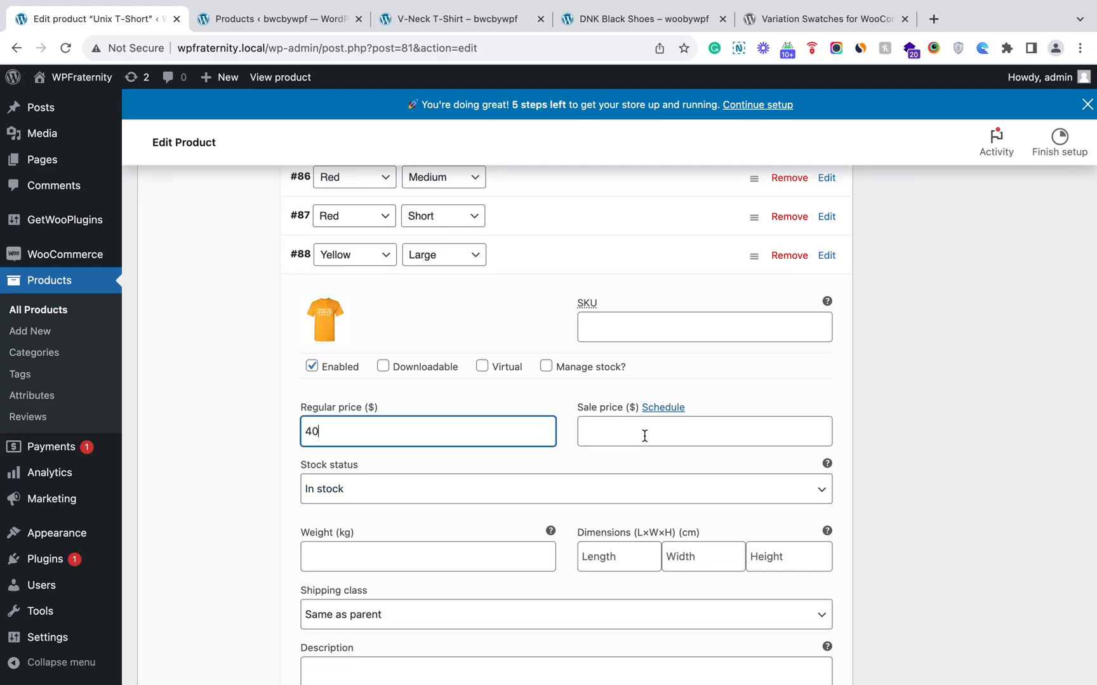
{"action": "type", "text": "30"}
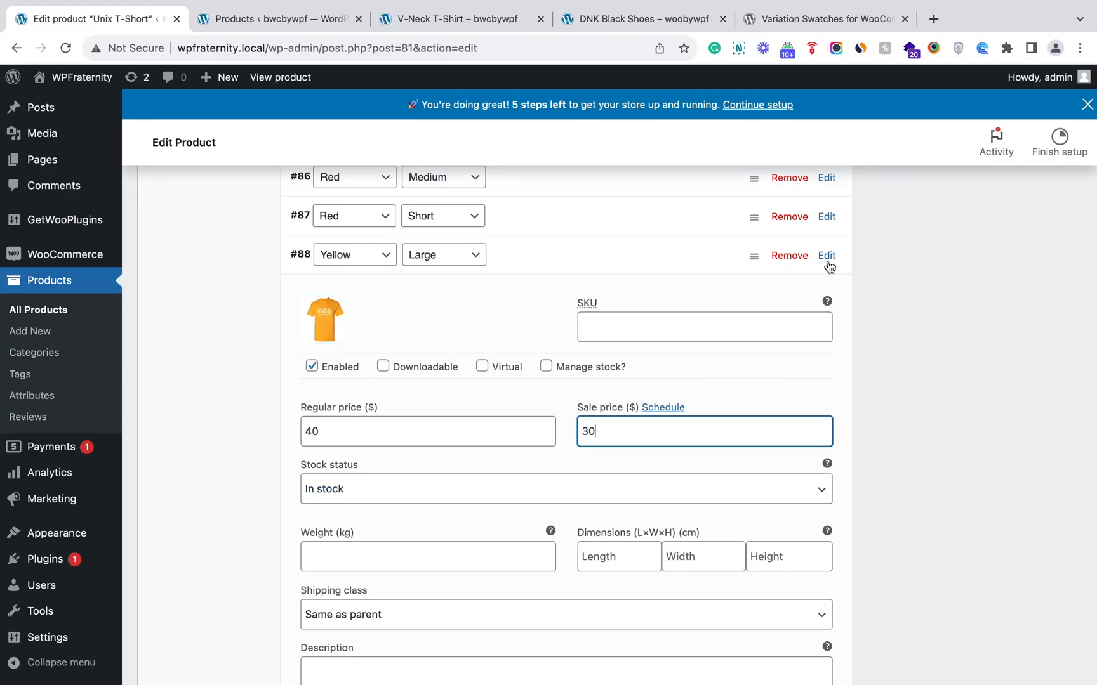
{"action": "left_click", "coordinate": [826, 255]}
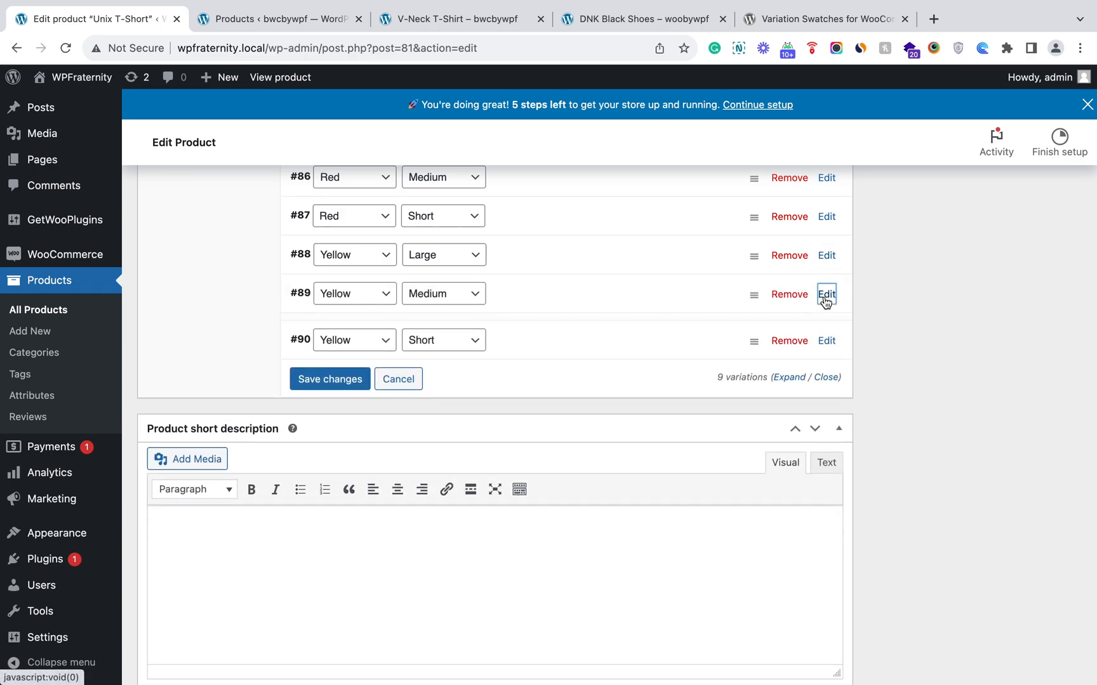
- Enter 50 and set the polo shirt outline picture as the Yellow variation's image
{"action": "left_click", "coordinate": [826, 294]}
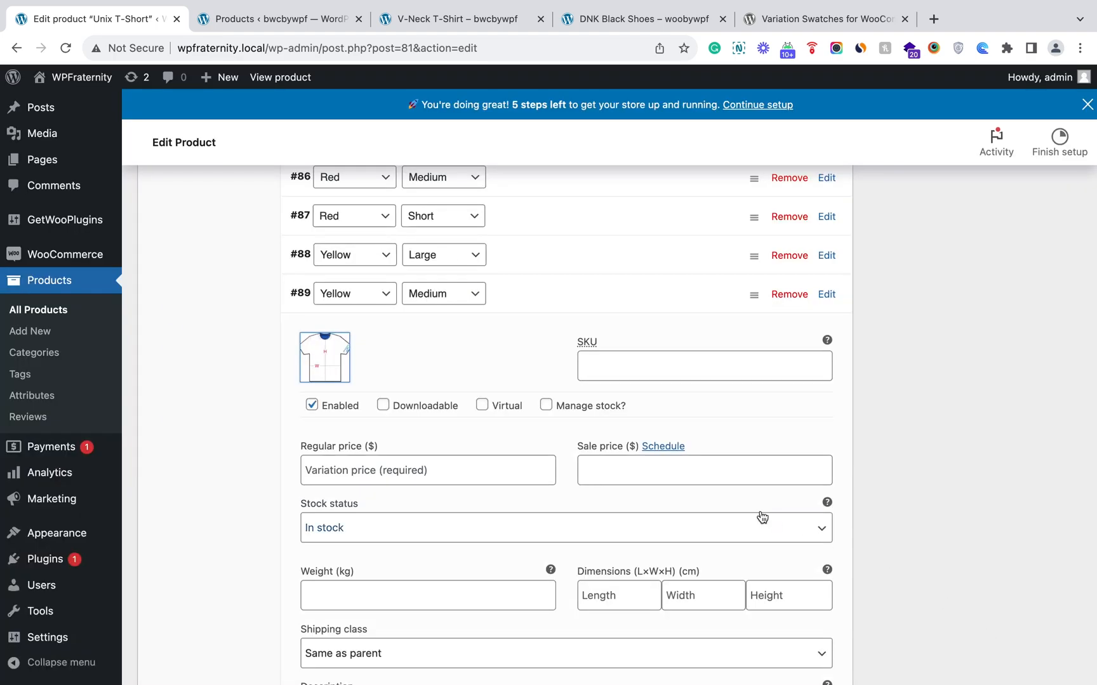
{"action": "type", "text": "50"}
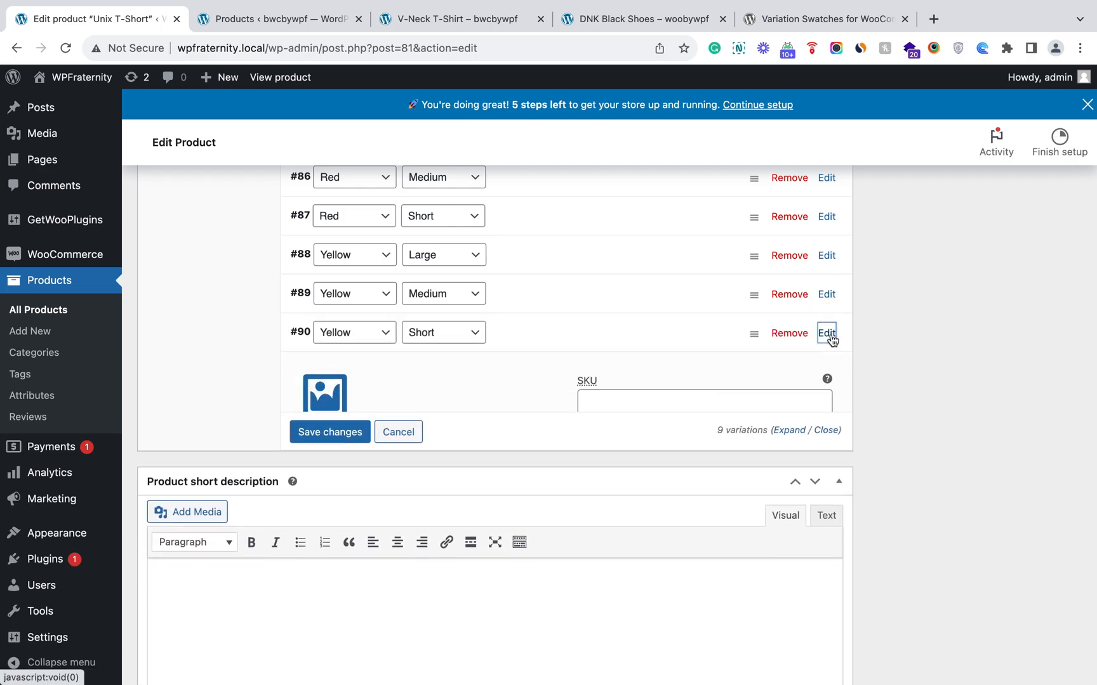
{"action": "left_click", "coordinate": [324, 393]}
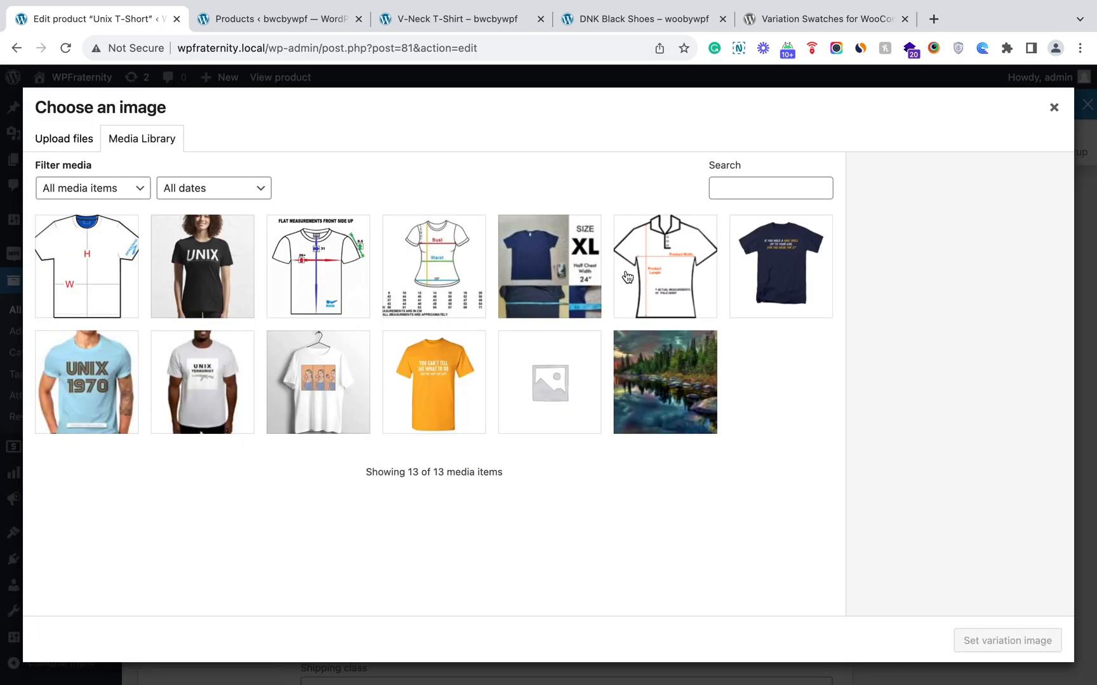
{"action": "left_click", "coordinate": [664, 266]}
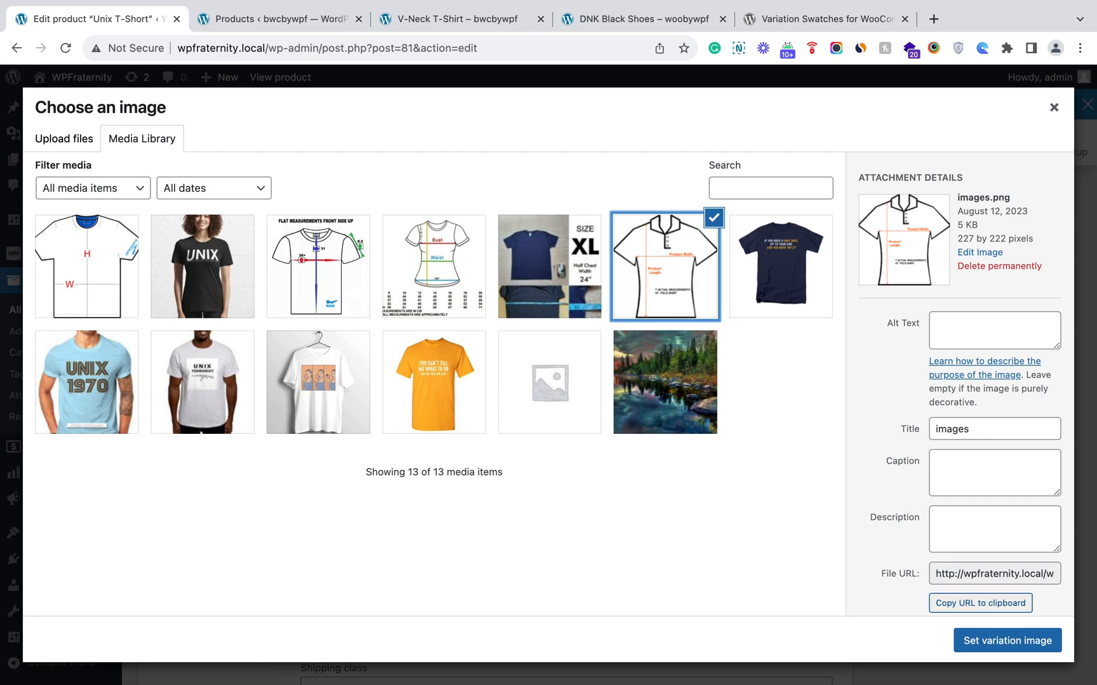
{"action": "left_click", "coordinate": [1006, 640]}
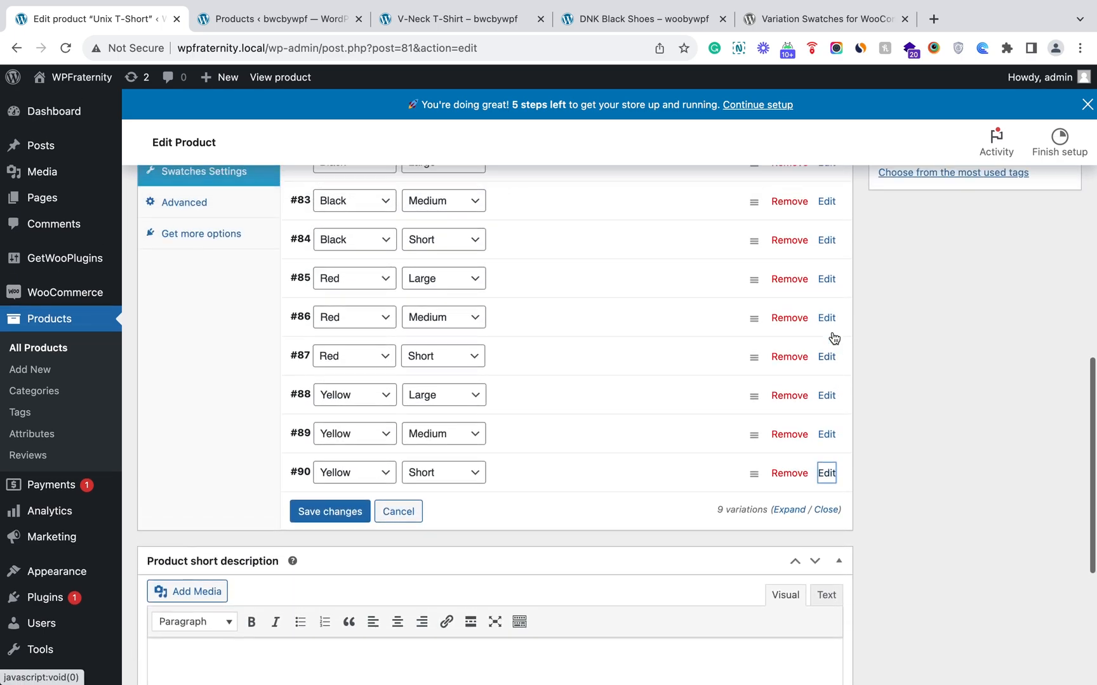
- Set the white UNIX shirt photo as the product image
{"action": "scroll", "scroll_direction": "up", "scroll_amount": 3}
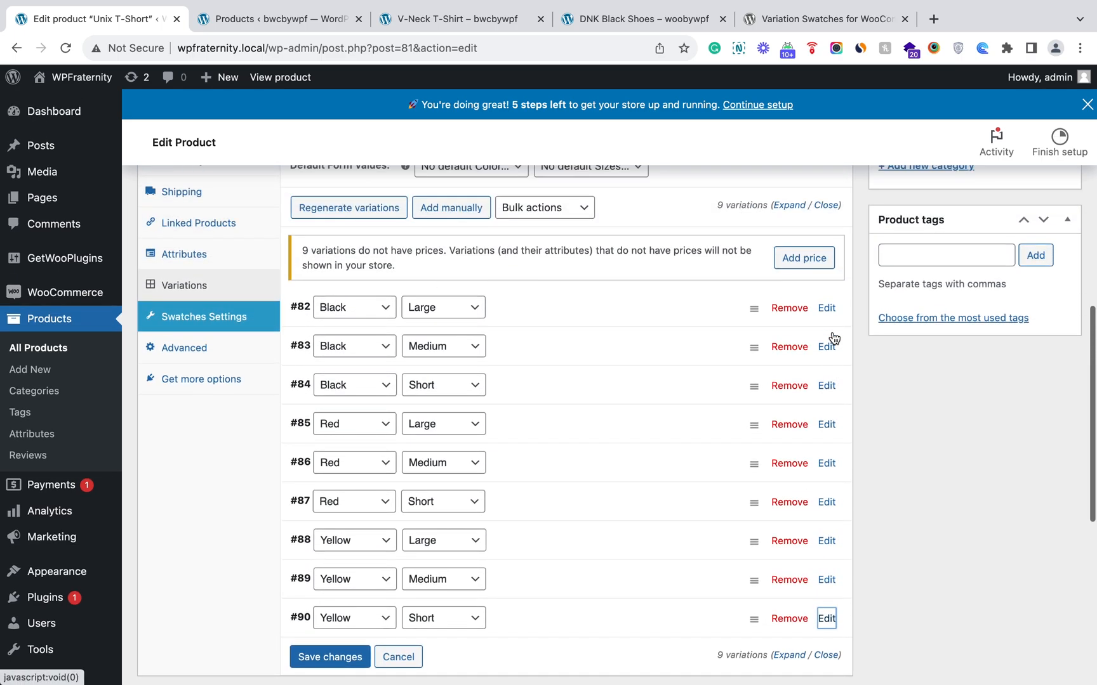
{"action": "scroll", "scroll_direction": "up", "scroll_amount": 3}
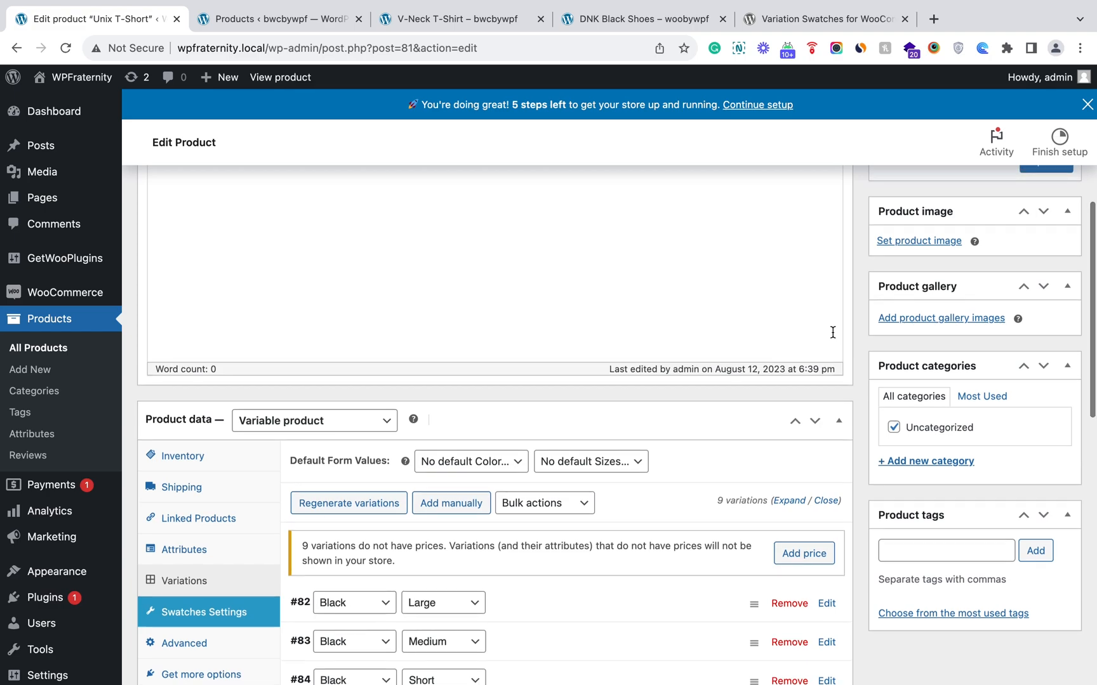
{"action": "scroll", "scroll_direction": "up", "scroll_amount": 3}
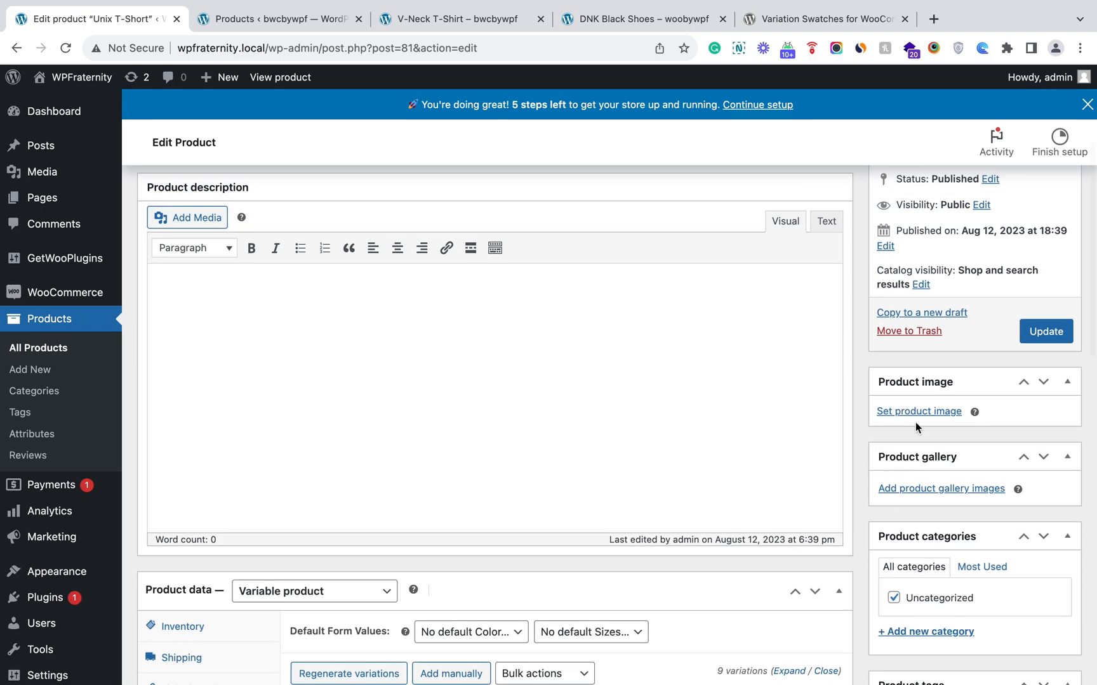
{"action": "left_click", "coordinate": [919, 411]}
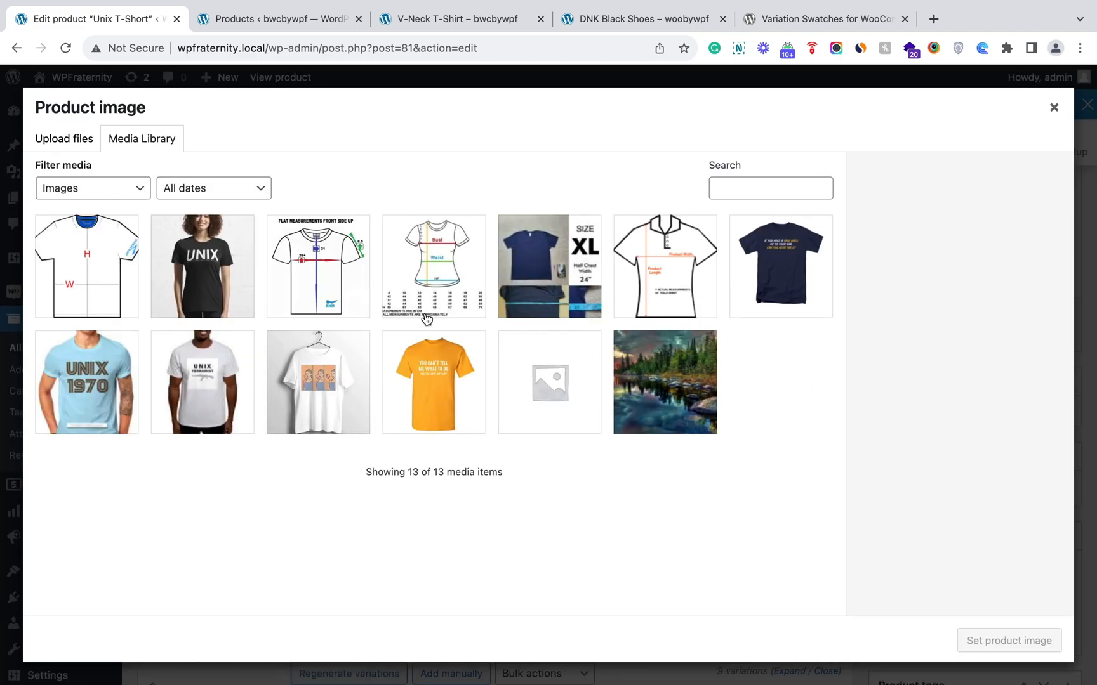
{"action": "left_click", "coordinate": [202, 382]}
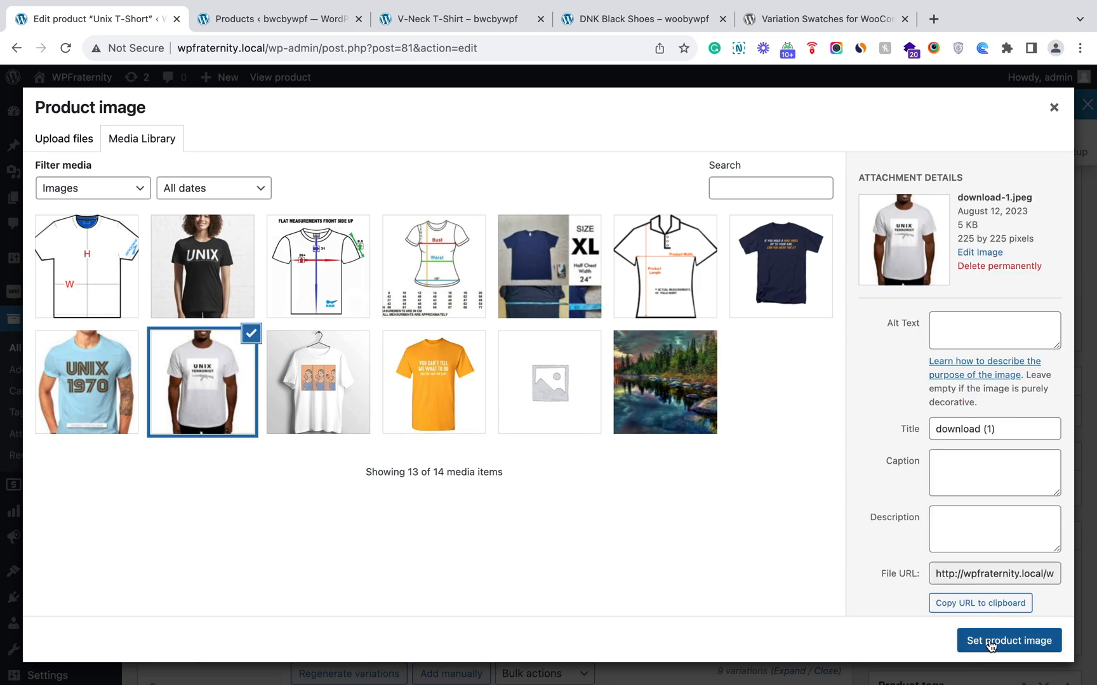
{"action": "left_click", "coordinate": [1008, 640]}
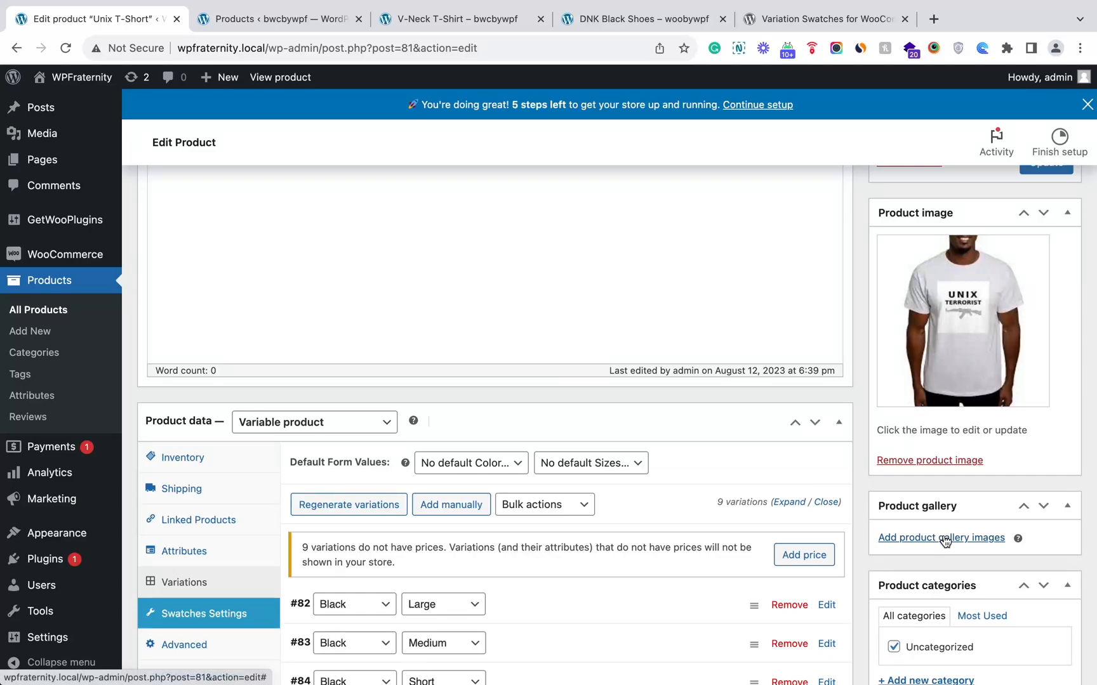
- Add four shirt photos to the product gallery
{"action": "left_click", "coordinate": [941, 537]}
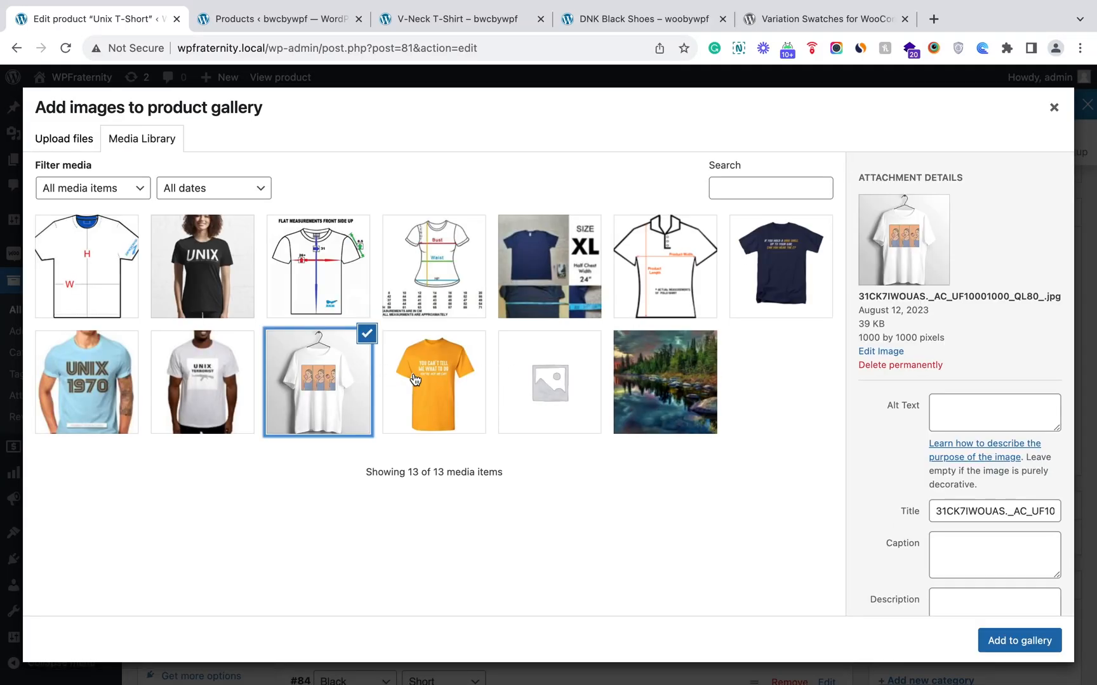
{"action": "left_click", "coordinate": [87, 381]}
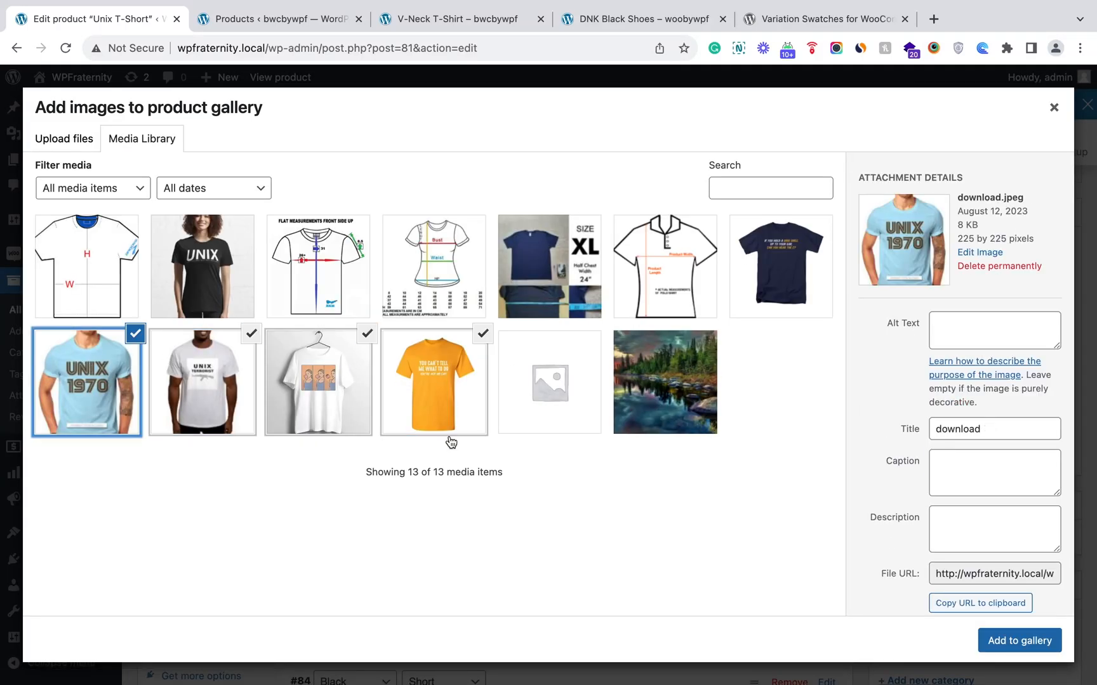
{"action": "left_click", "coordinate": [1018, 640]}
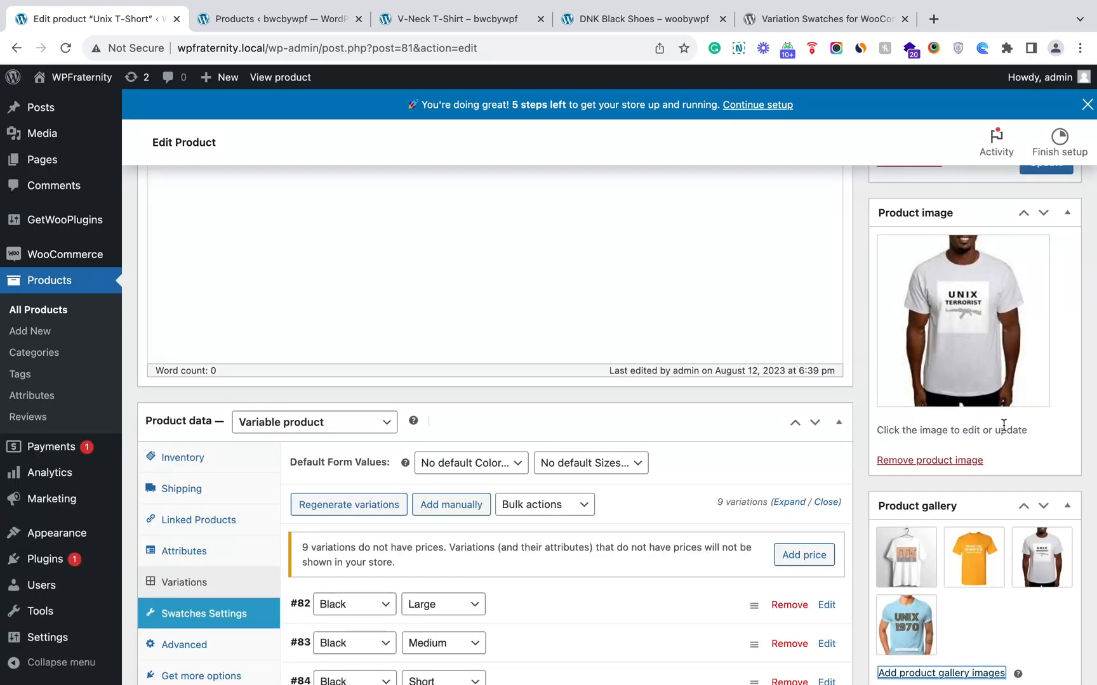
- Create and assign a new 't-shirt' product category
{"action": "scroll", "scroll_direction": "down", "scroll_amount": 3}
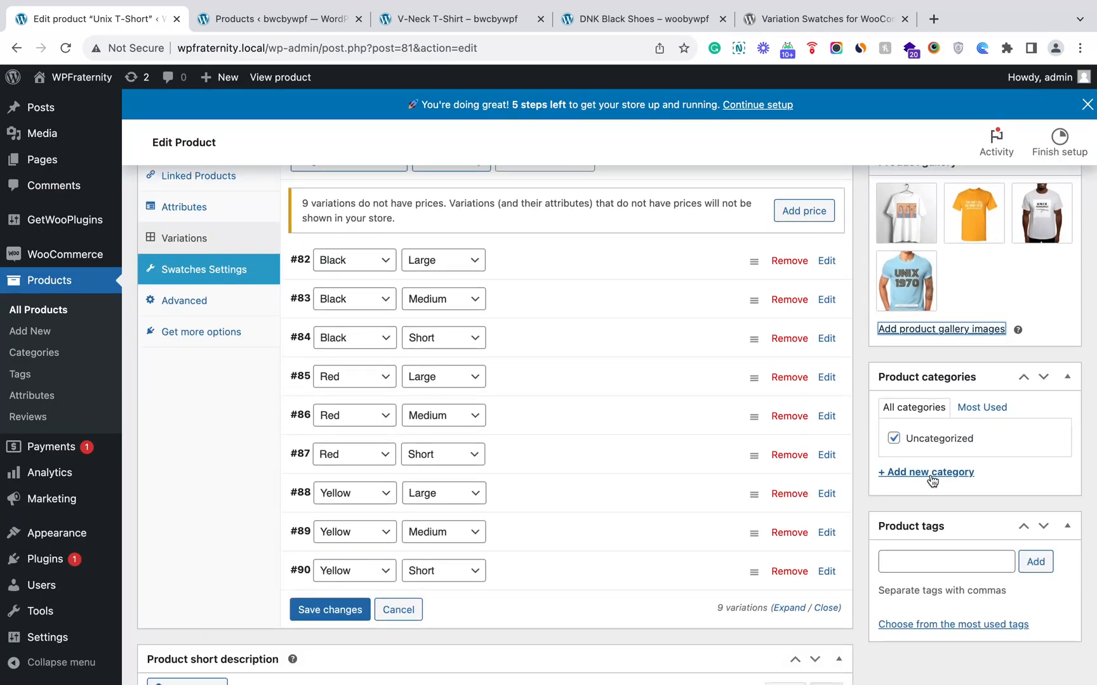
{"action": "left_click", "coordinate": [925, 472]}
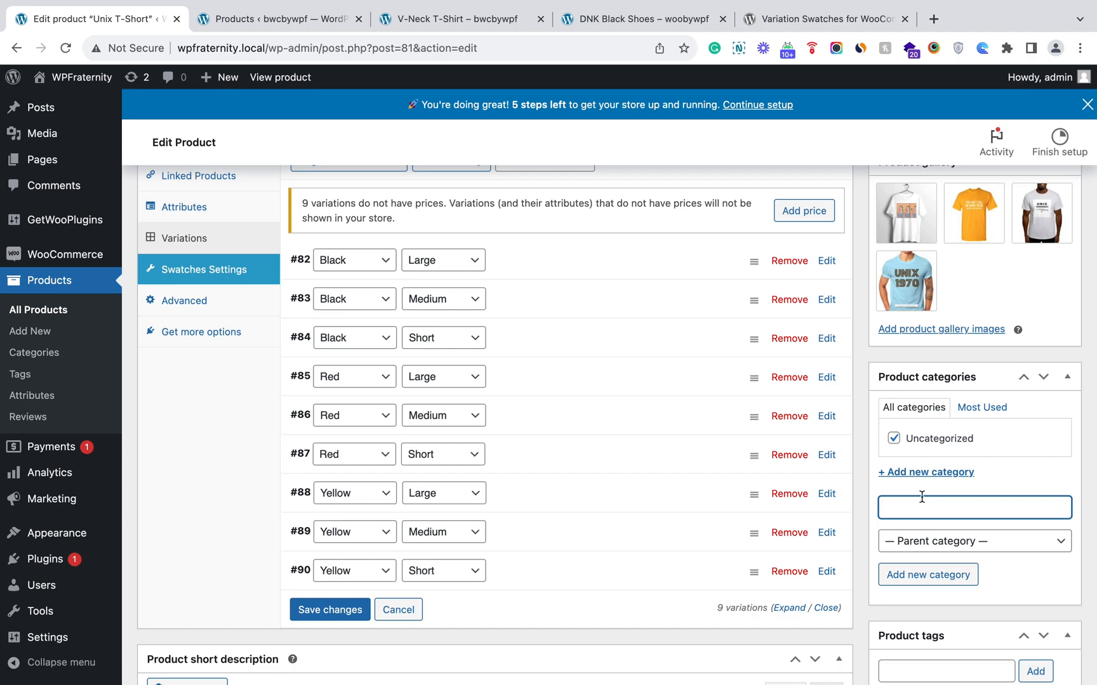
{"action": "type", "text": "t-shio"}
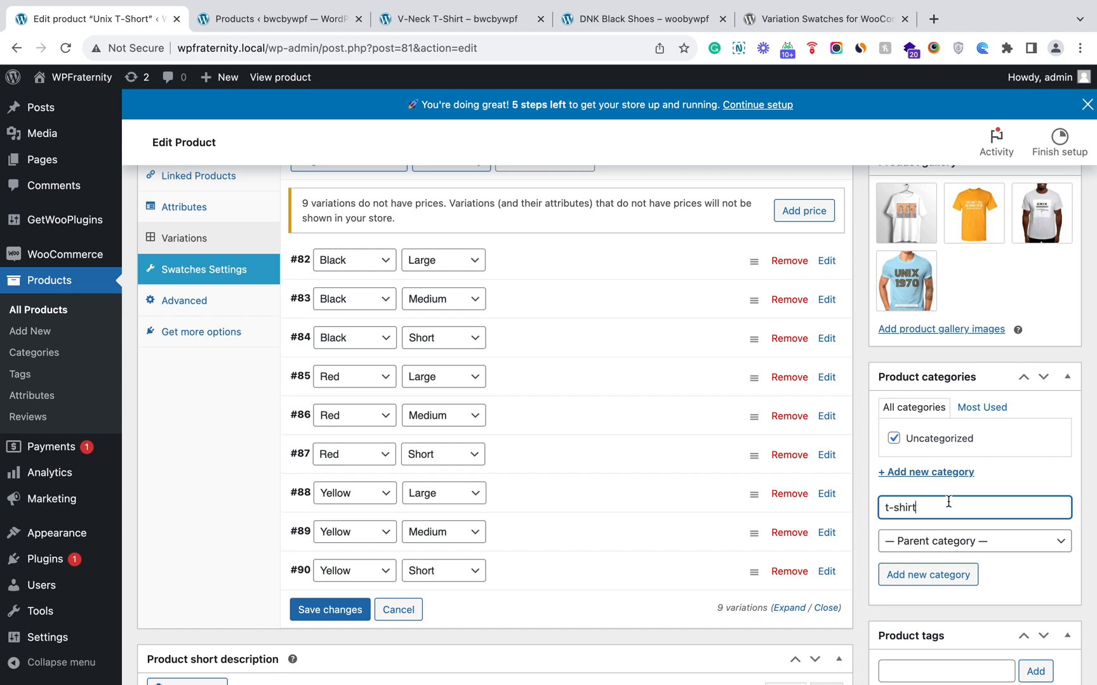
{"action": "left_click", "coordinate": [927, 574]}
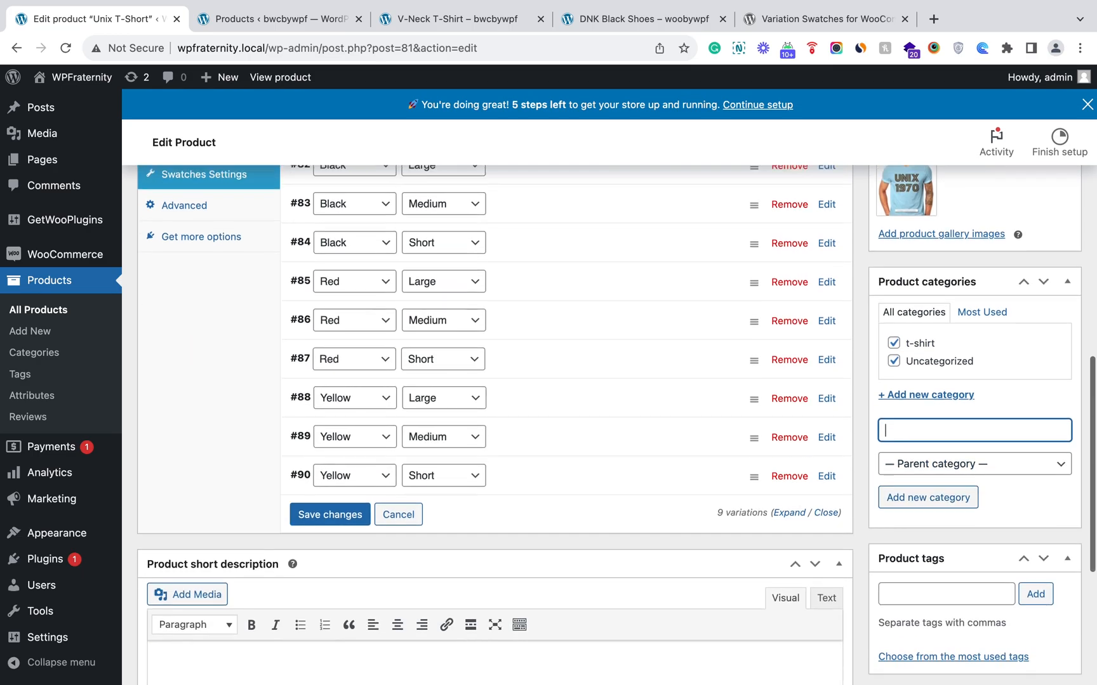
{"action": "scroll", "scroll_direction": "up", "scroll_amount": 3}
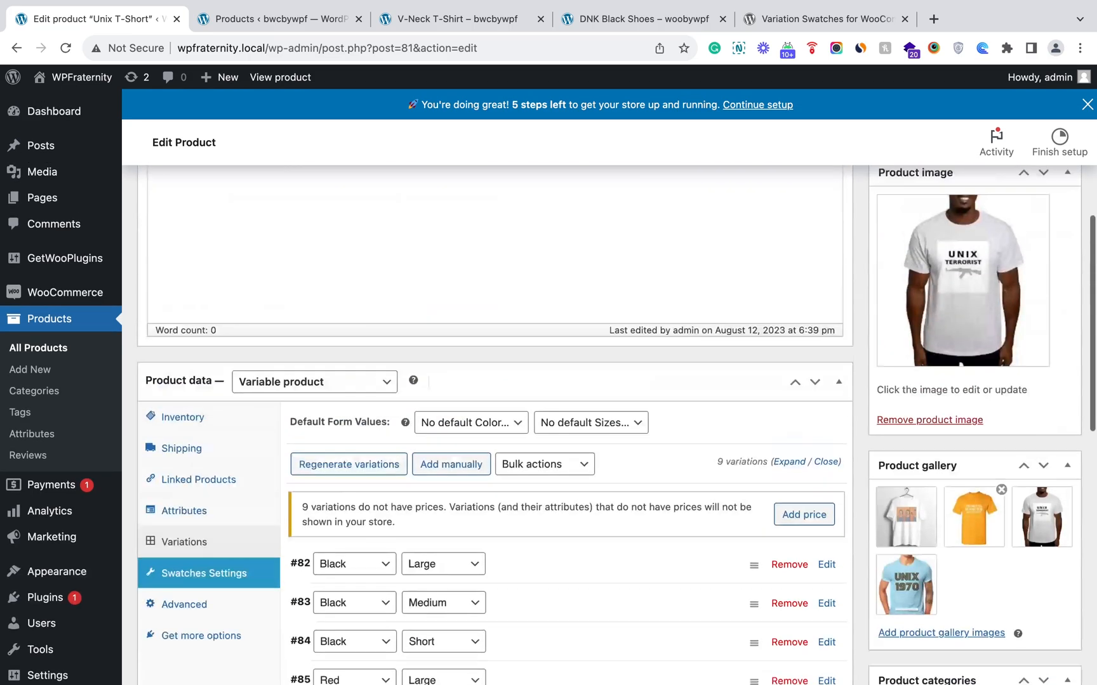
{"action": "scroll", "scroll_direction": "up", "scroll_amount": 3}
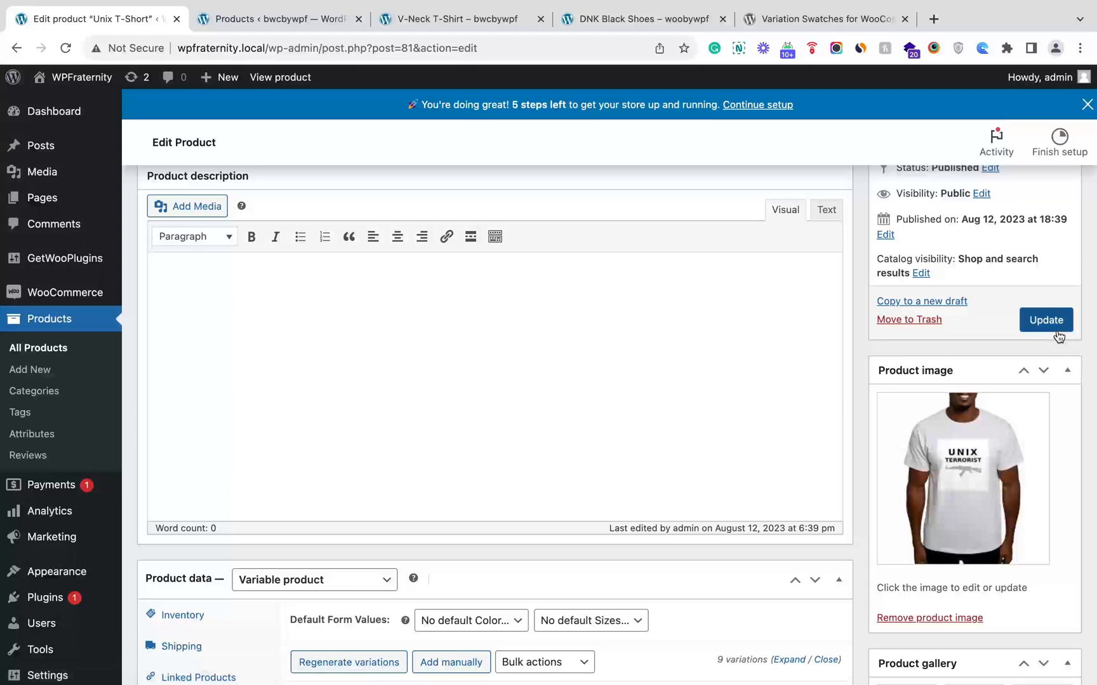
- Update the Unix T-Short product and open its storefront page
{"action": "left_click", "coordinate": [1045, 320]}
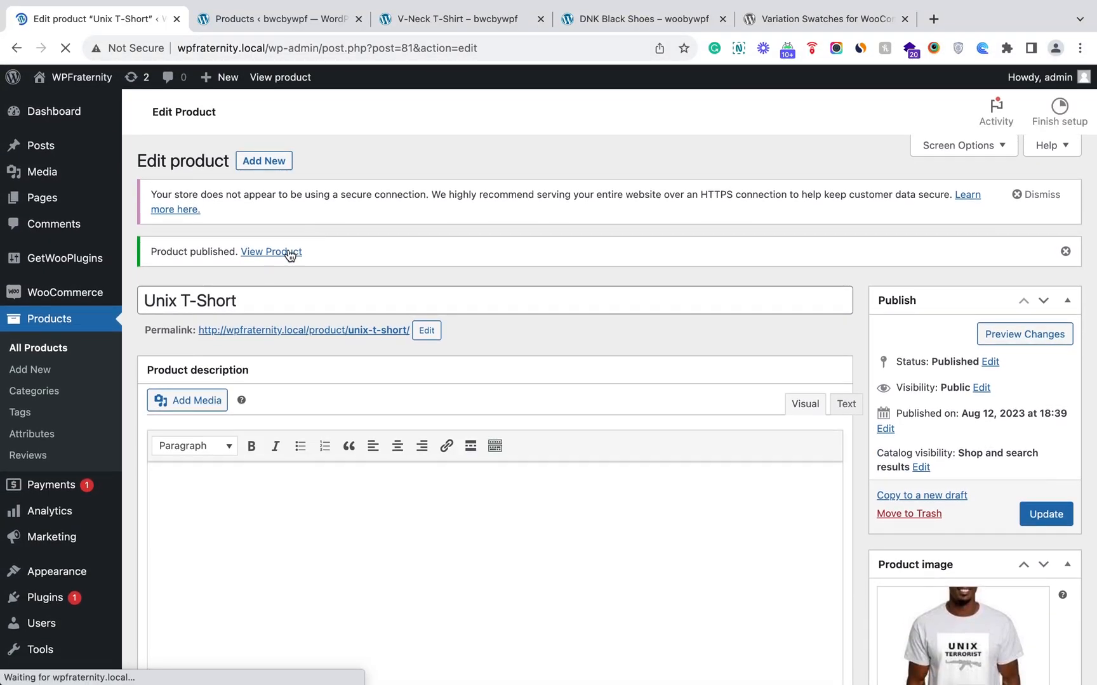
{"action": "left_click", "coordinate": [270, 252]}
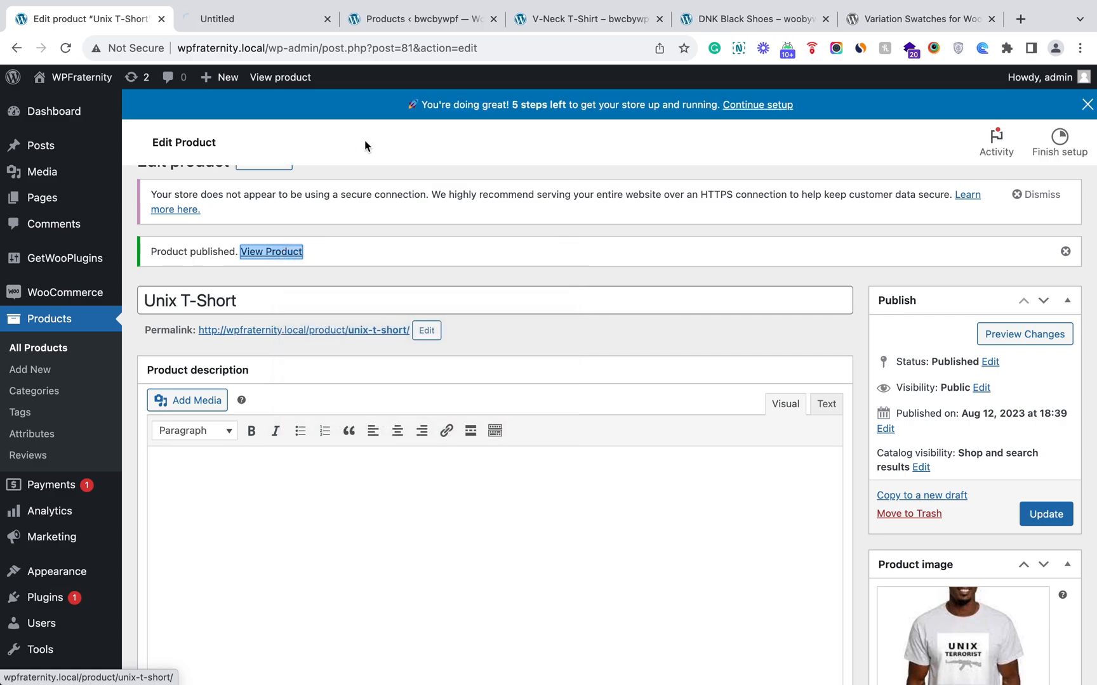
{"action": "left_click", "coordinate": [271, 251]}
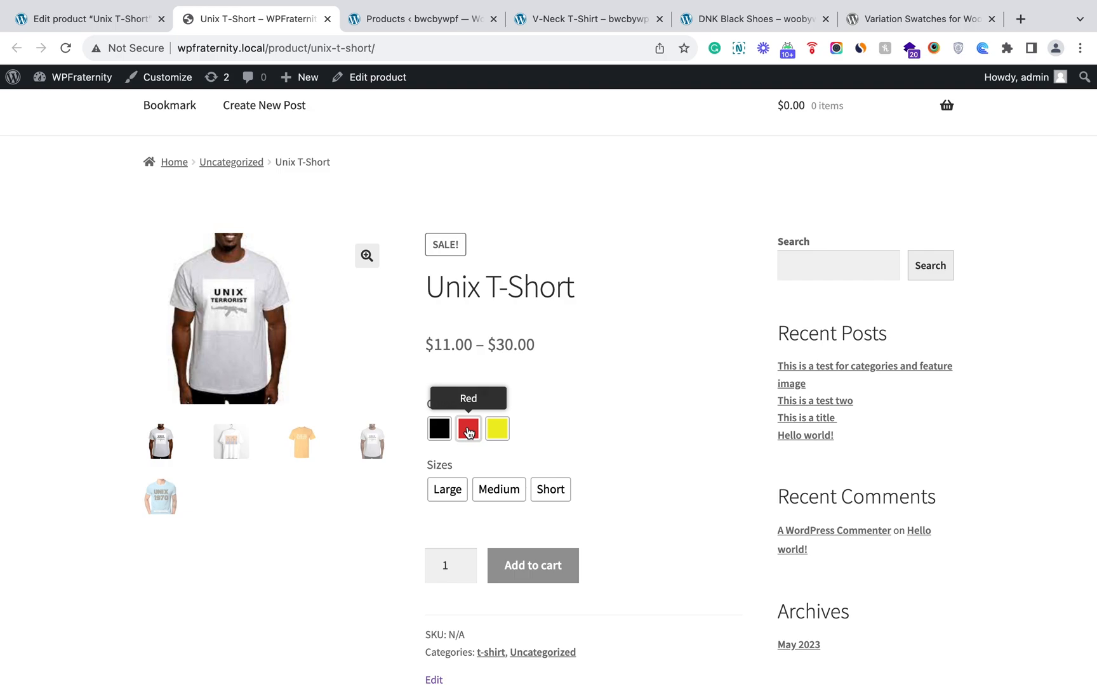
{"action": "mouse_move", "coordinate": [439, 429]}
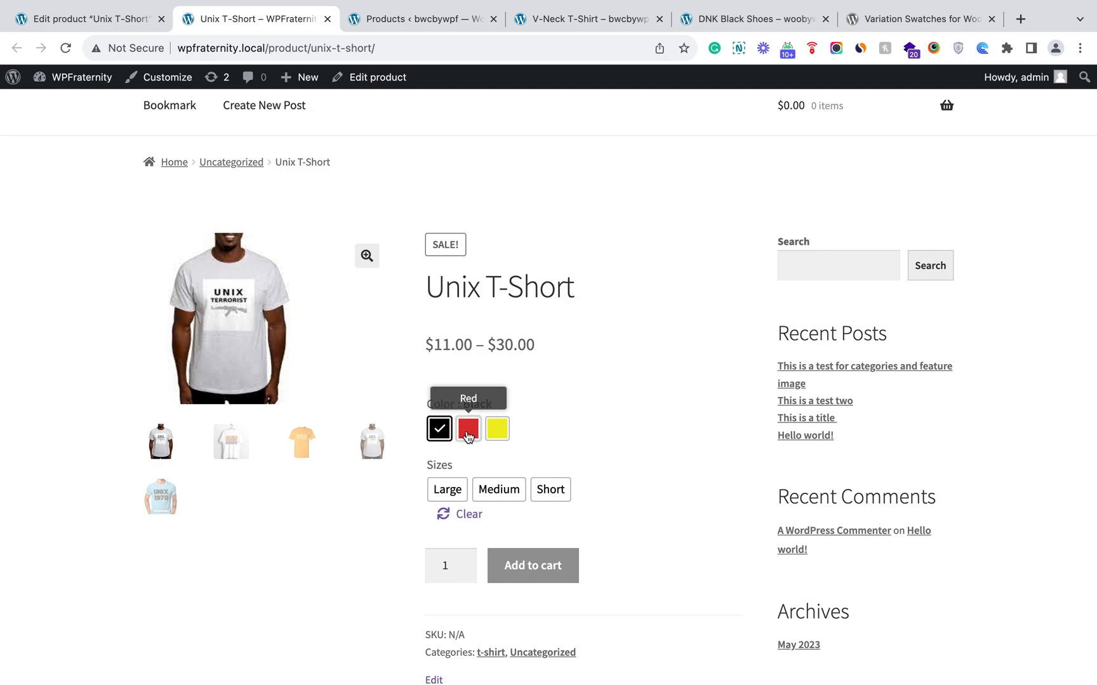
- Select Yellow, then try Medium, Large and Short sizes to check image and price
{"action": "left_click", "coordinate": [496, 429]}
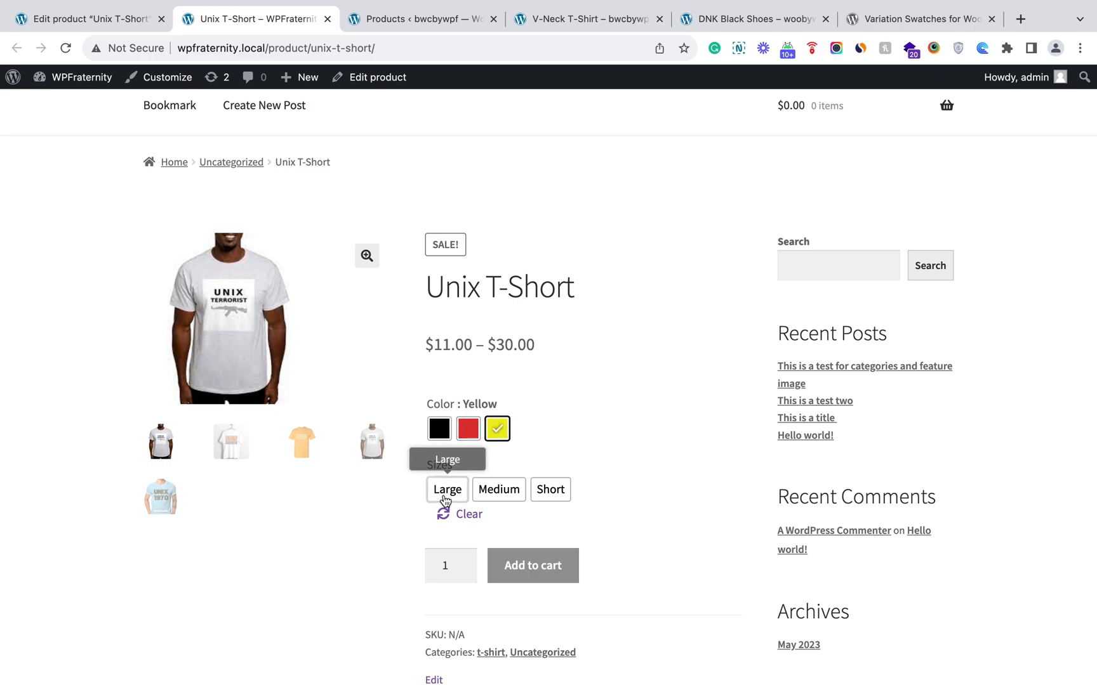
{"action": "left_click", "coordinate": [499, 490]}
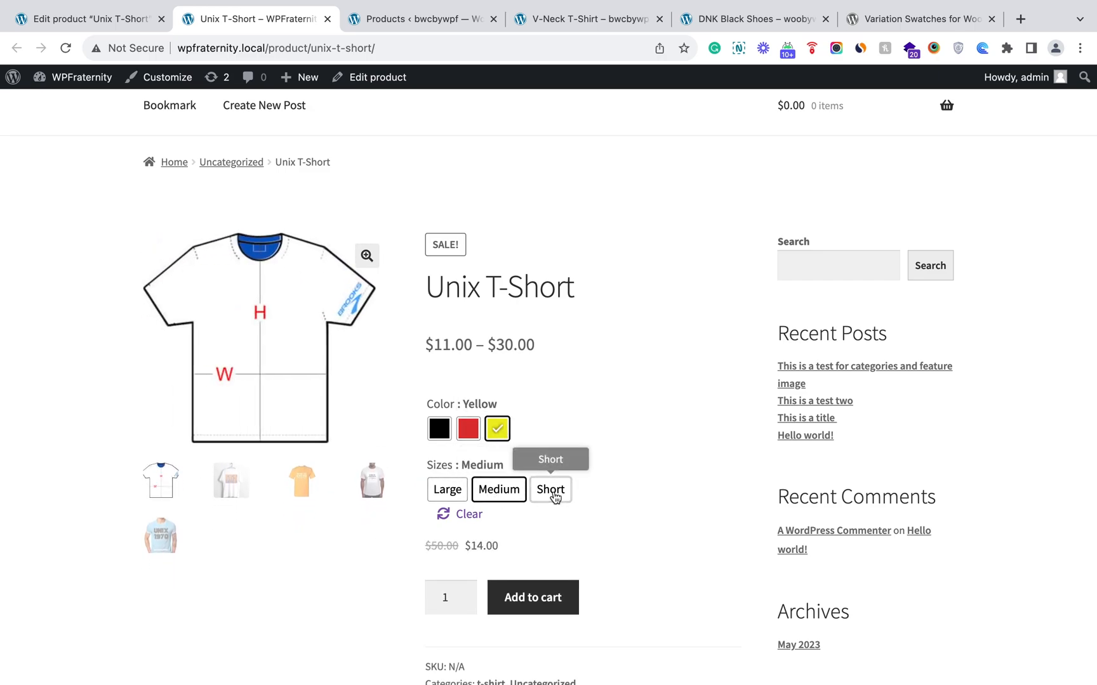
{"action": "left_click", "coordinate": [446, 488]}
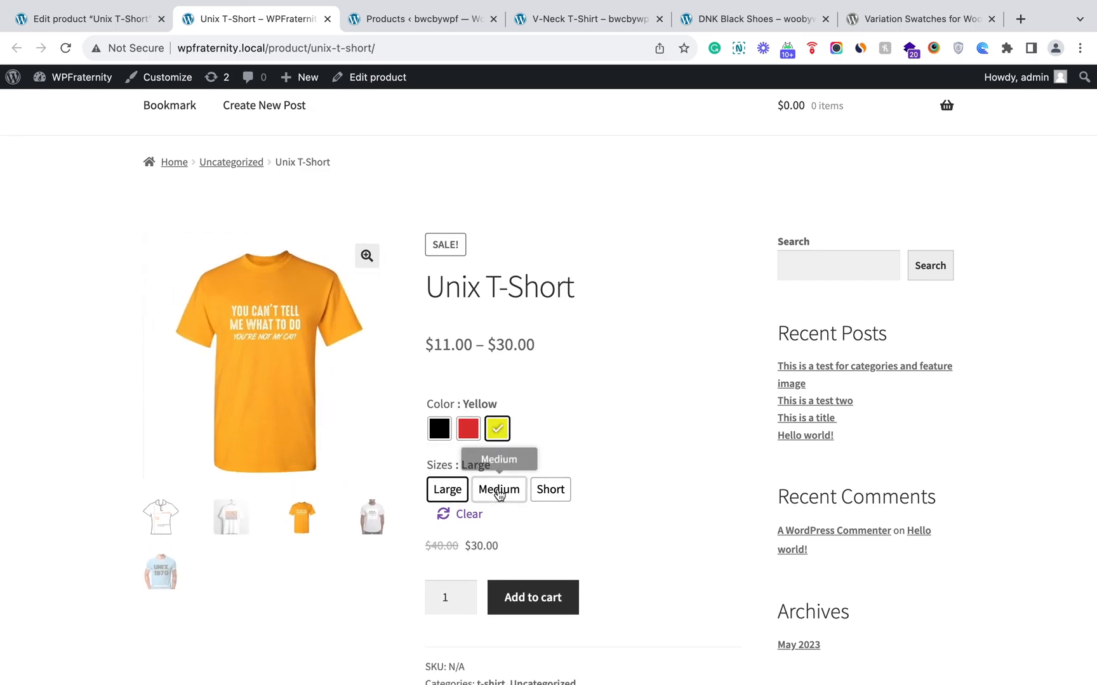
{"action": "left_click", "coordinate": [550, 489]}
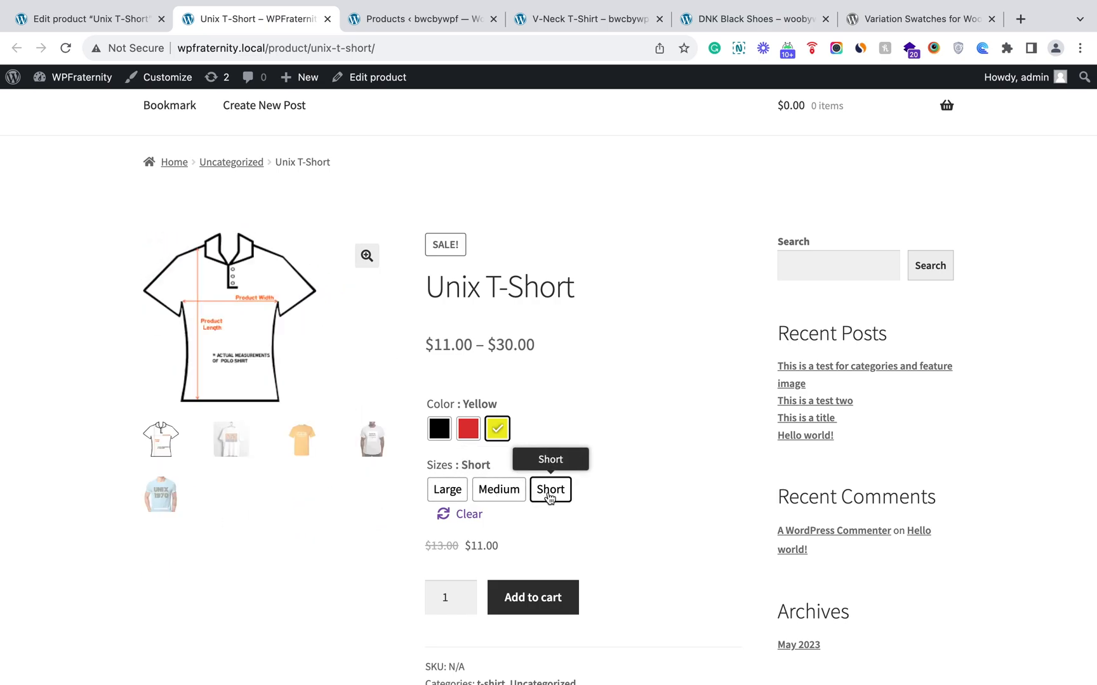
{"action": "mouse_move", "coordinate": [605, 344]}
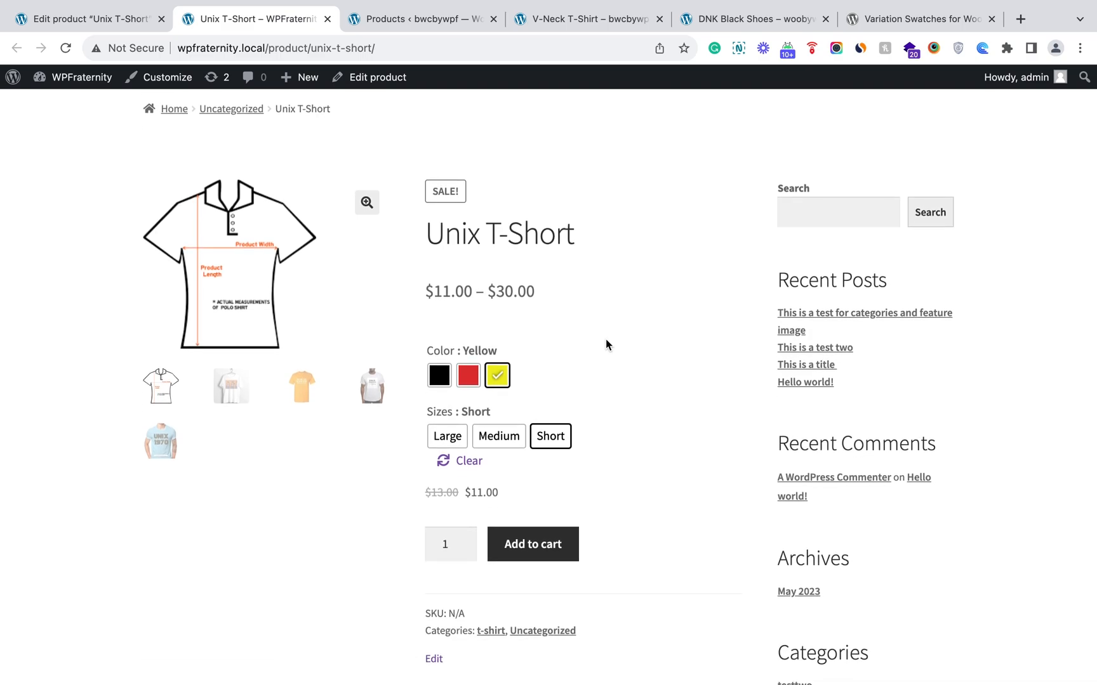
{"action": "scroll", "scroll_direction": "down", "scroll_amount": 3}
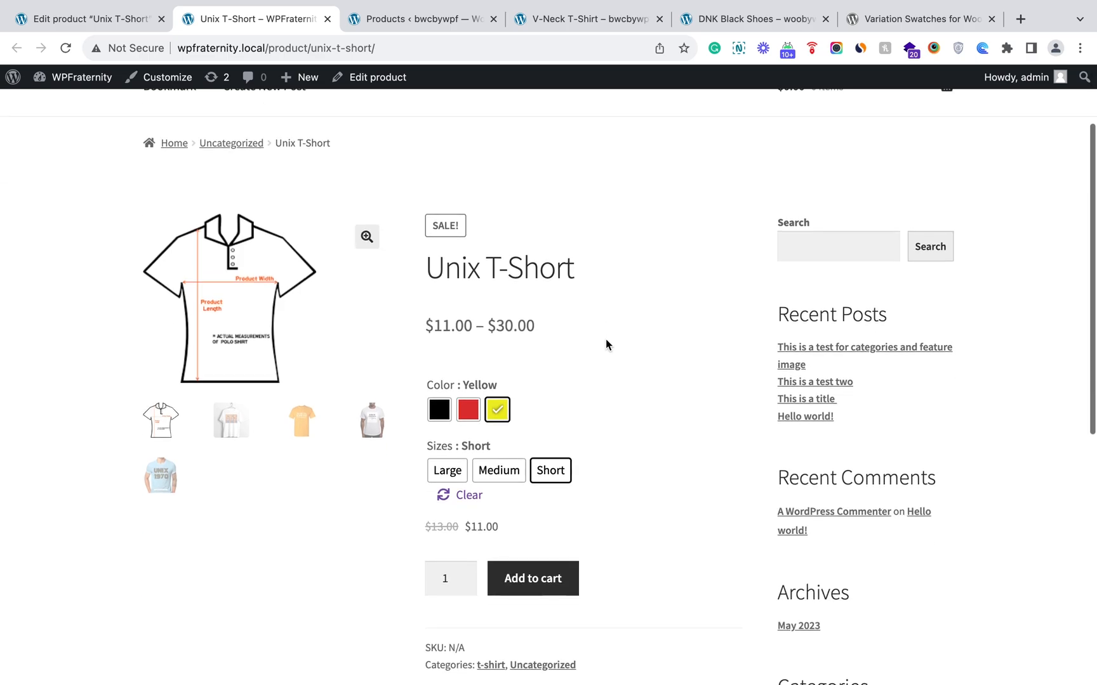